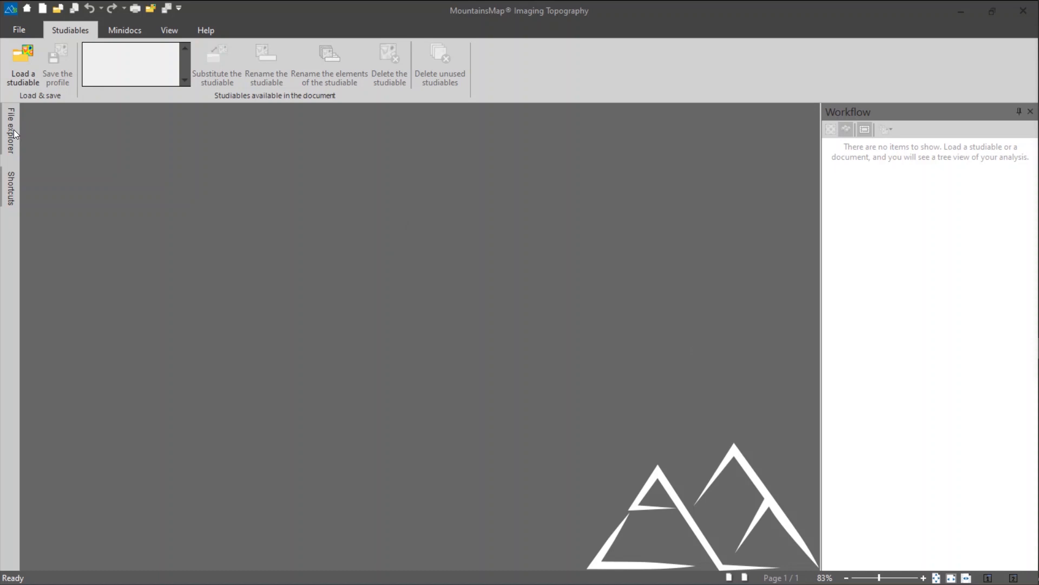
Load the Planar Contour studiable from the File explorer's Contour folder.
click(10, 132)
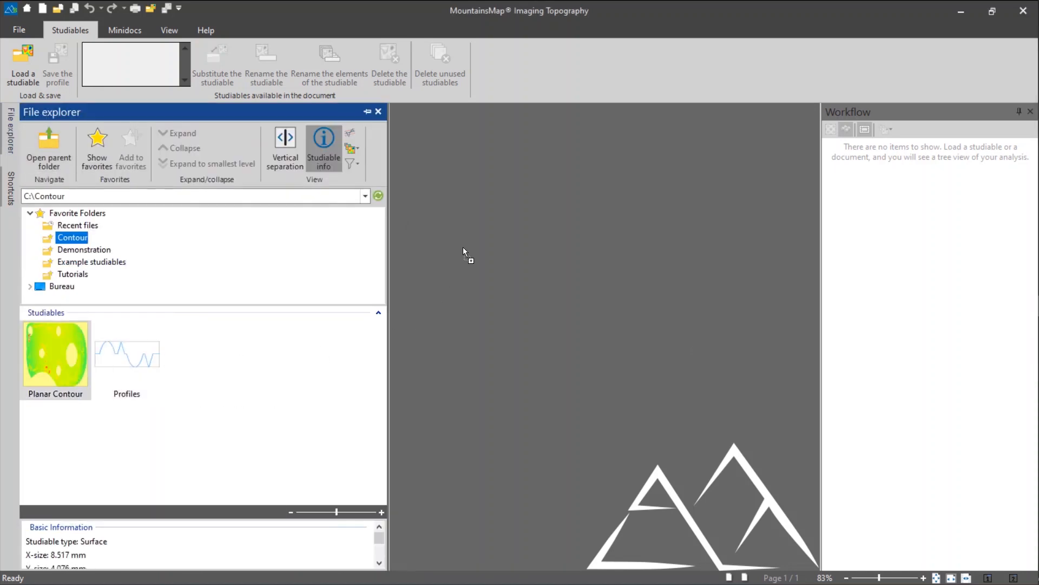
double_click(55, 353)
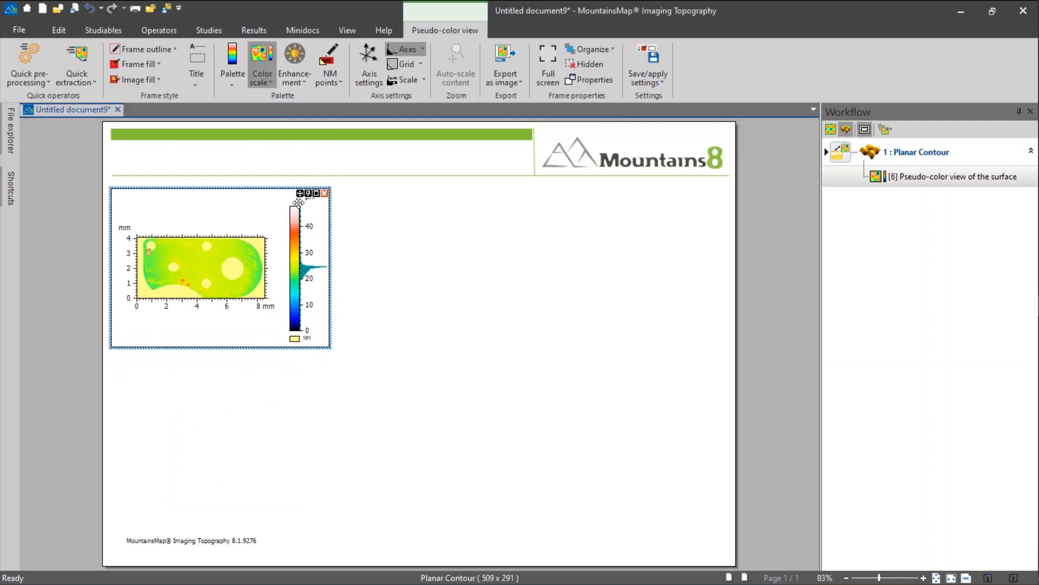
Add a 3D view of the Planar Contour surface from the Studies tab.
click(209, 30)
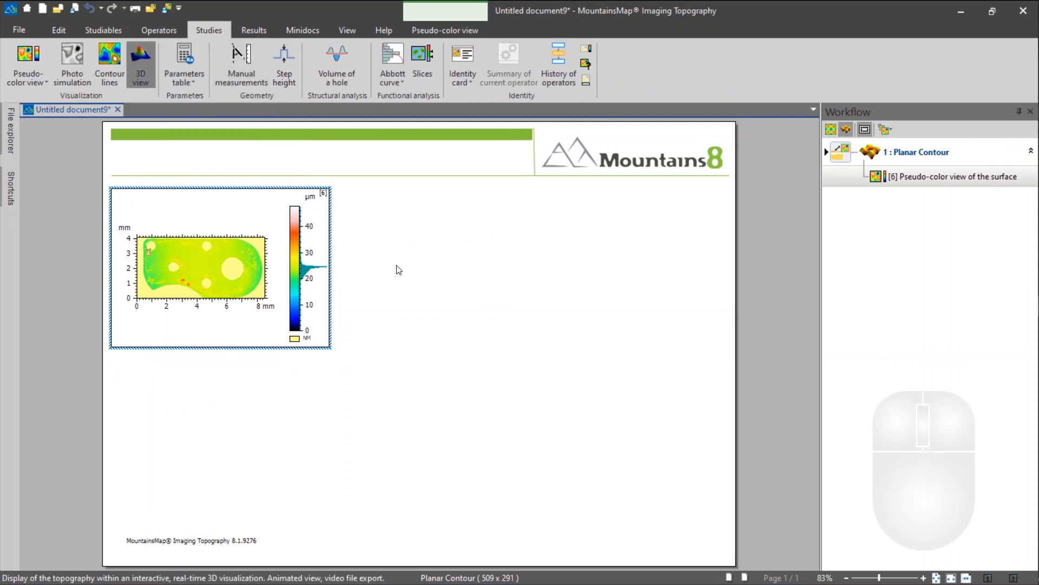
click(140, 63)
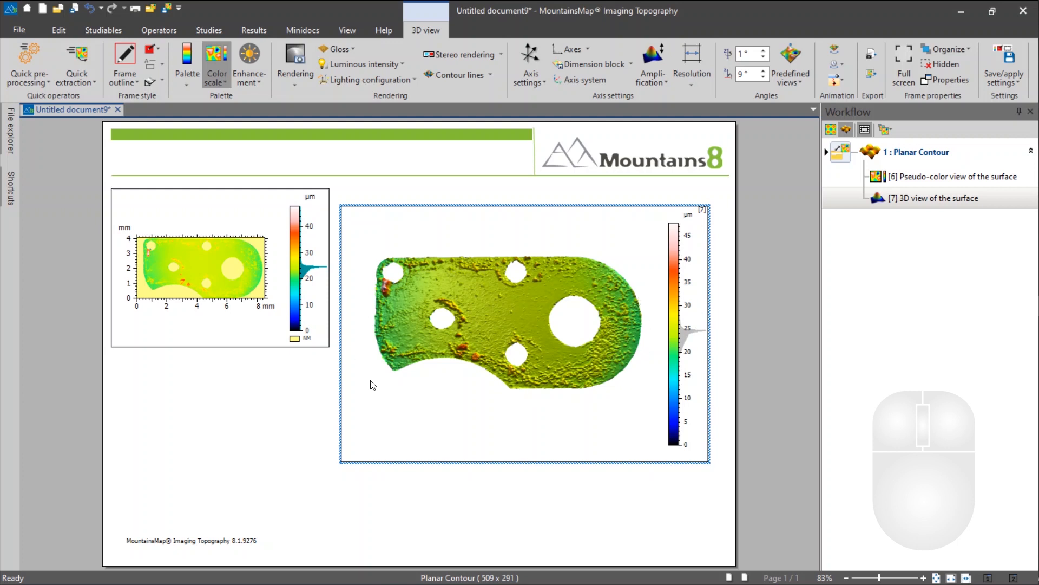
mouse_move(535, 371)
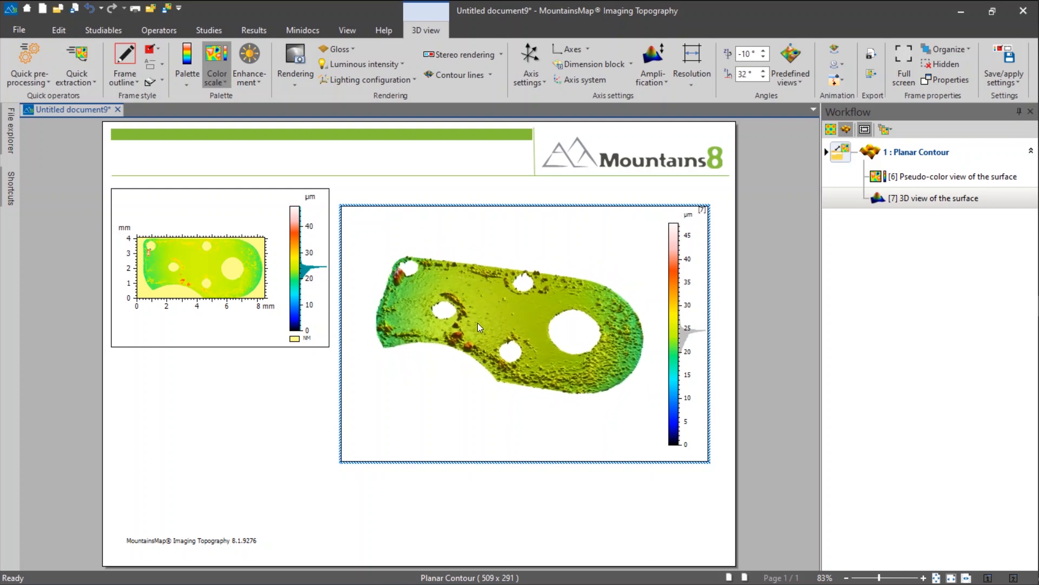
mouse_move(159, 30)
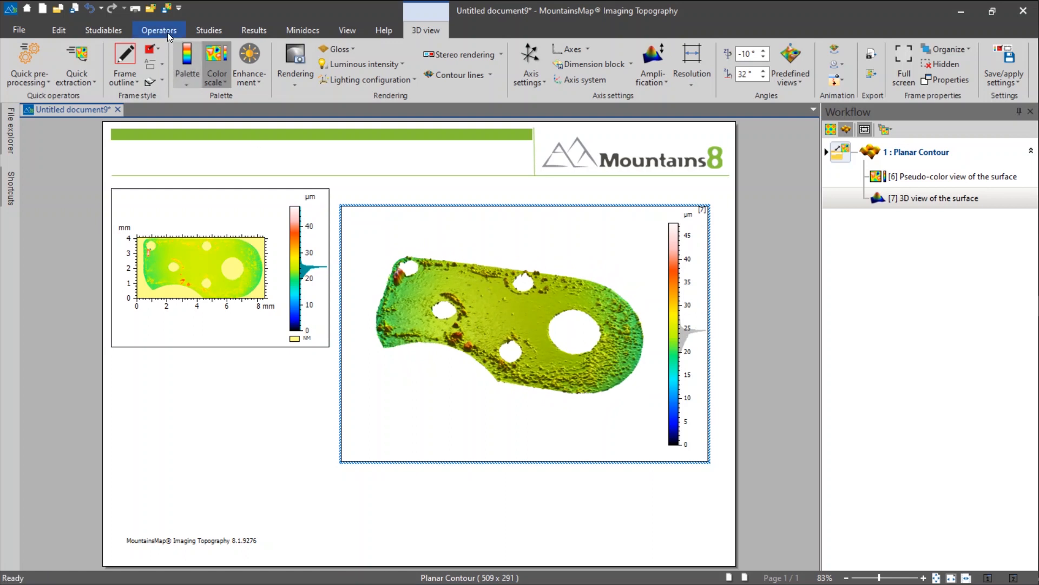
Start the Extract planar contour operator and move its dialog aside to preview the segmented part.
click(159, 30)
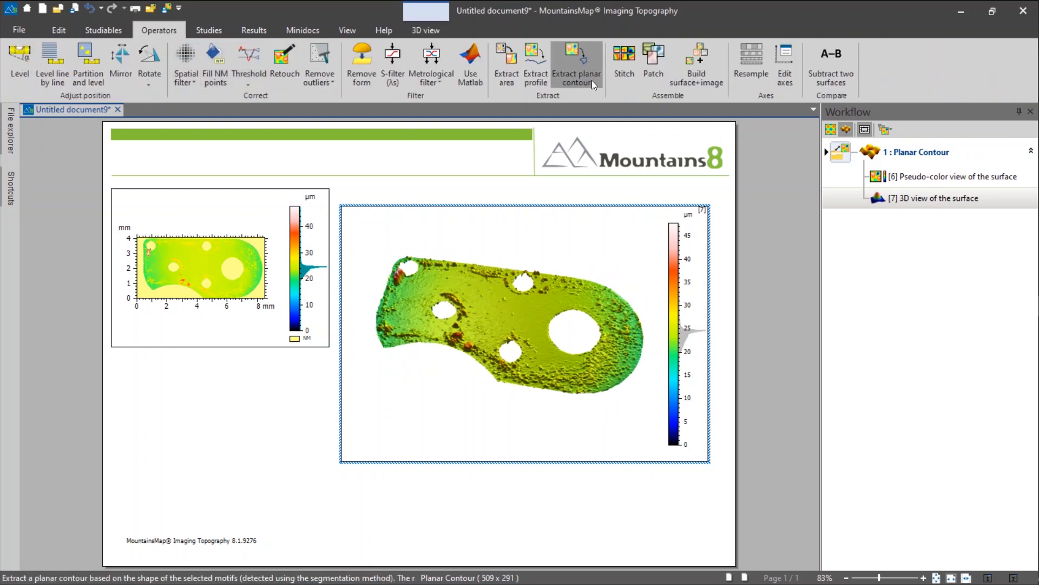
click(576, 63)
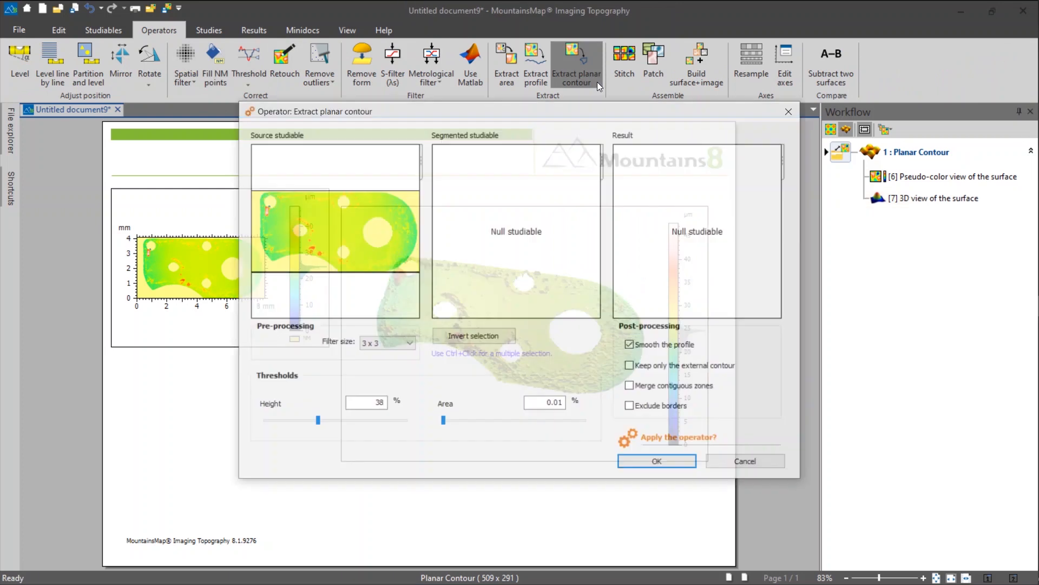
drag(315, 110, 201, 159)
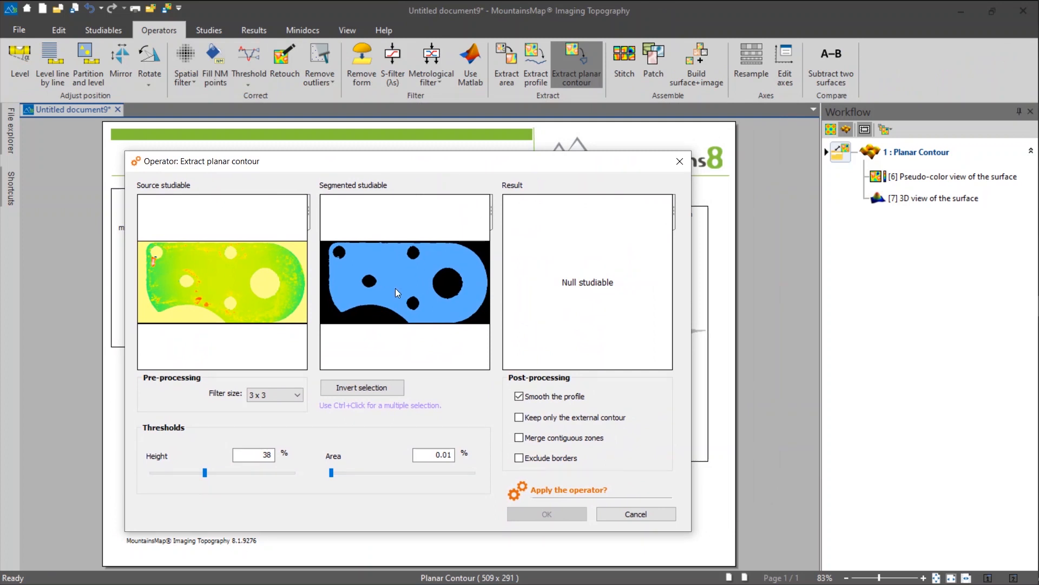
mouse_move(387, 278)
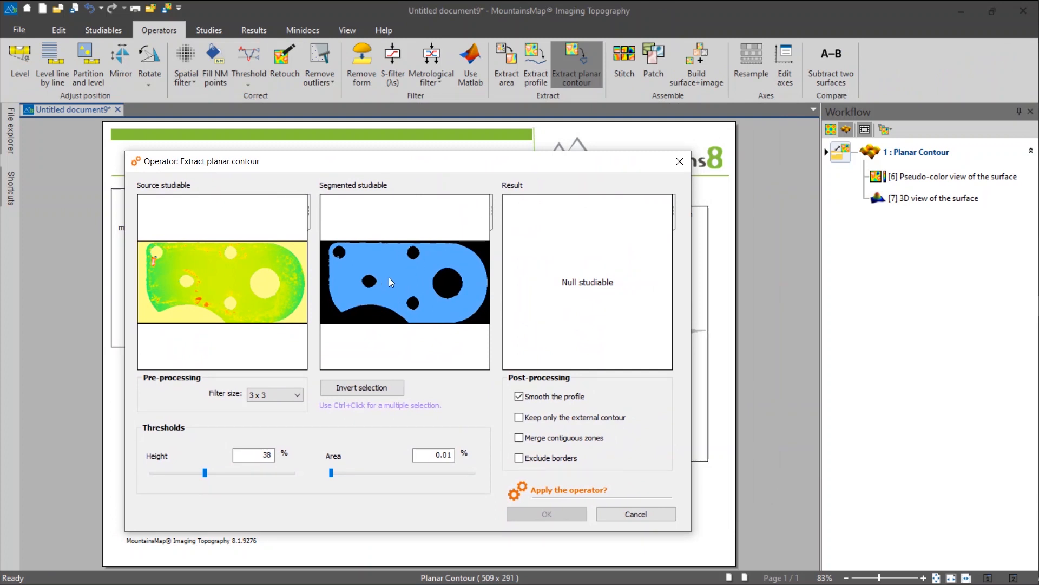
mouse_move(425, 270)
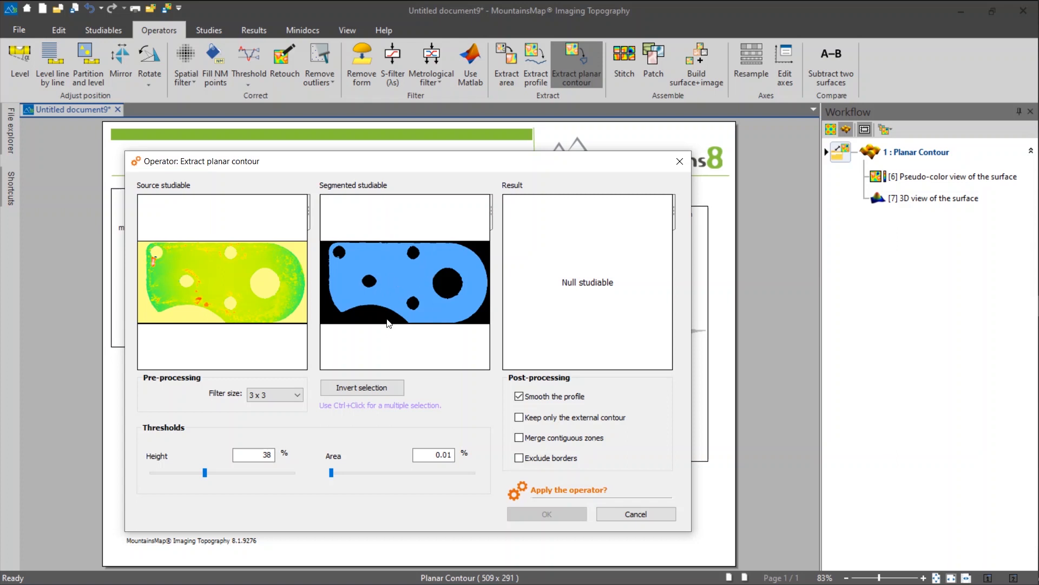
mouse_move(546, 265)
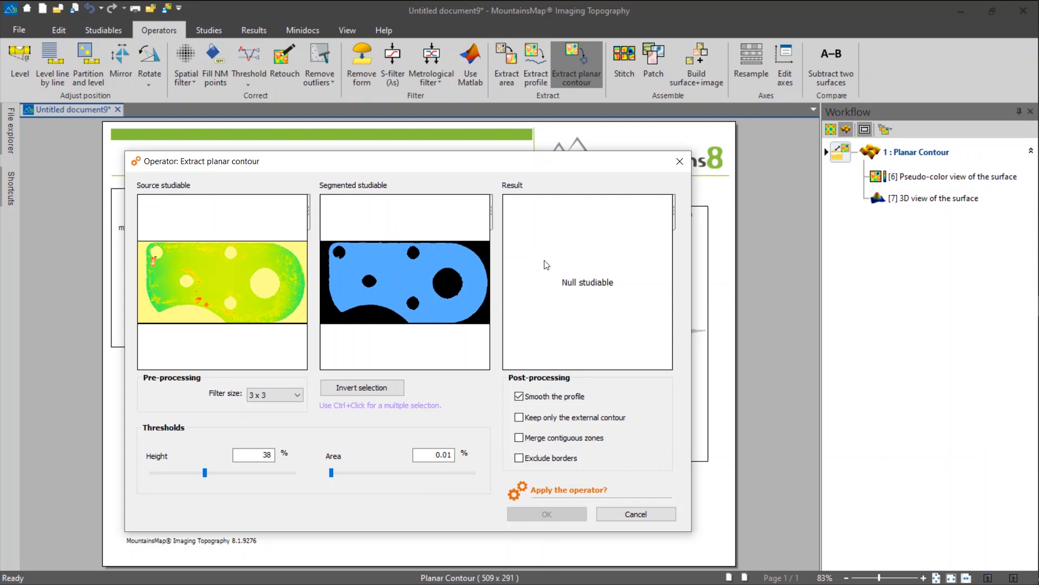
mouse_move(179, 232)
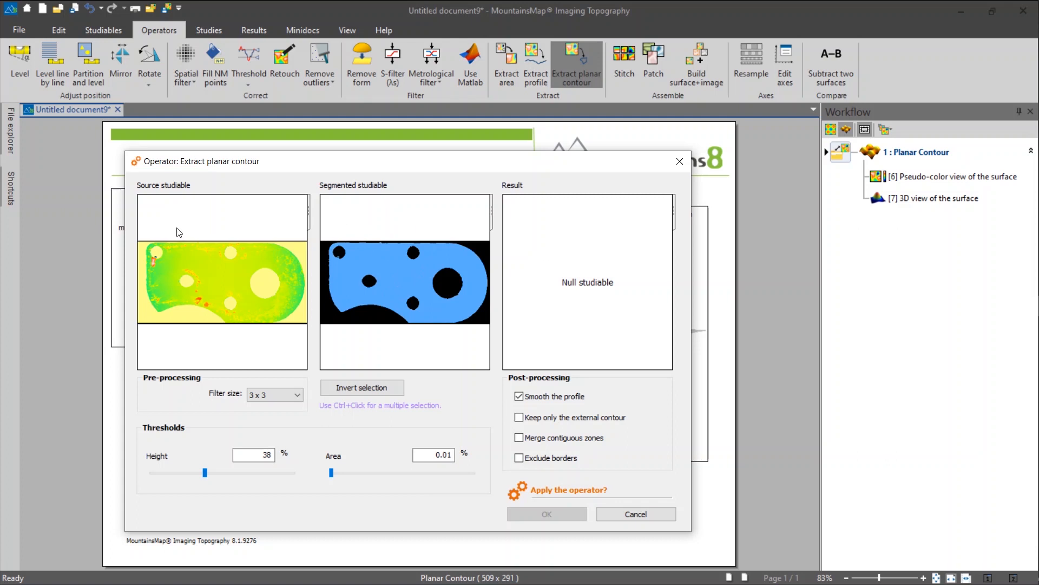
mouse_move(259, 197)
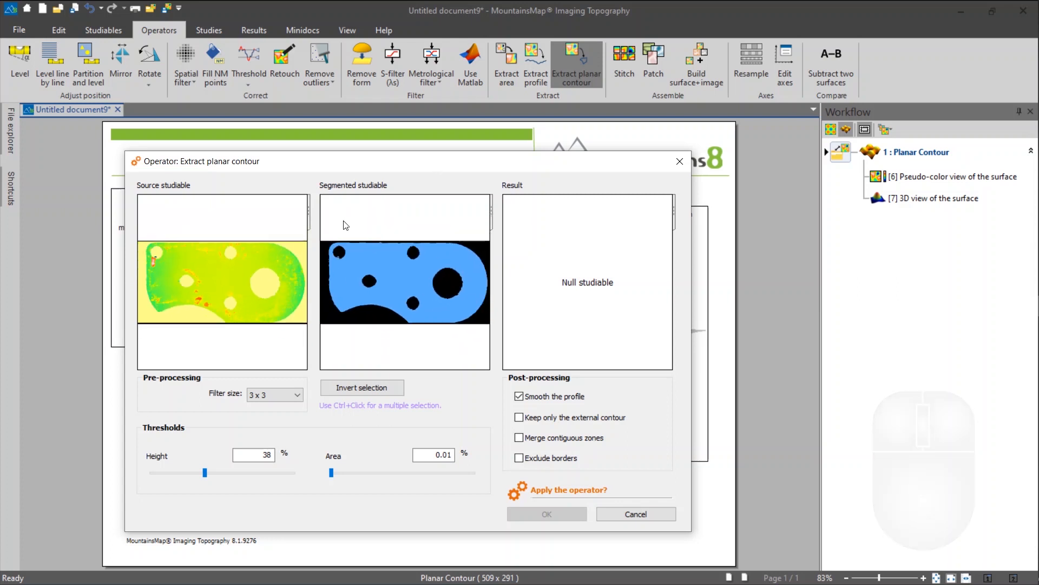
mouse_move(391, 265)
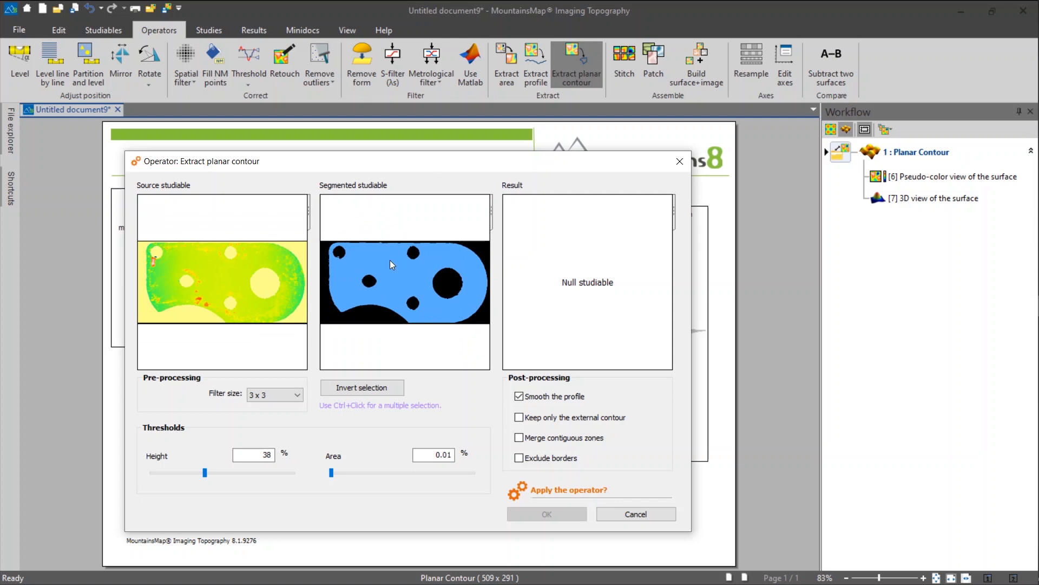
mouse_move(582, 328)
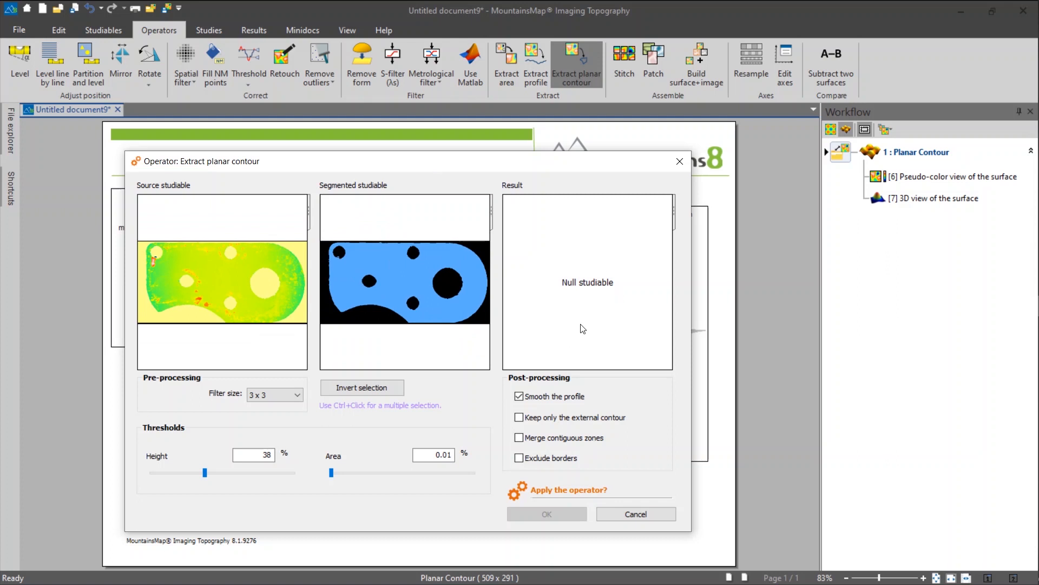
mouse_move(546, 295)
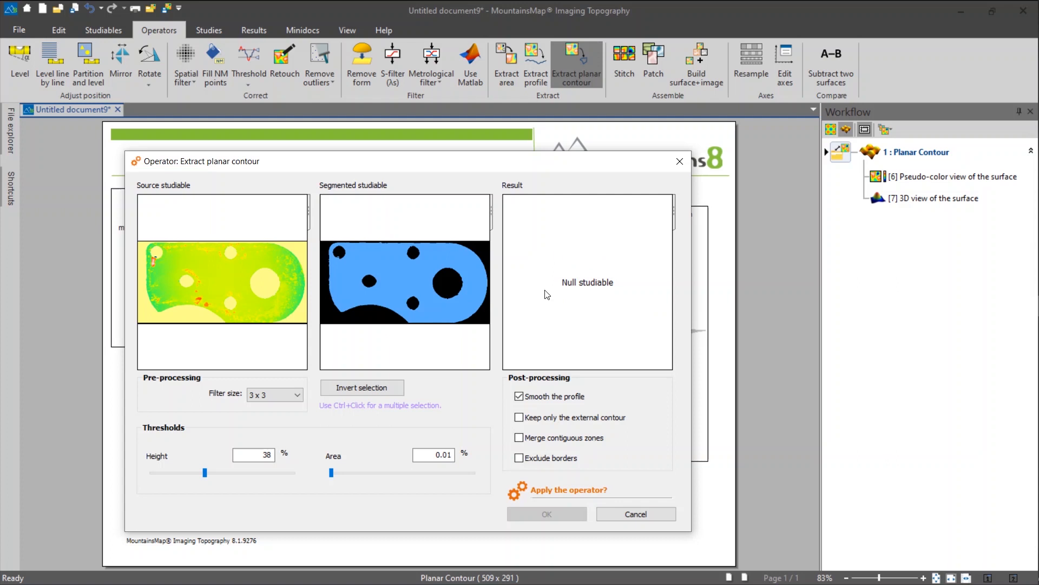
mouse_move(517, 260)
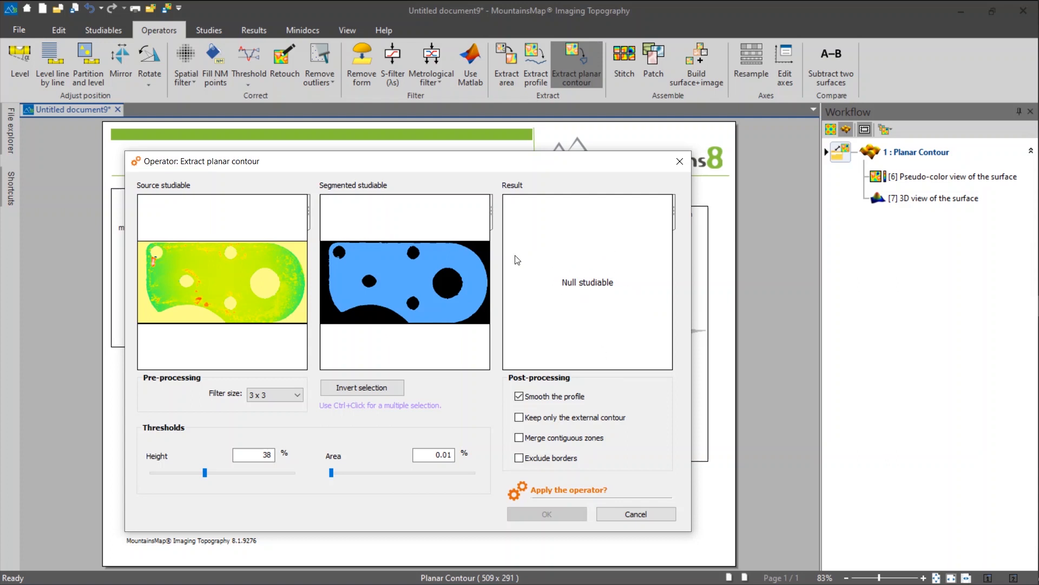
mouse_move(365, 270)
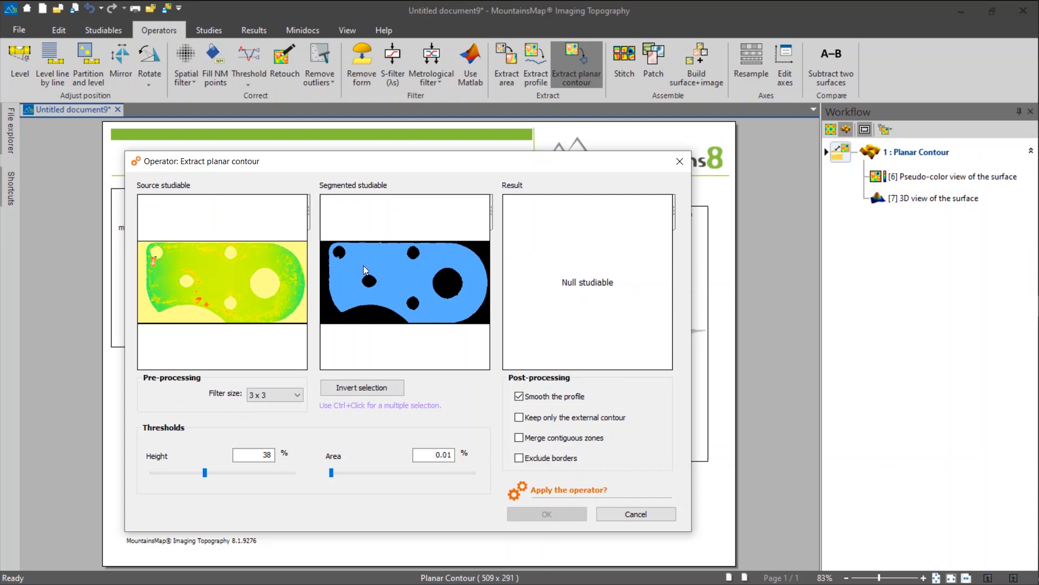
mouse_move(372, 262)
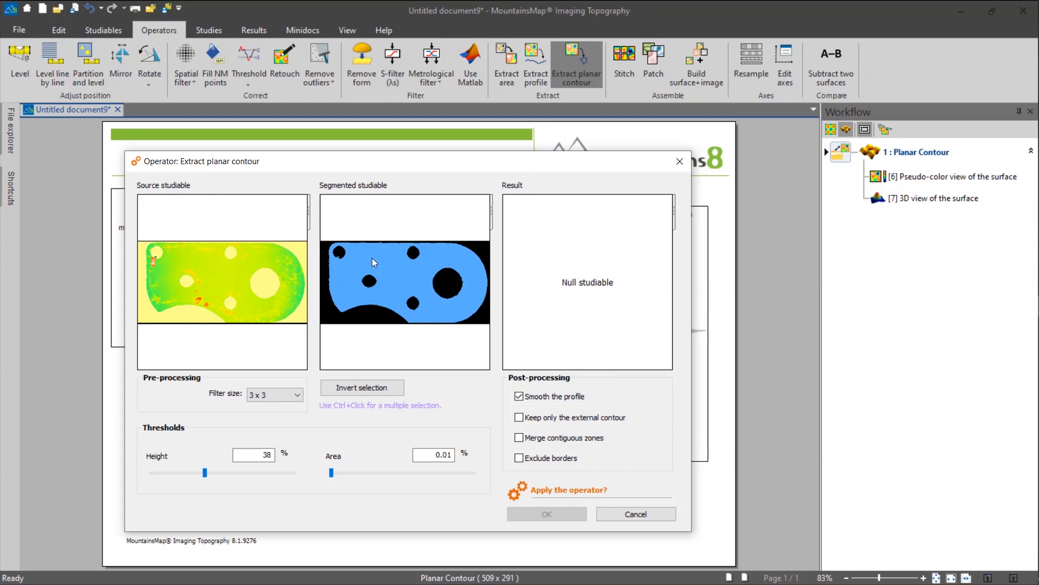
mouse_move(375, 265)
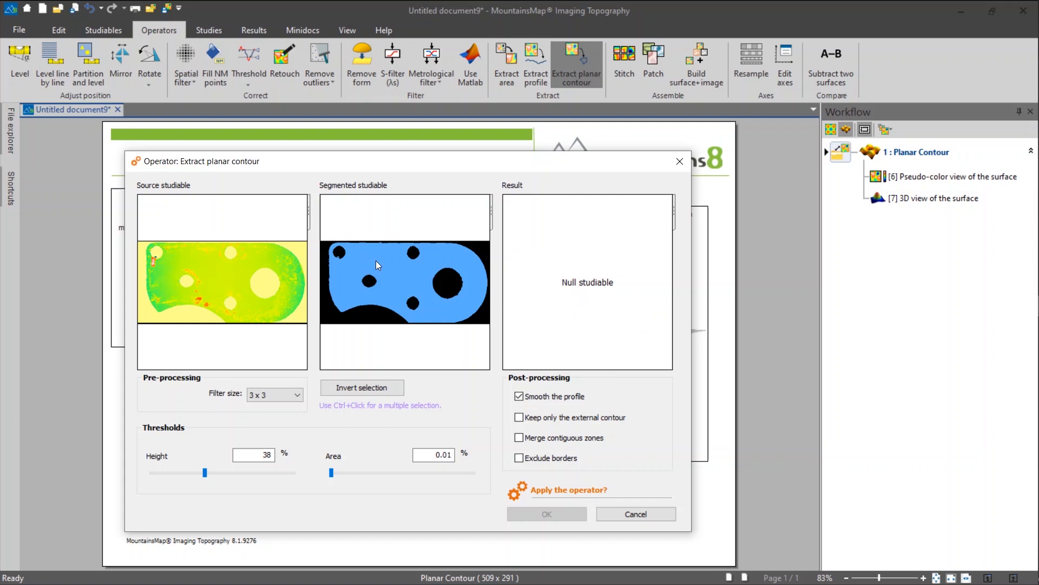
mouse_move(363, 264)
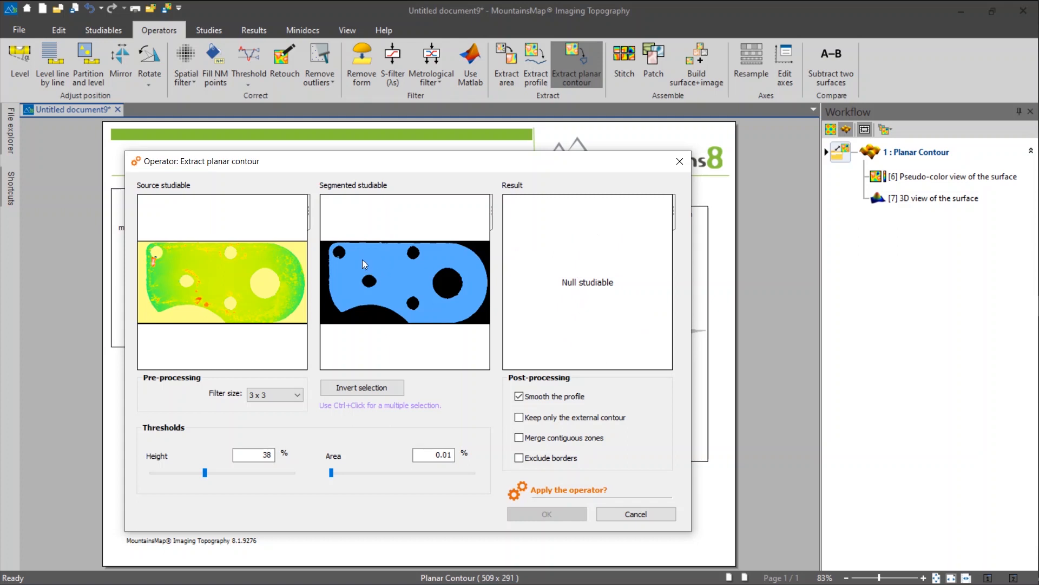
mouse_move(398, 252)
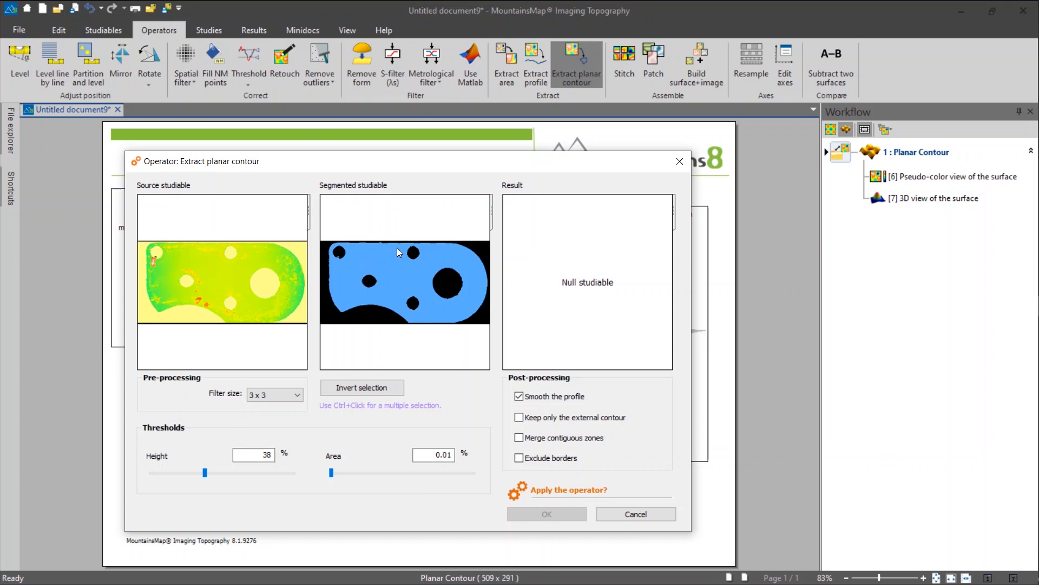
mouse_move(414, 292)
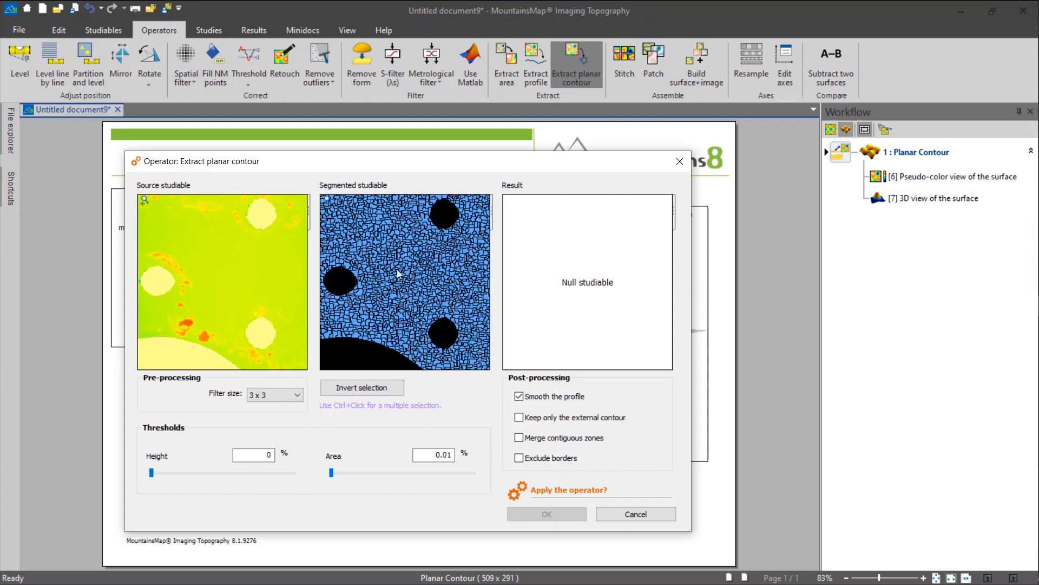
mouse_move(411, 259)
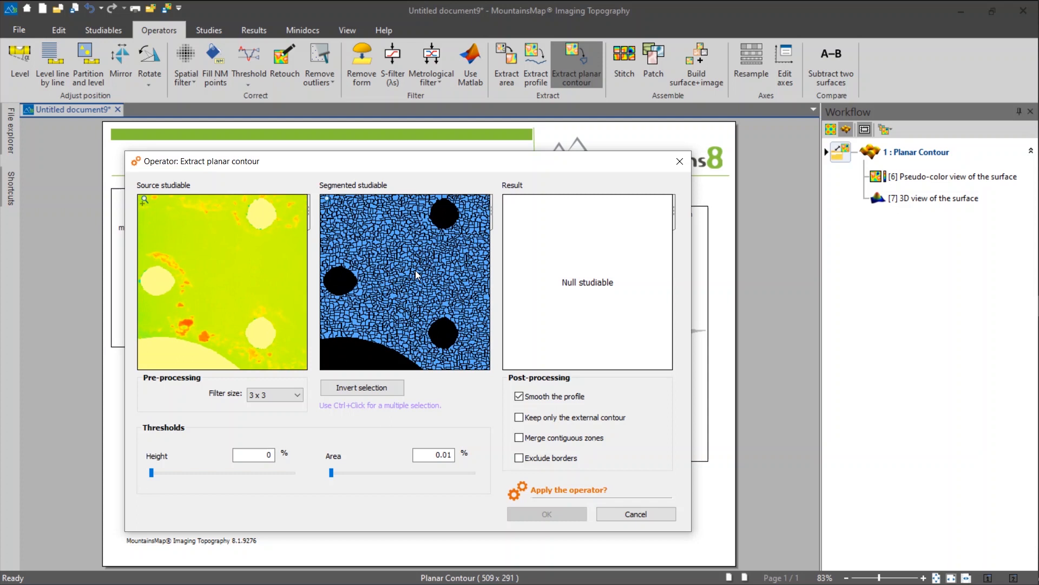
mouse_move(411, 267)
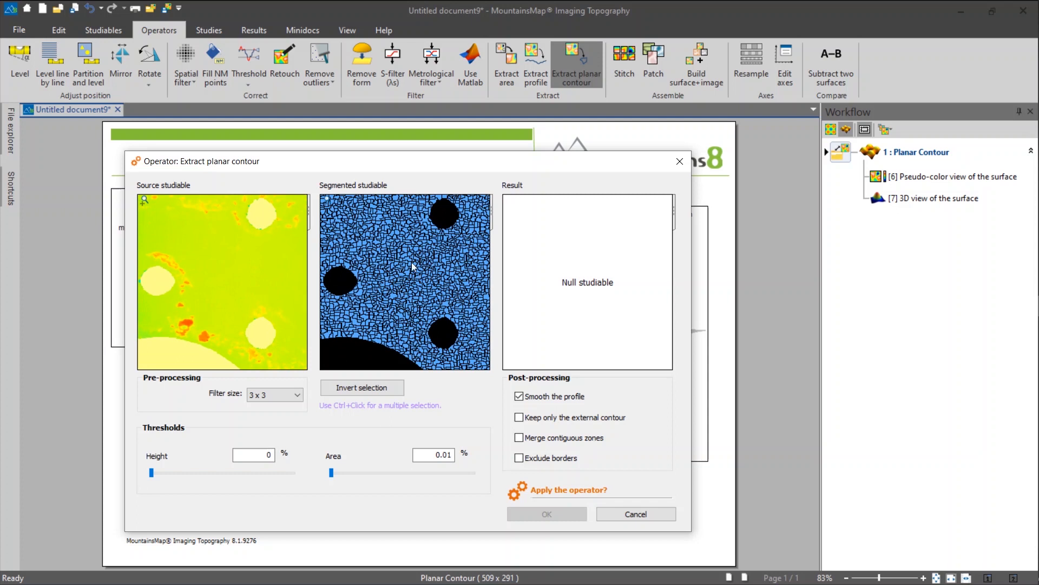
mouse_move(412, 269)
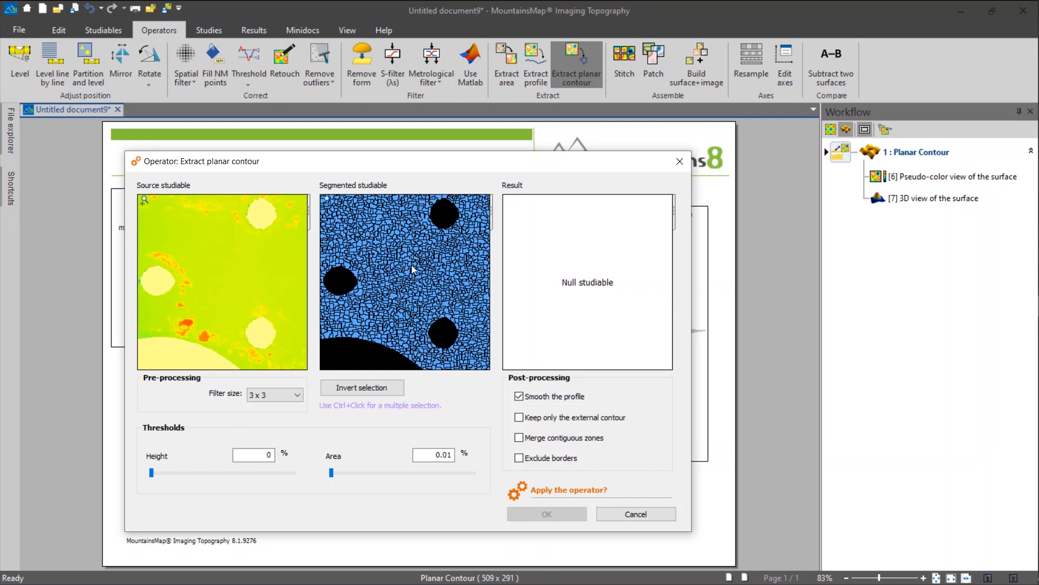
mouse_move(438, 278)
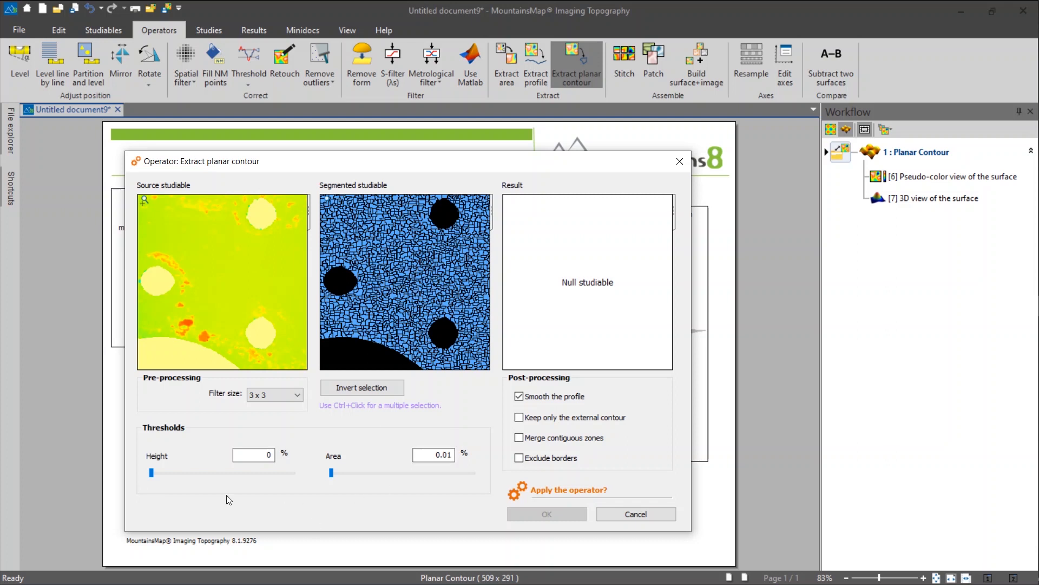
mouse_move(372, 438)
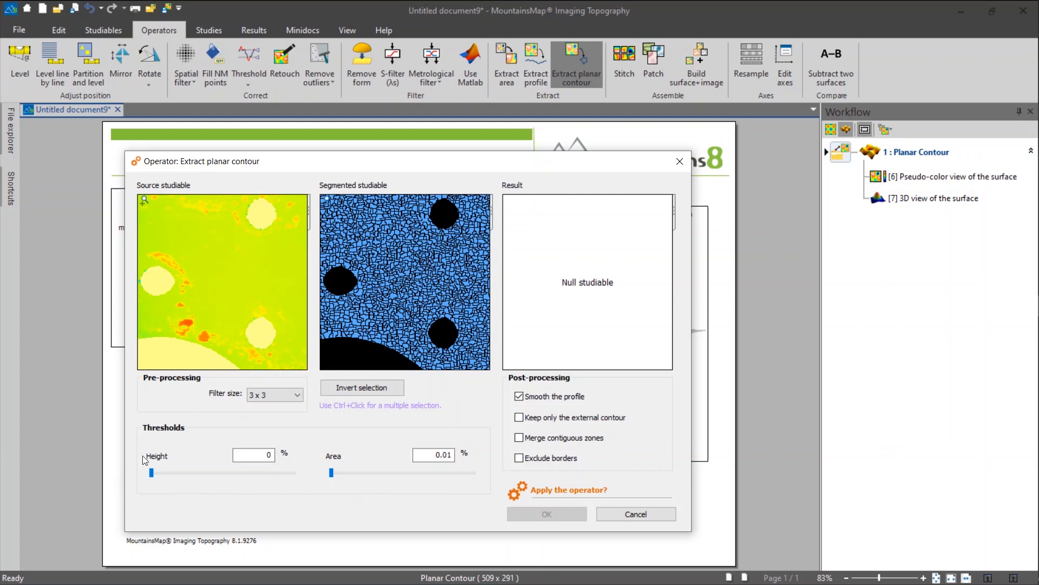
mouse_move(391, 282)
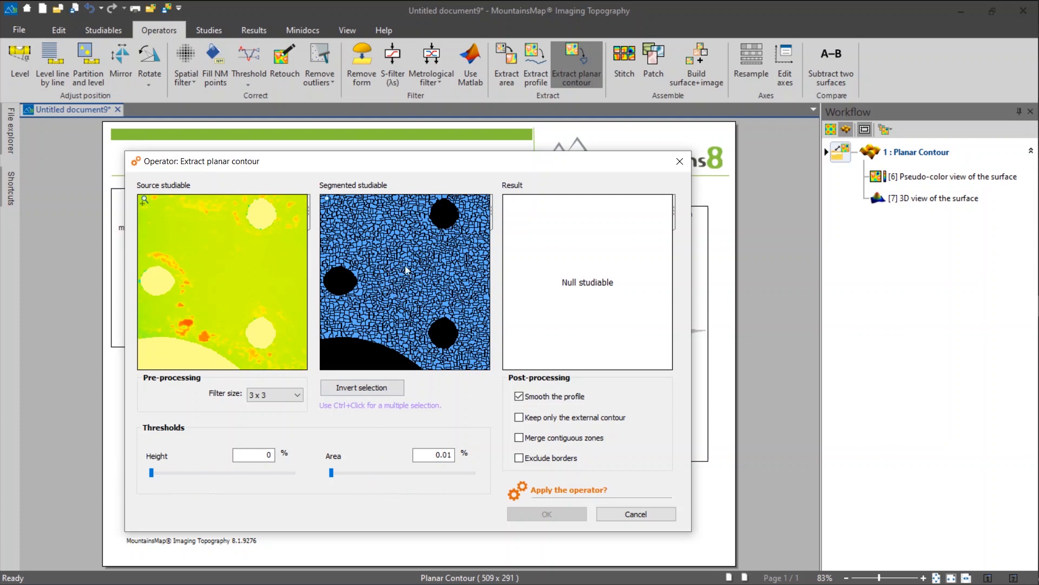
mouse_move(393, 277)
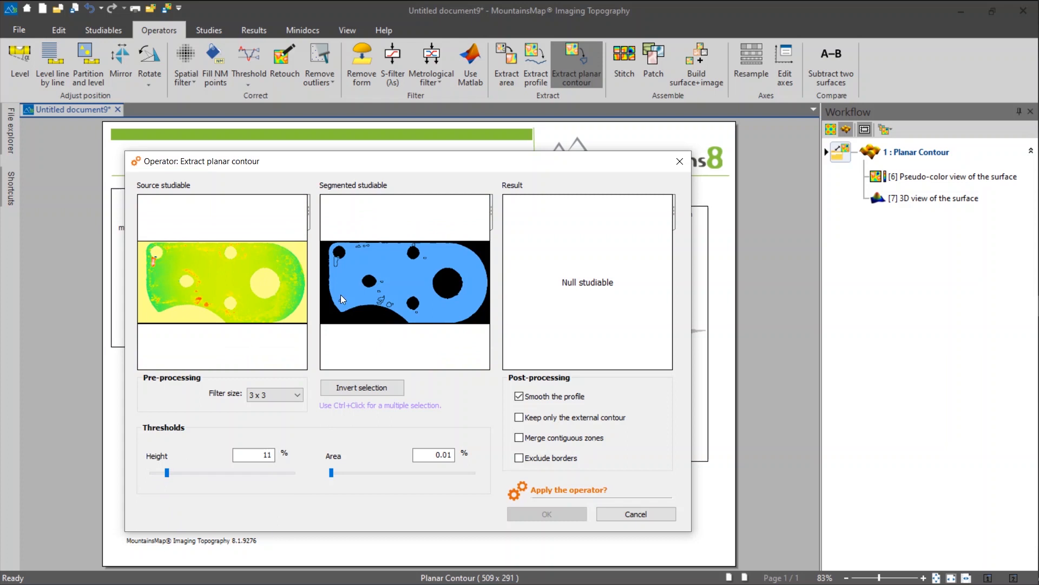
mouse_move(401, 284)
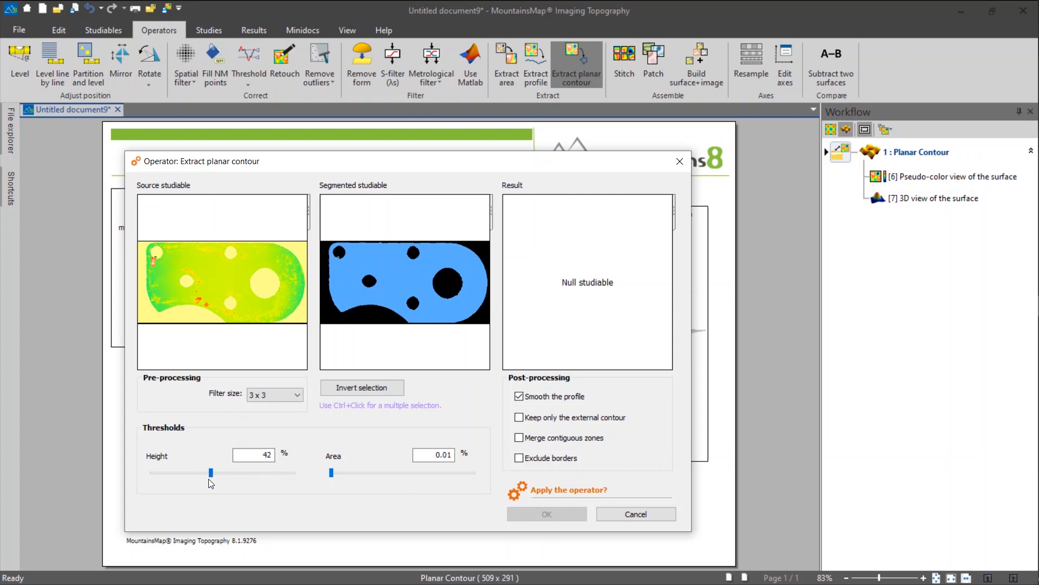
mouse_move(403, 283)
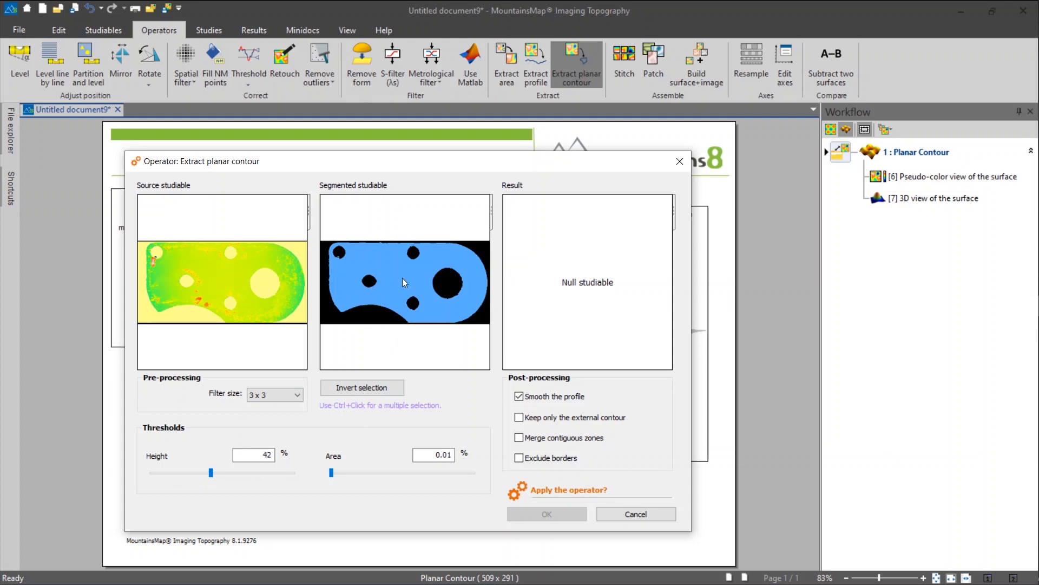
mouse_move(407, 283)
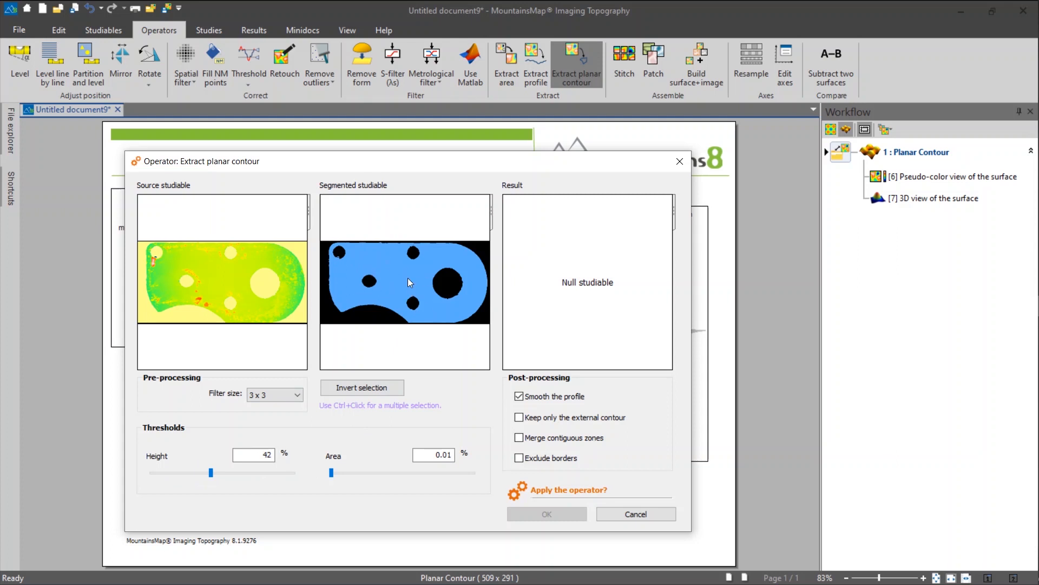
mouse_move(402, 308)
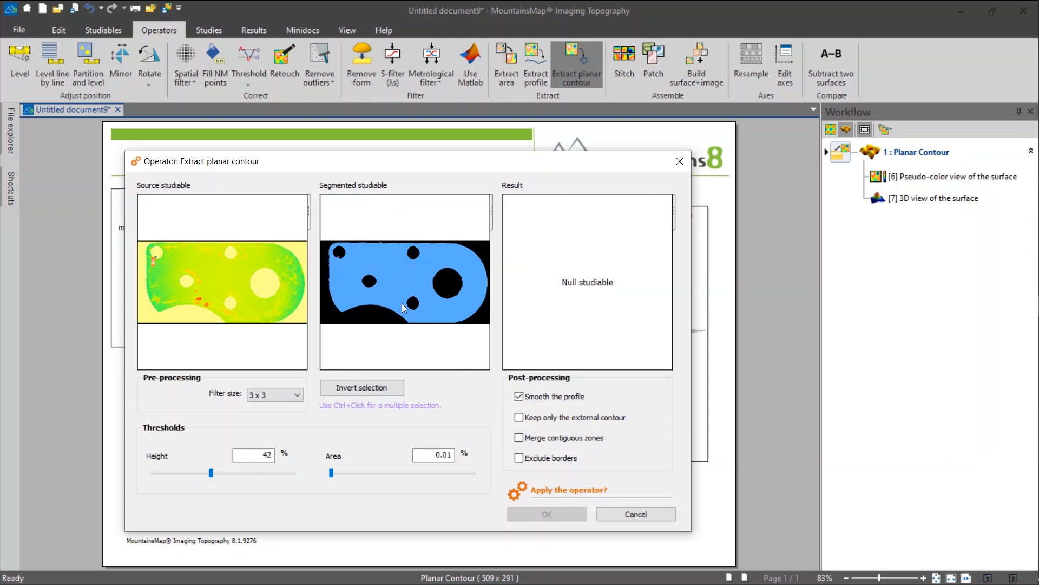
mouse_move(393, 279)
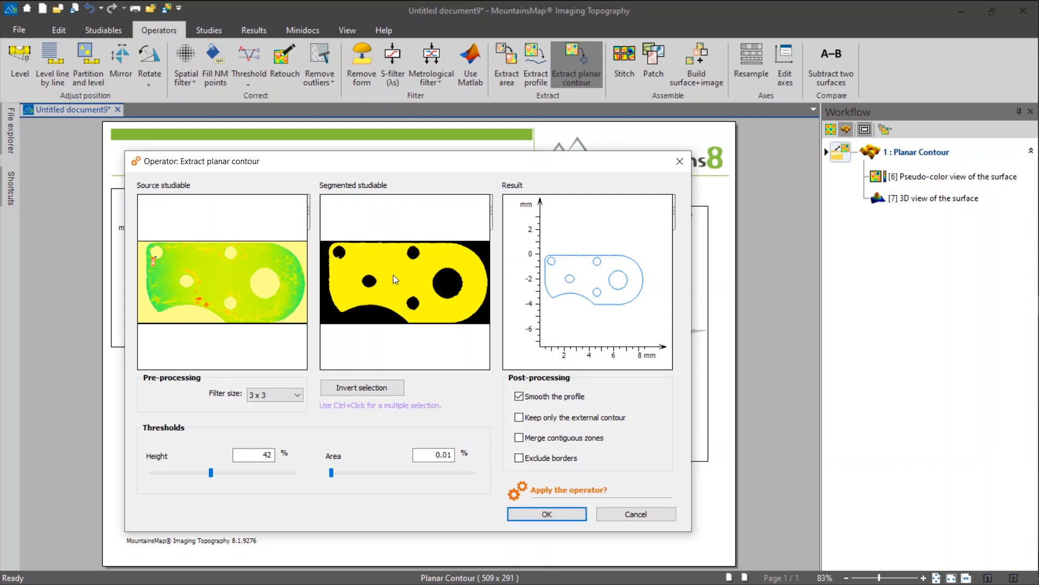
mouse_move(569, 242)
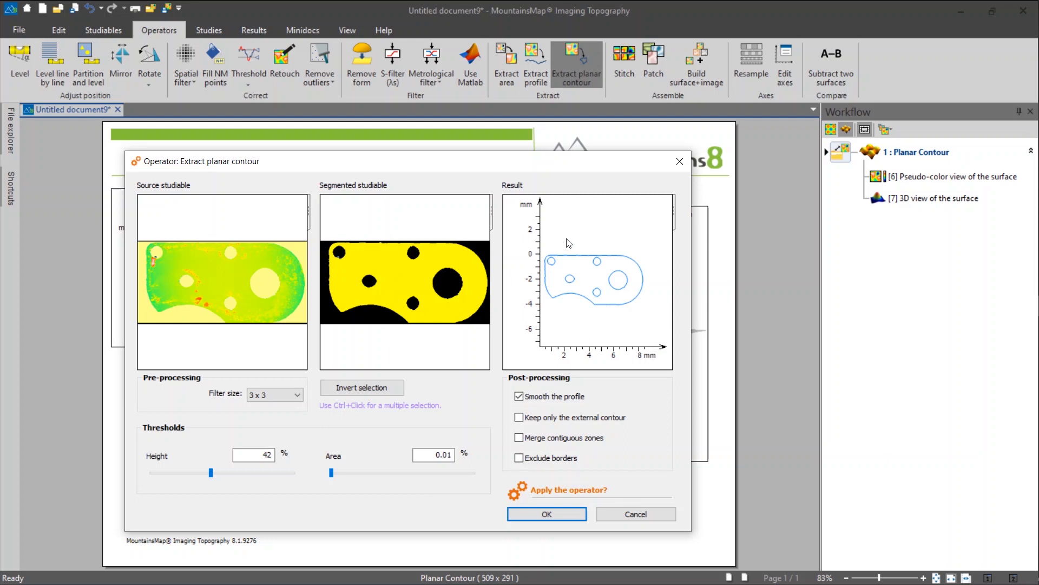
mouse_move(568, 319)
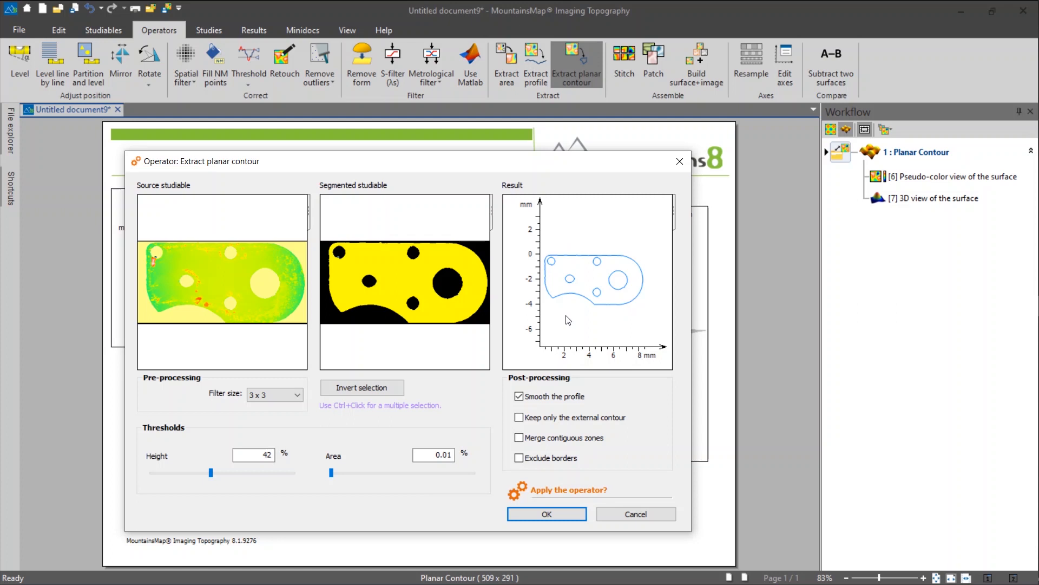
mouse_move(352, 489)
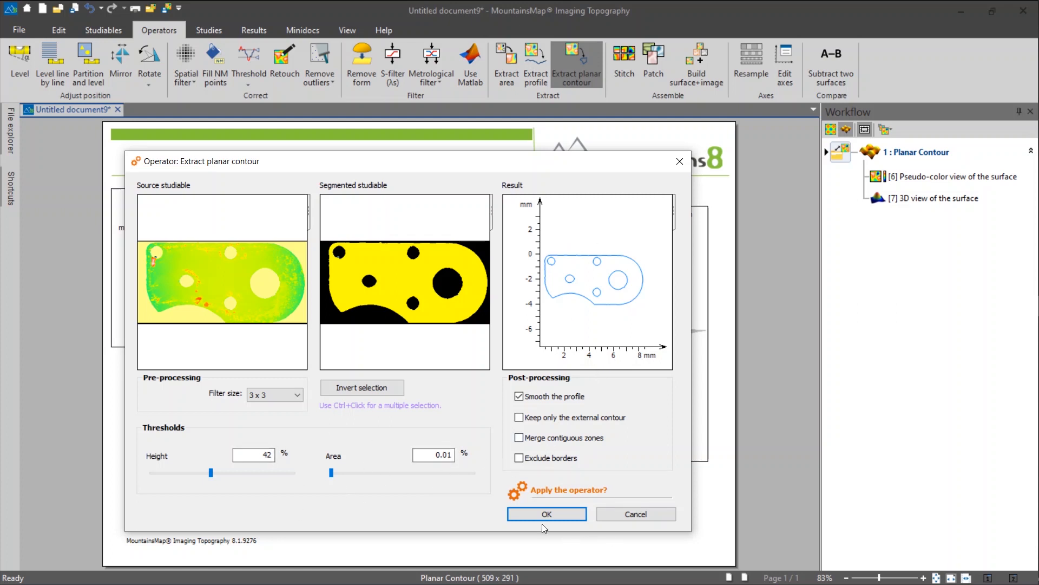
Apply the contour extraction, check its settings, and show the contour graph full screen.
click(545, 514)
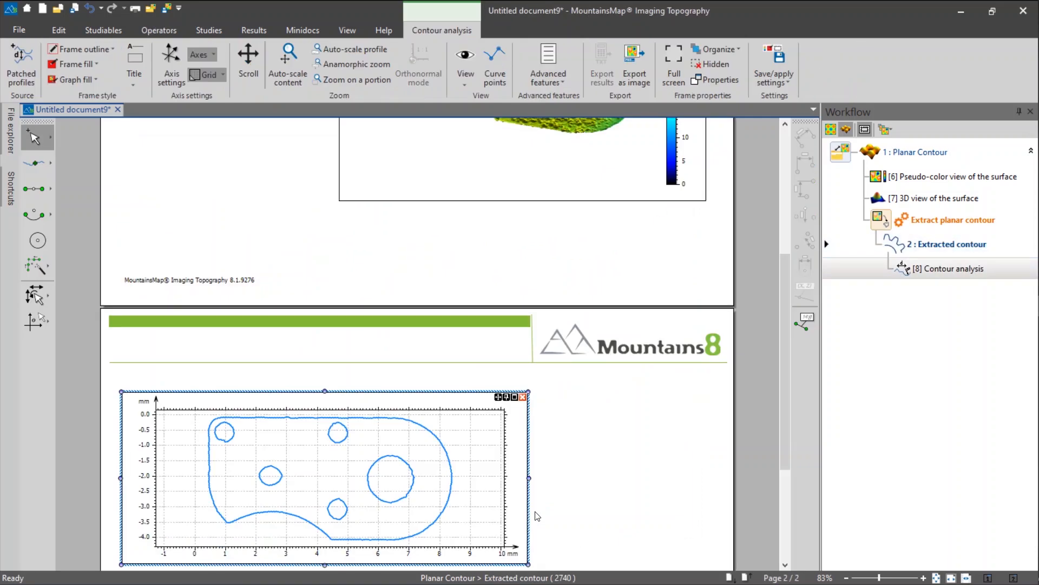
mouse_move(362, 478)
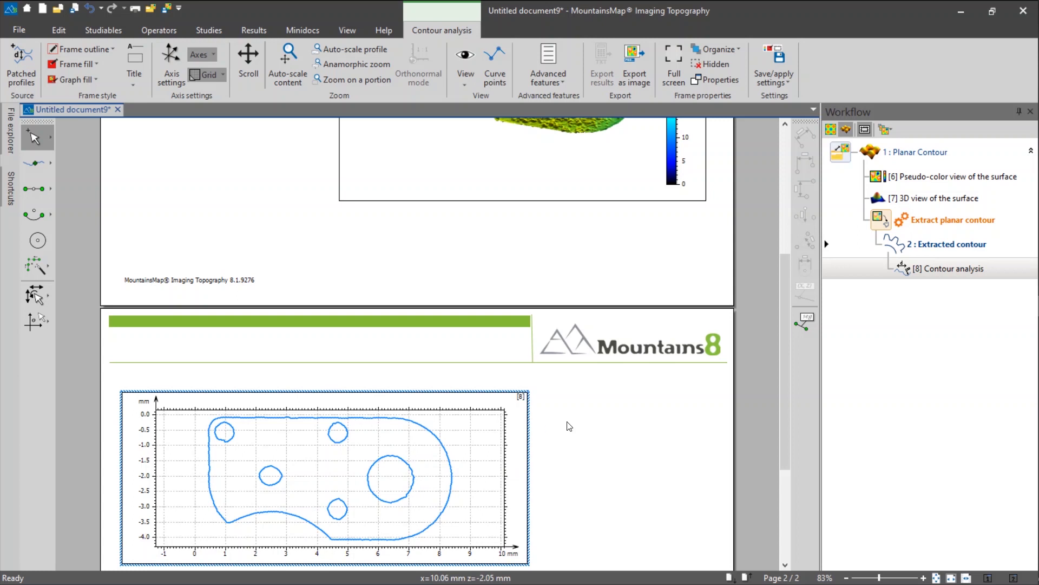
mouse_move(920, 287)
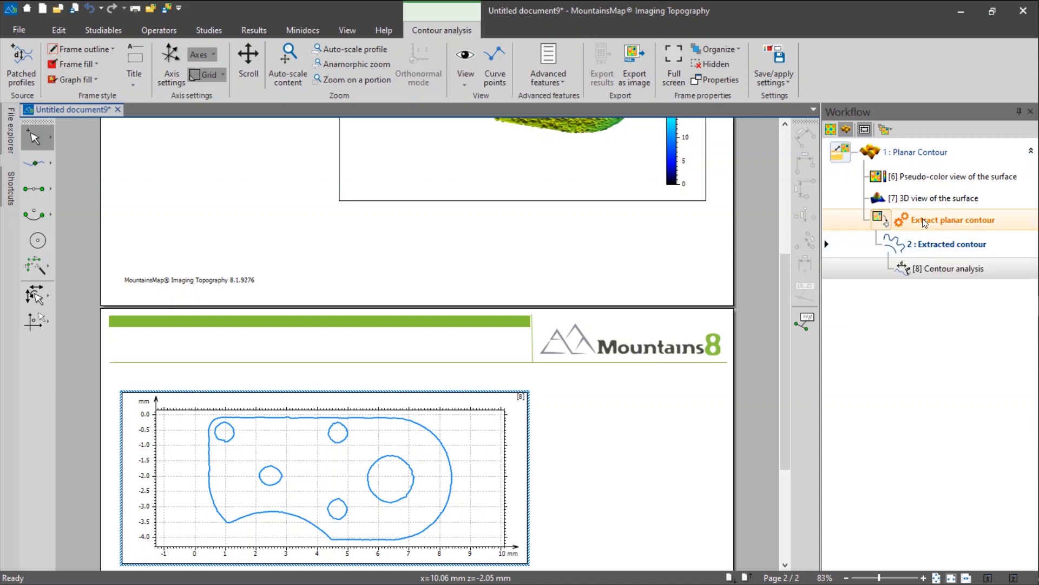
double_click(952, 220)
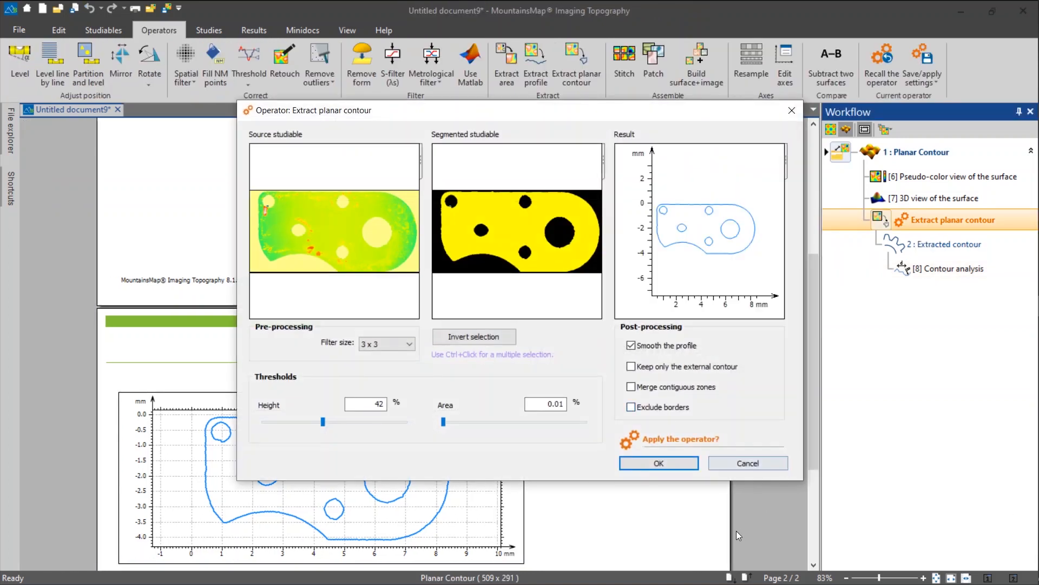
click(657, 463)
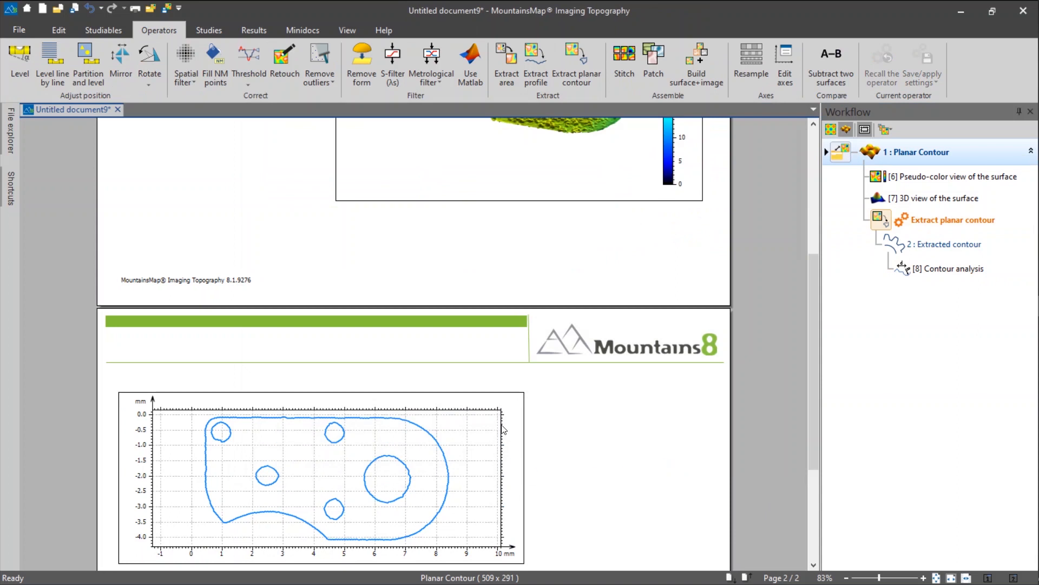
click(324, 477)
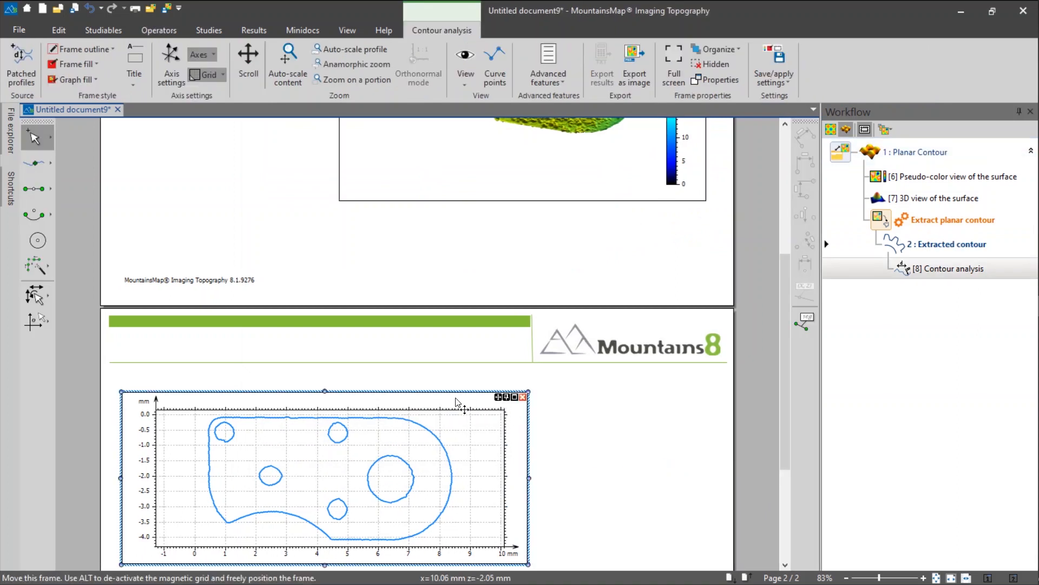
key(F11)
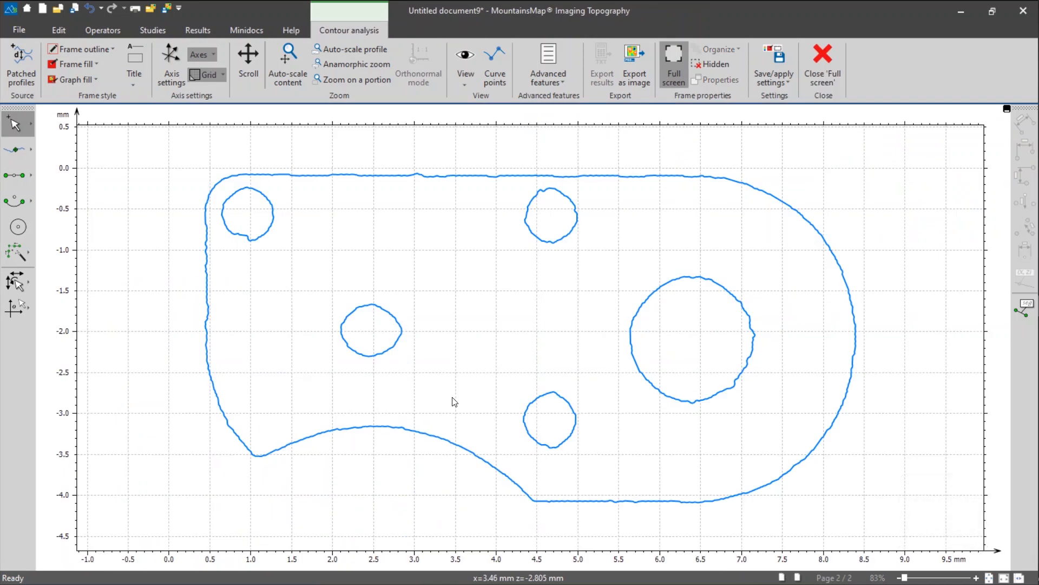
mouse_move(187, 427)
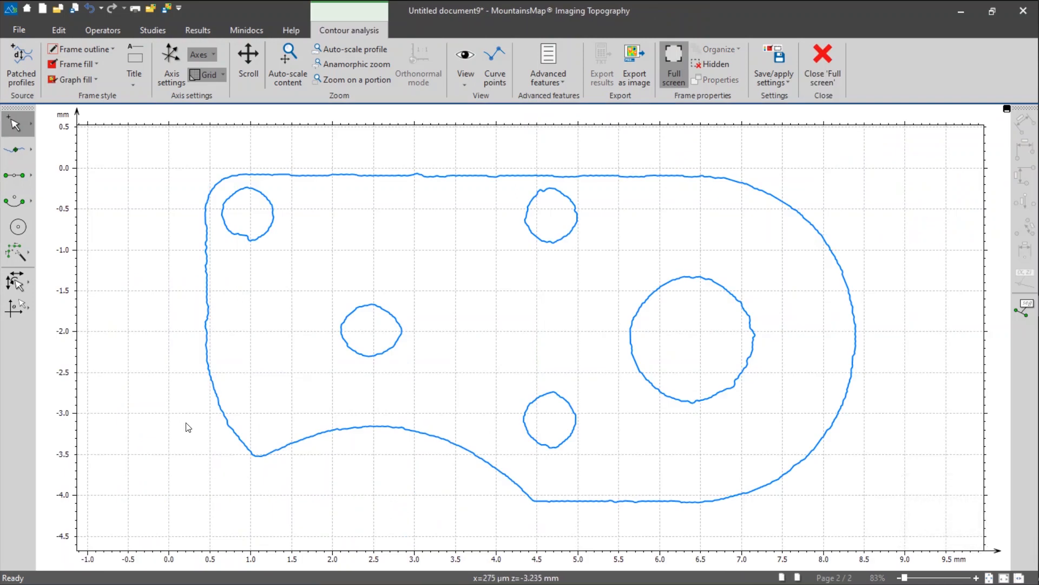
mouse_move(371, 389)
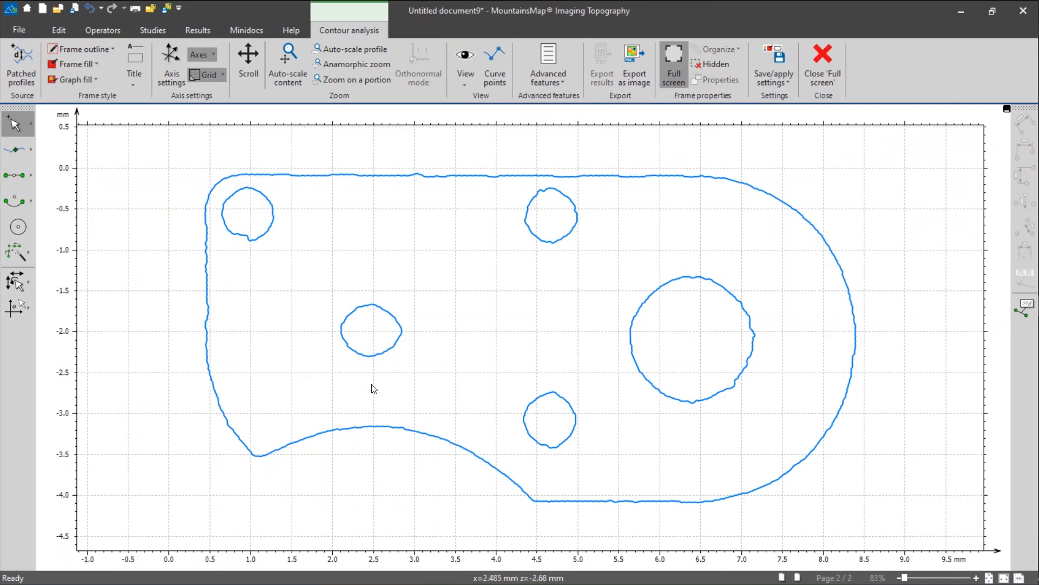
mouse_move(517, 425)
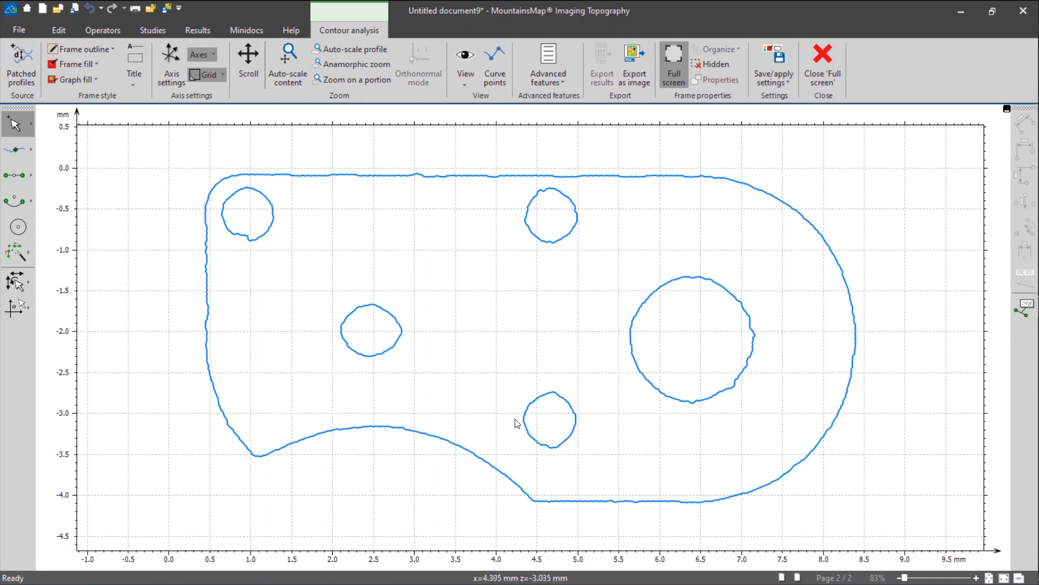
mouse_move(285, 241)
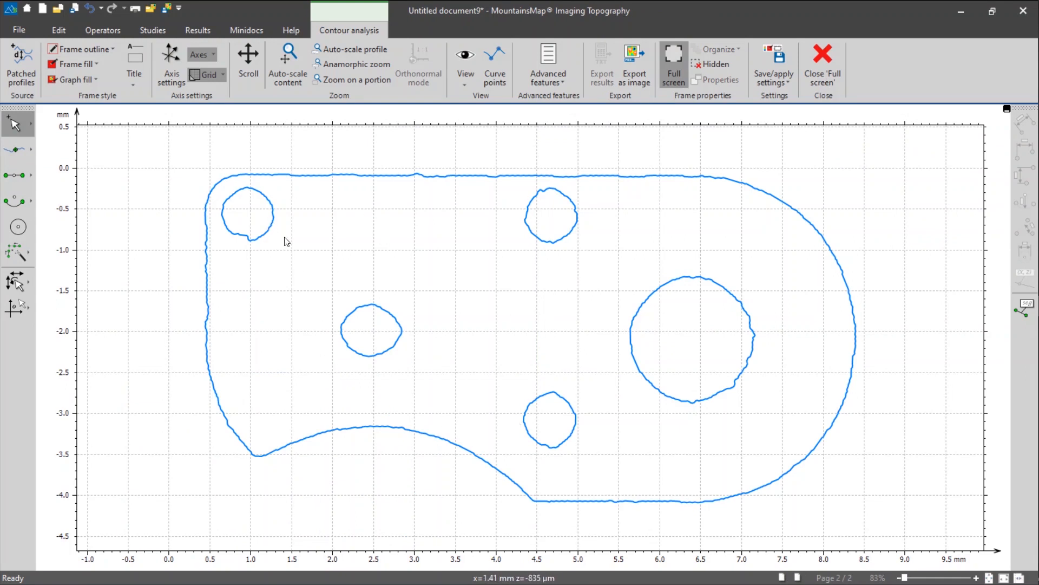
mouse_move(286, 240)
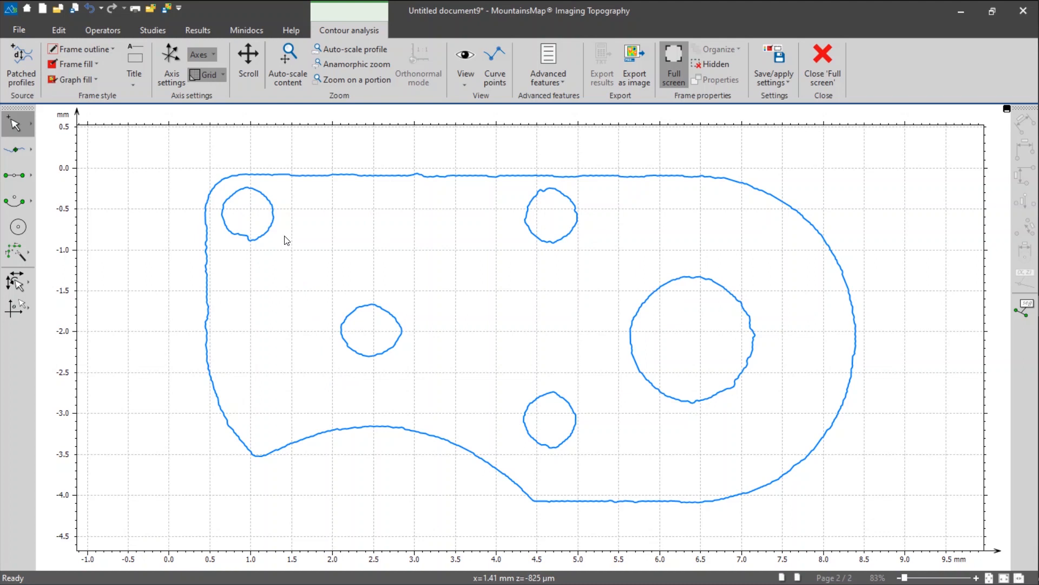
mouse_move(252, 247)
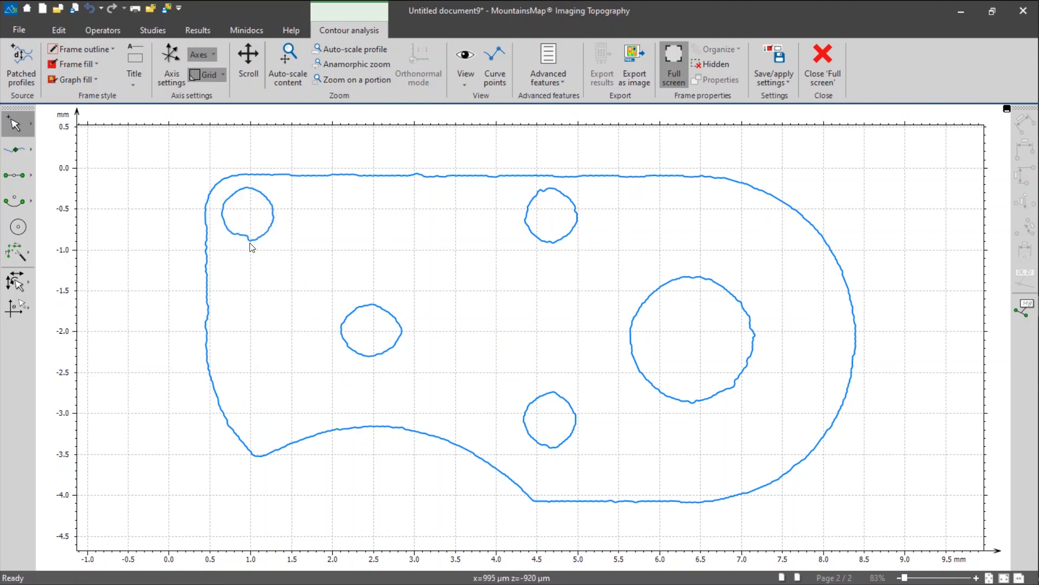
mouse_move(533, 375)
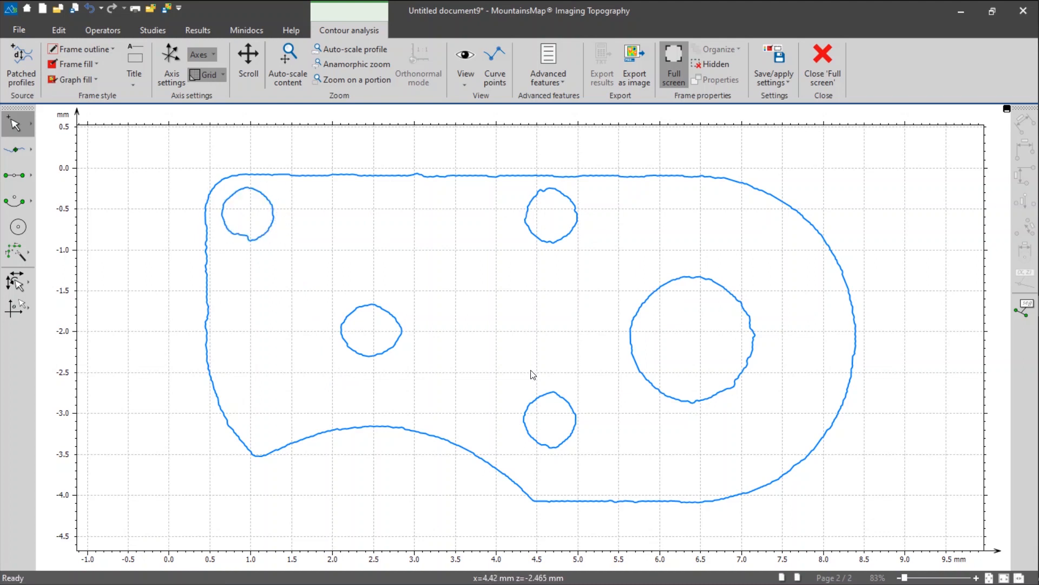
mouse_move(460, 266)
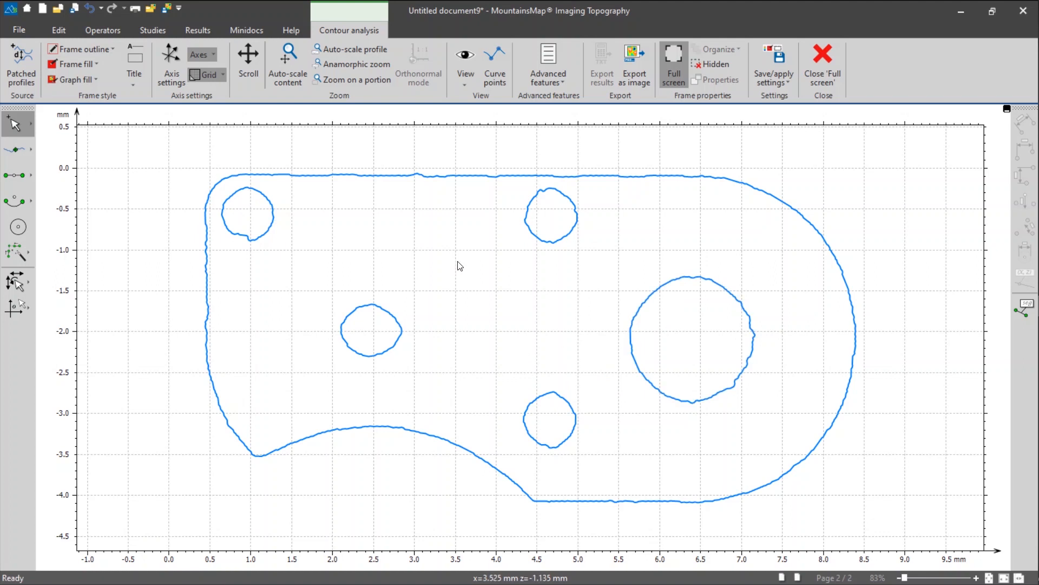
mouse_move(355, 257)
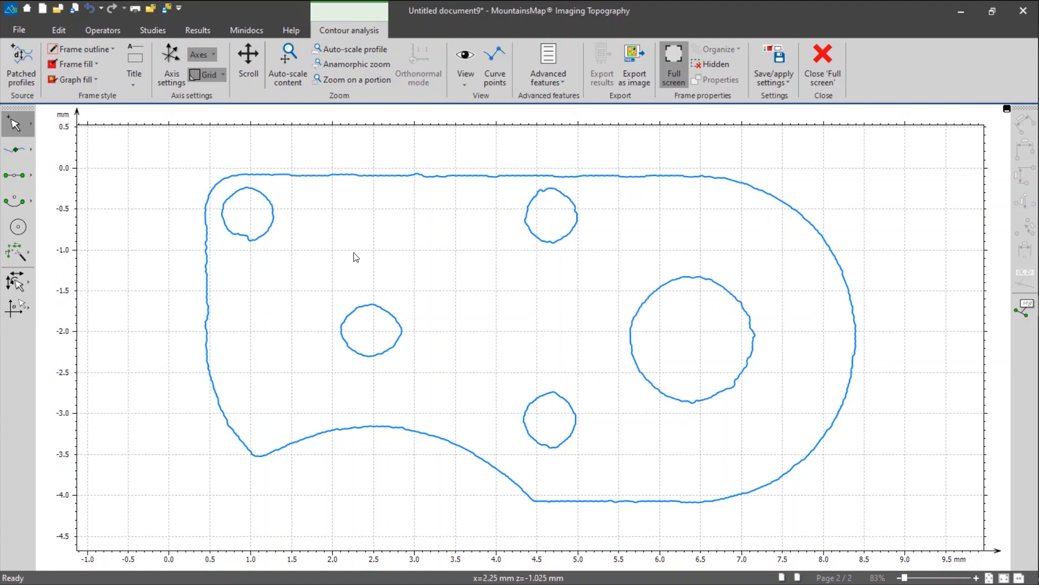
mouse_move(318, 272)
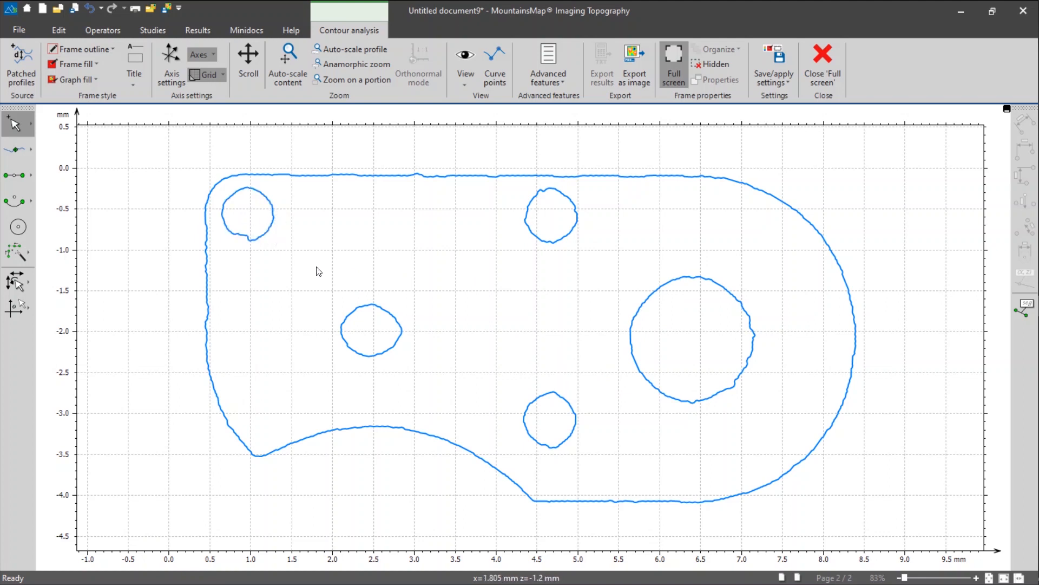
mouse_move(343, 290)
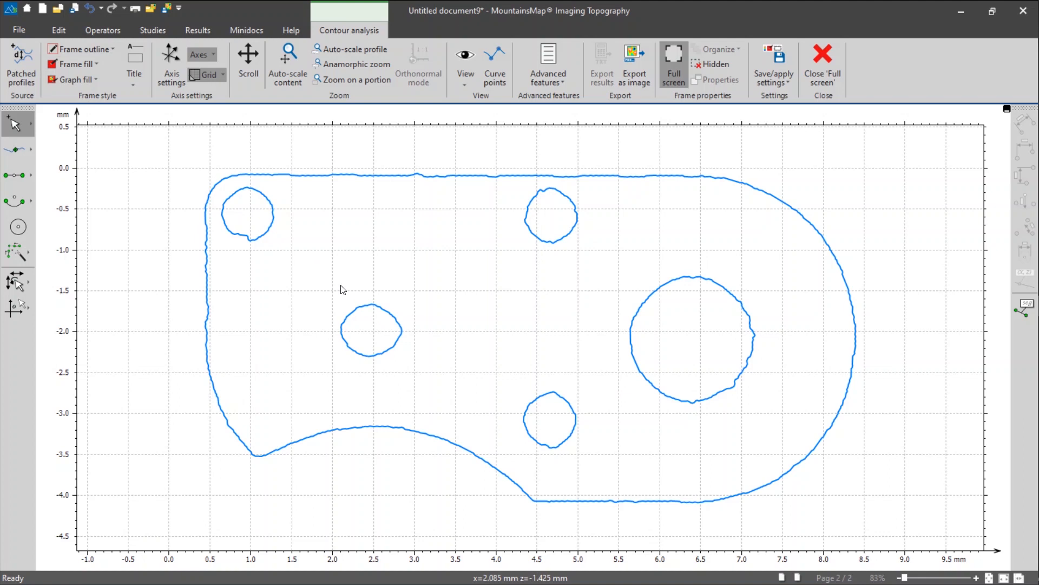
mouse_move(322, 284)
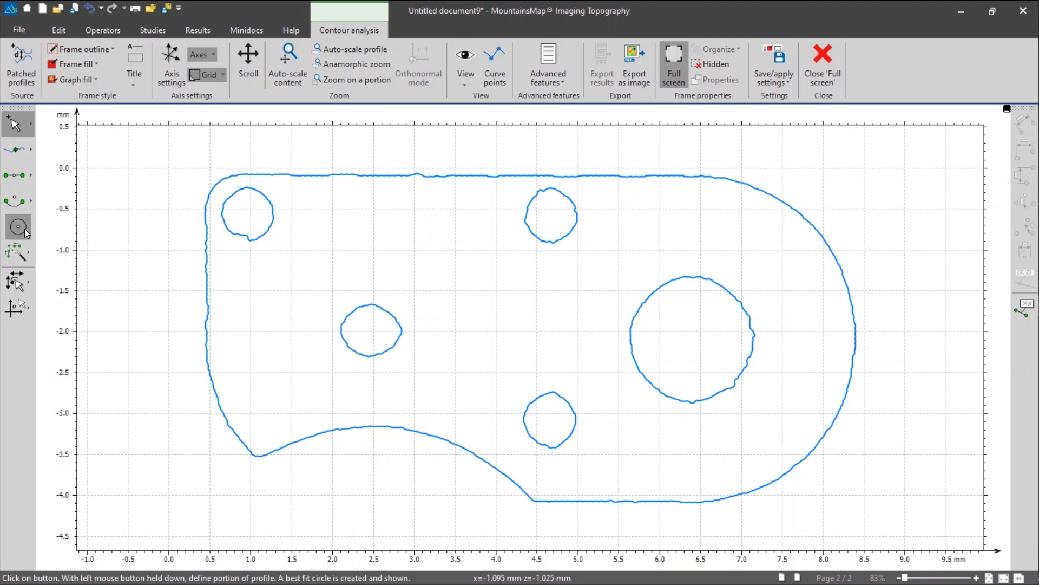
mouse_move(18, 227)
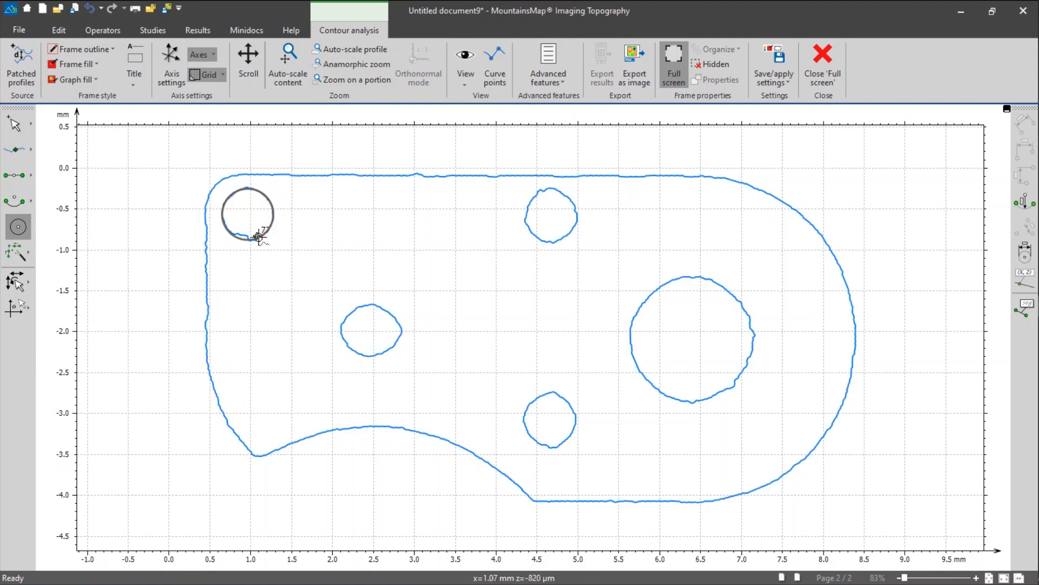
mouse_move(247, 265)
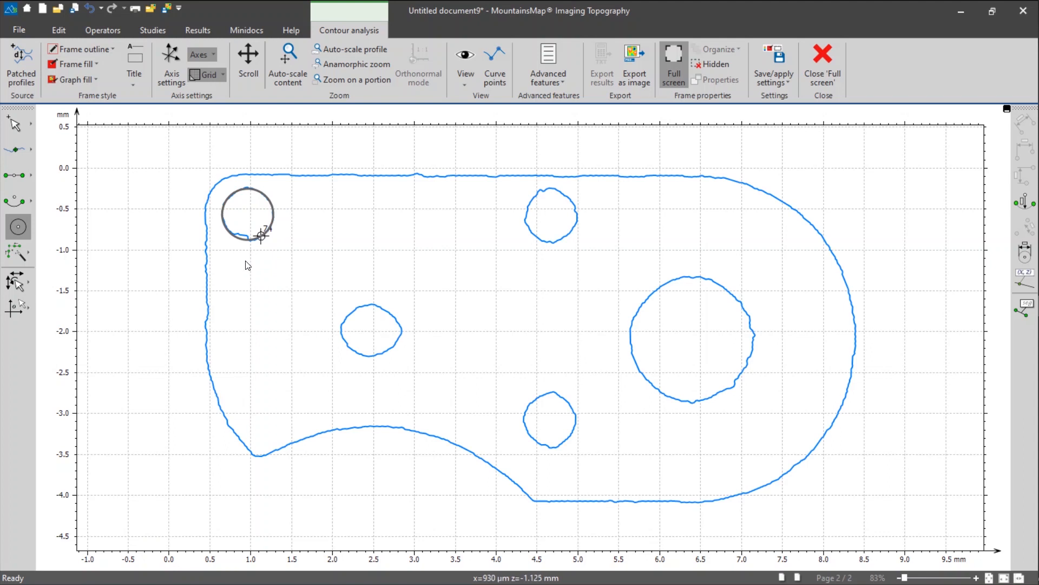
mouse_move(248, 263)
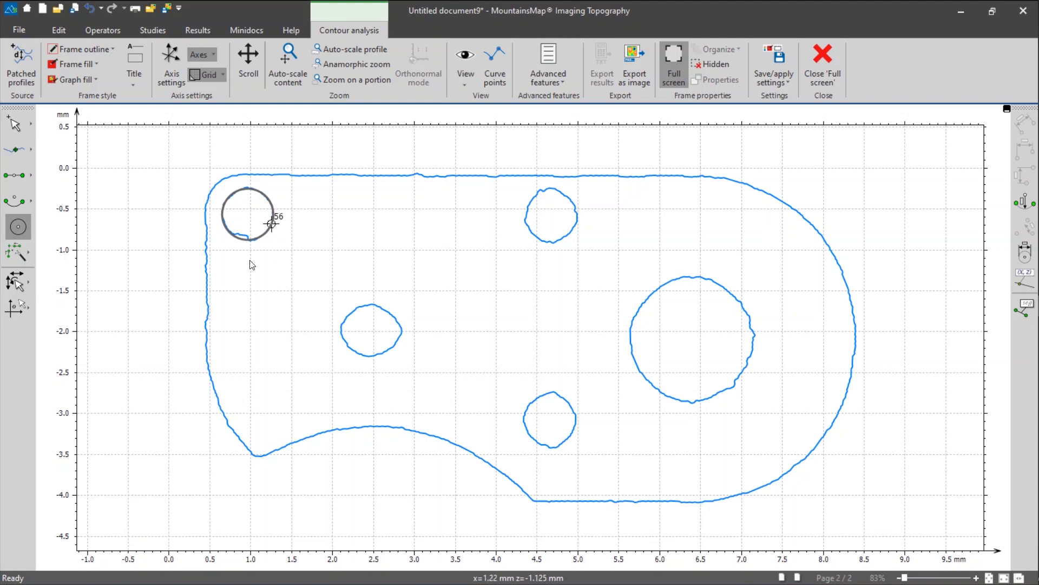
mouse_move(278, 242)
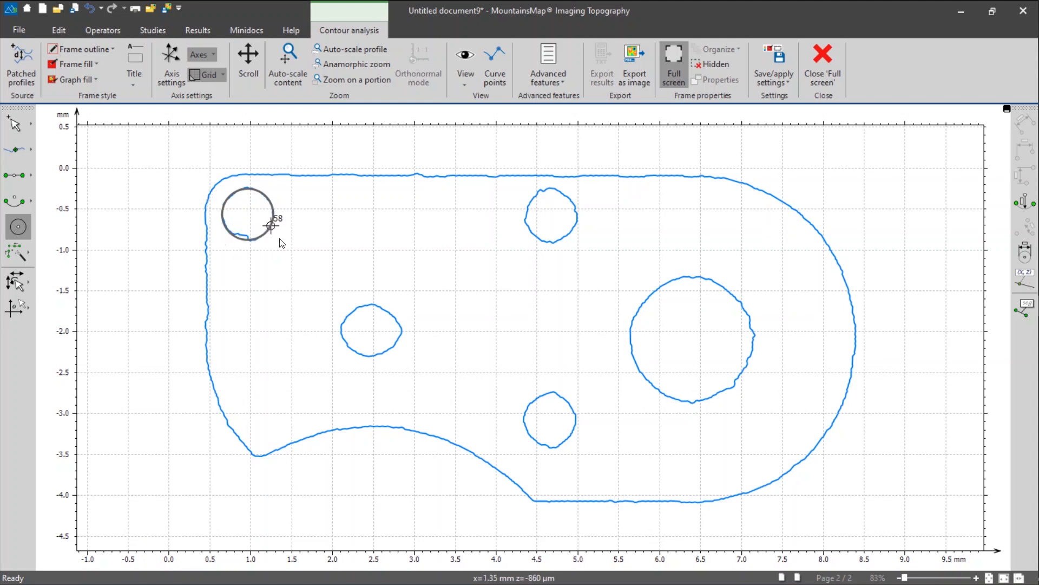
Draw best-fit circles over the four round holes, skipping the irregular left-middle hole.
click(550, 215)
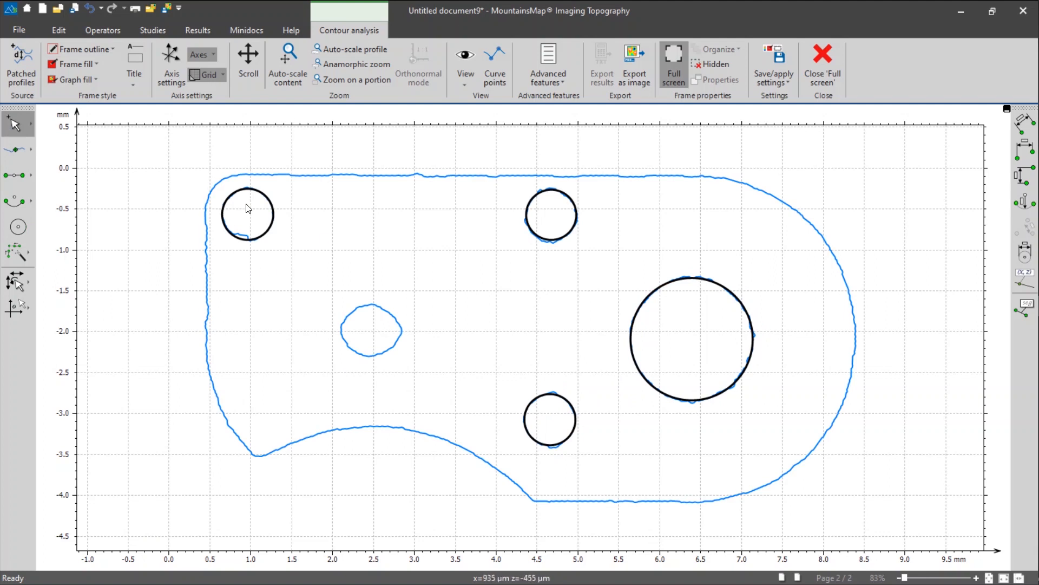
mouse_move(315, 235)
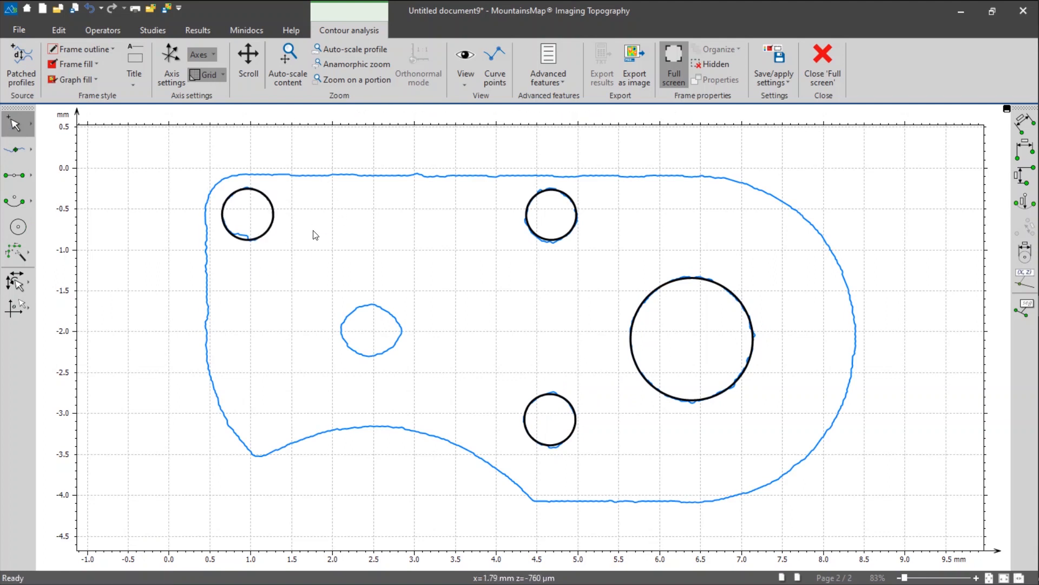
mouse_move(312, 228)
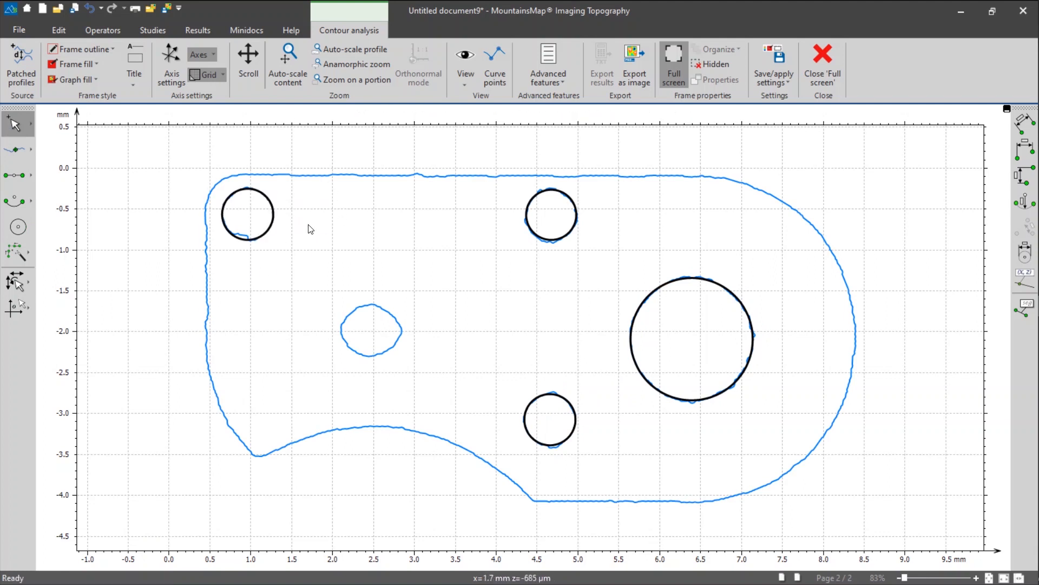
mouse_move(298, 207)
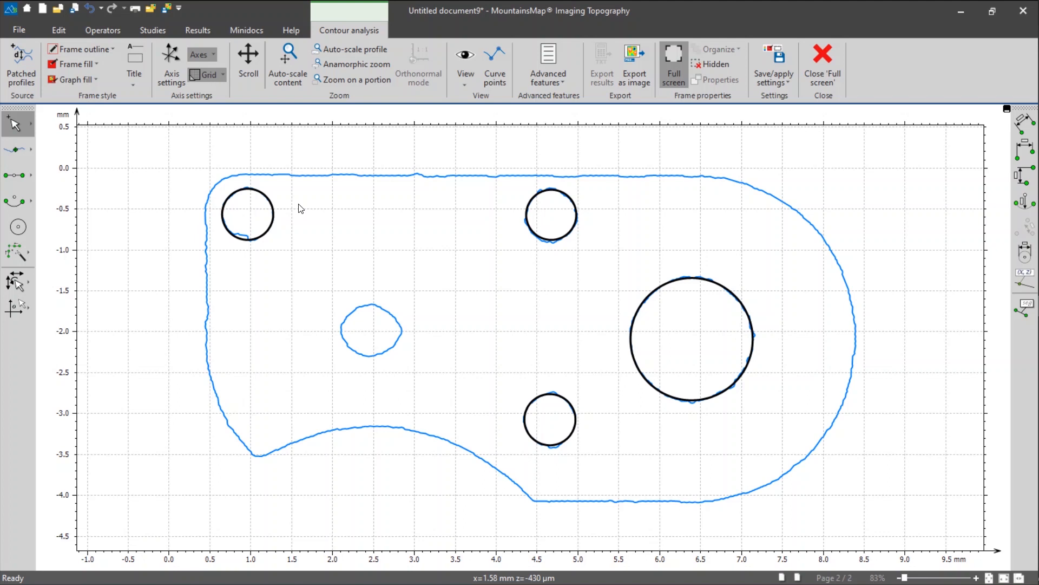
click(247, 213)
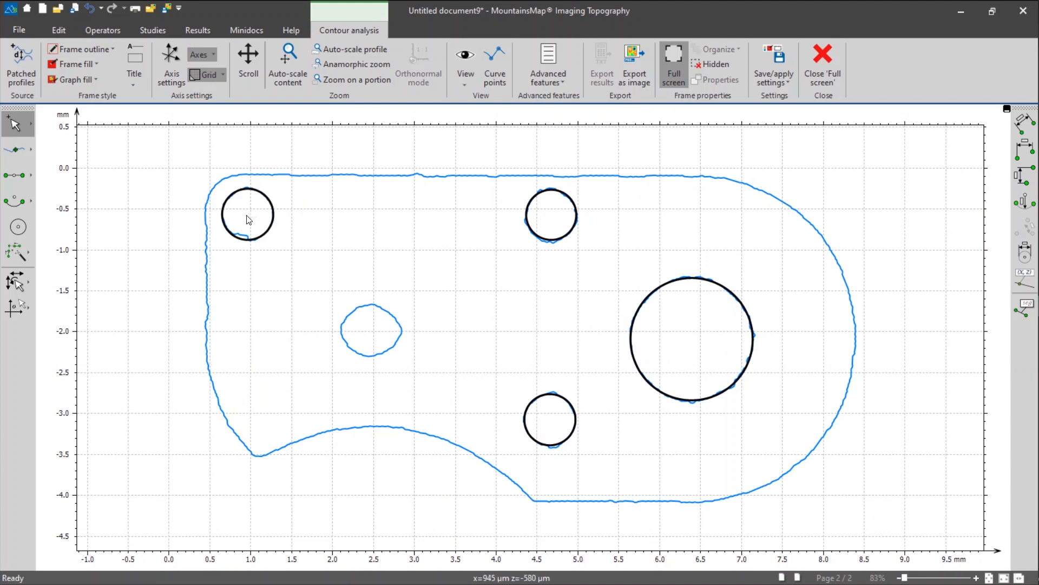
mouse_move(475, 120)
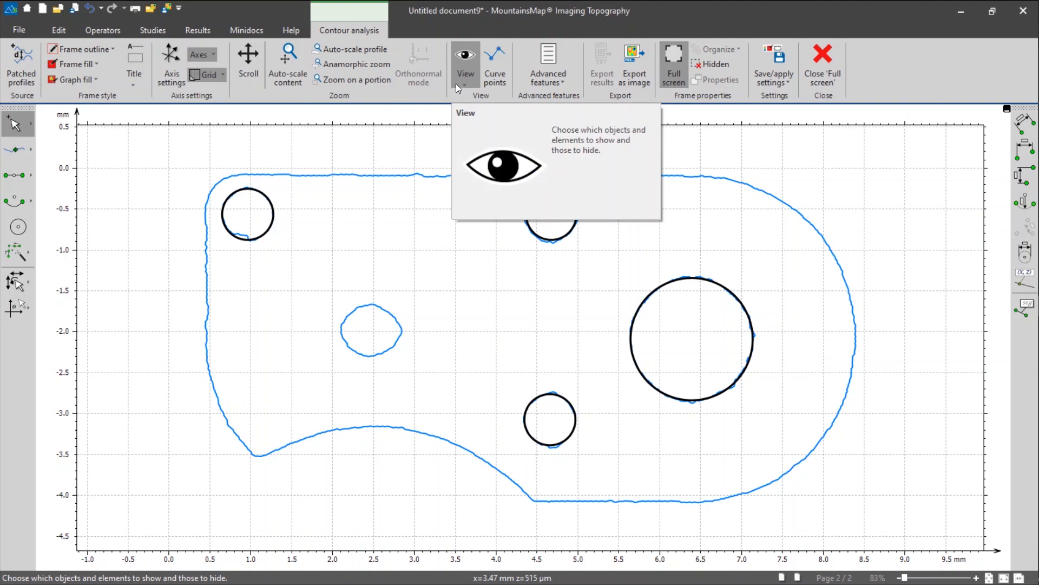
Enable Implicit points in the View dropdown to mark the circle centres.
click(465, 64)
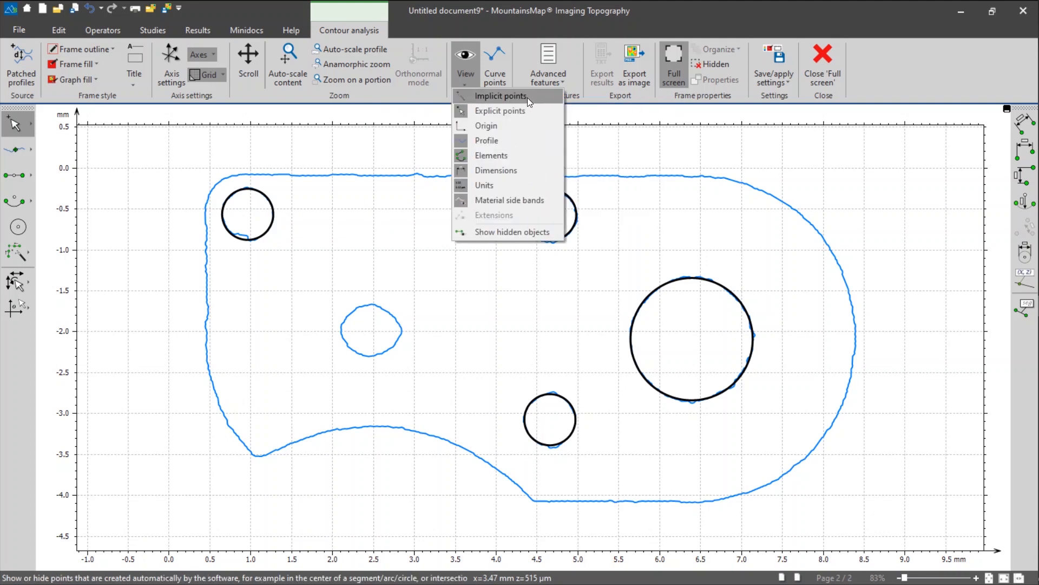
click(500, 96)
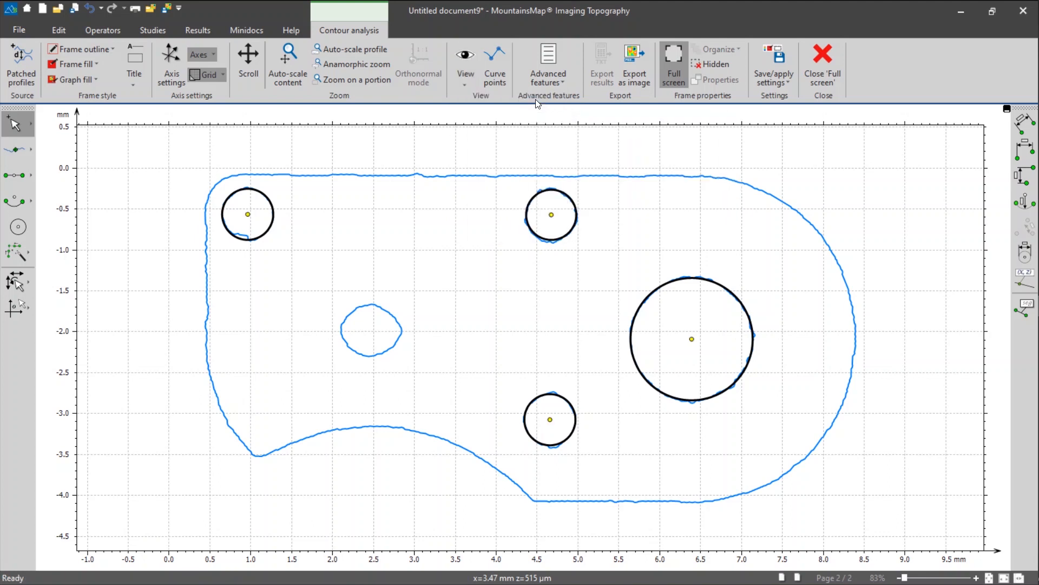
mouse_move(689, 340)
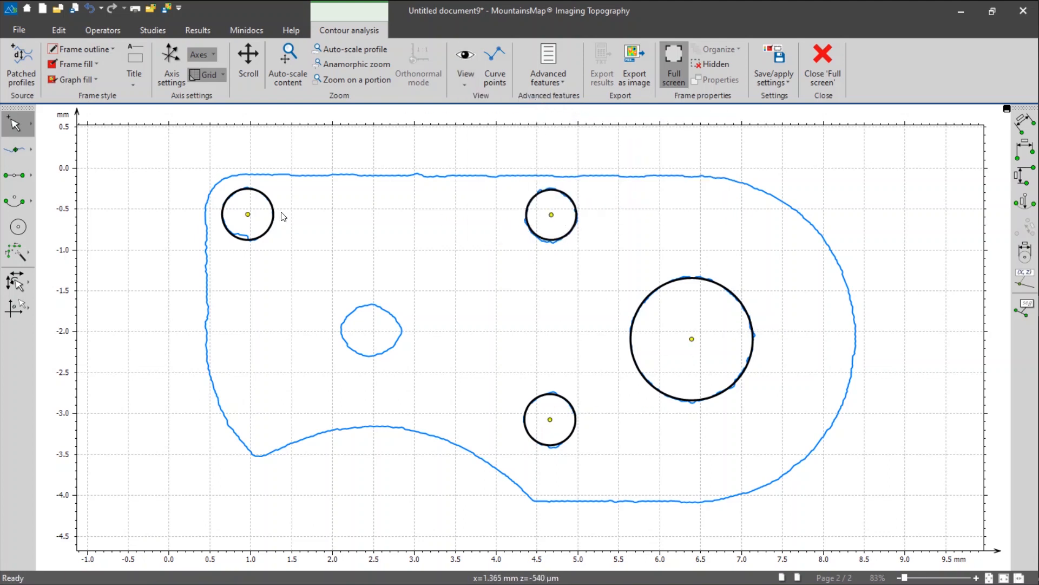
mouse_move(246, 218)
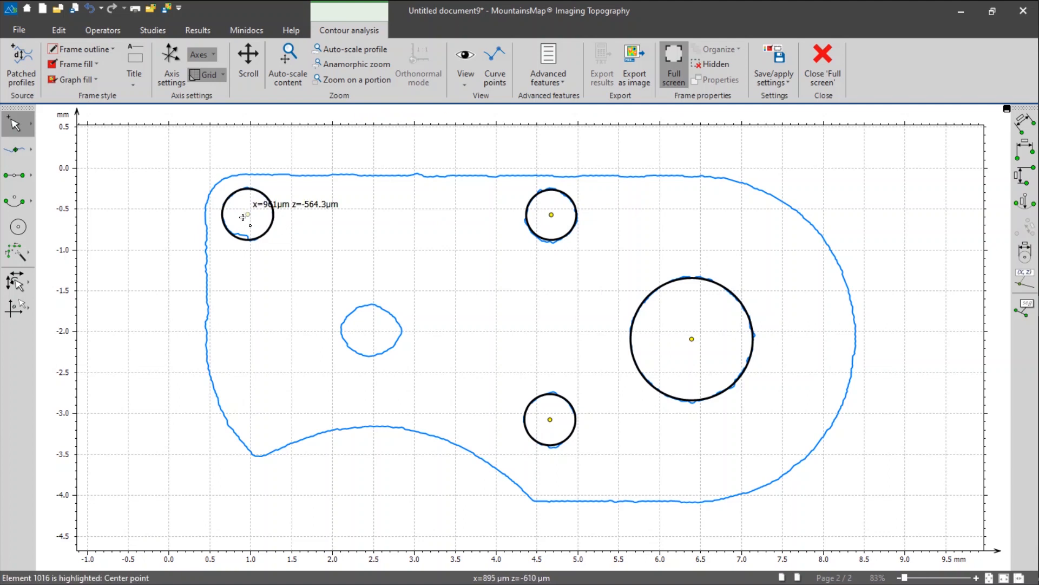
mouse_move(246, 215)
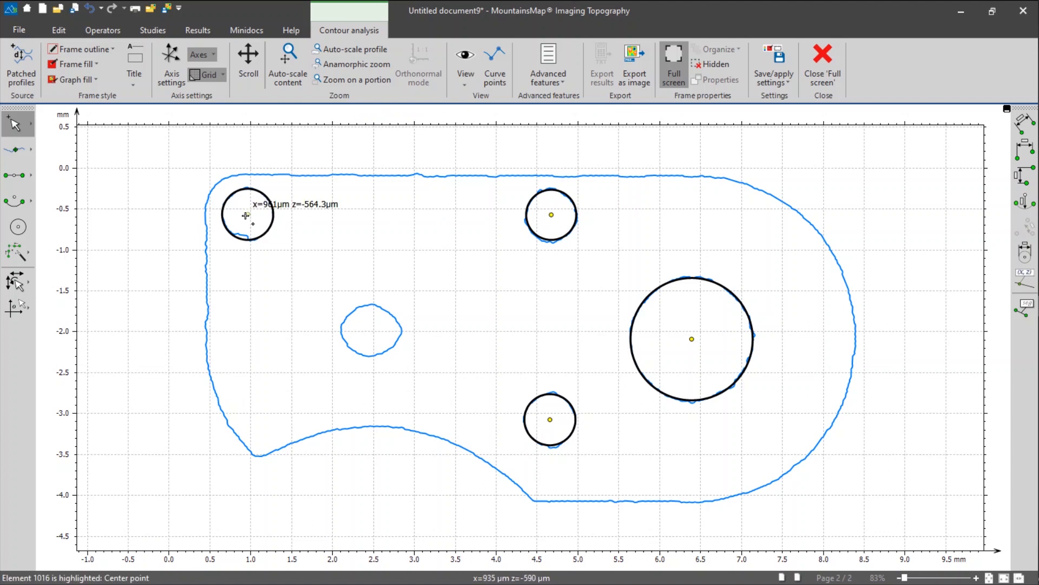
mouse_move(408, 159)
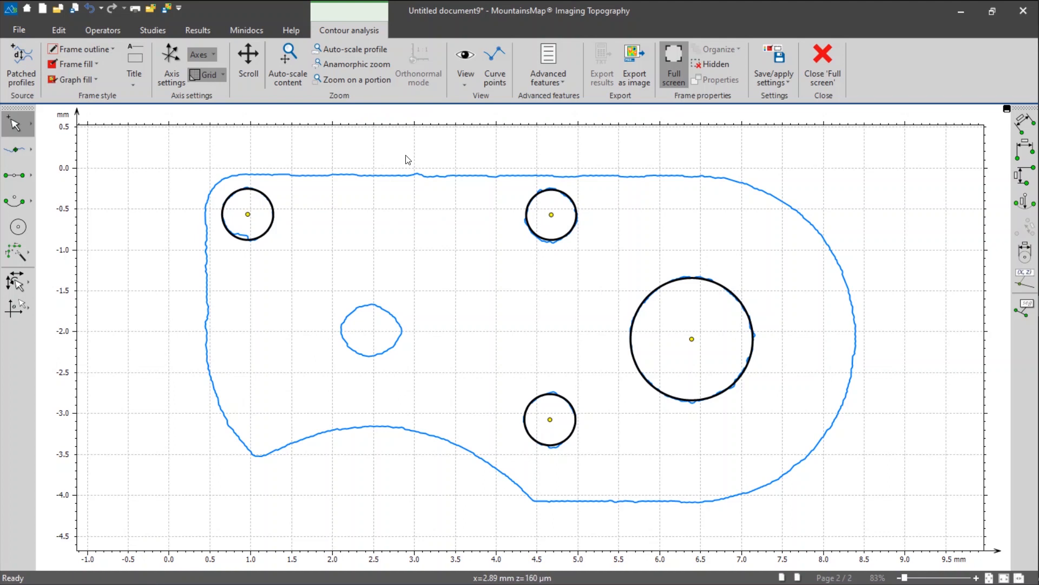
mouse_move(248, 217)
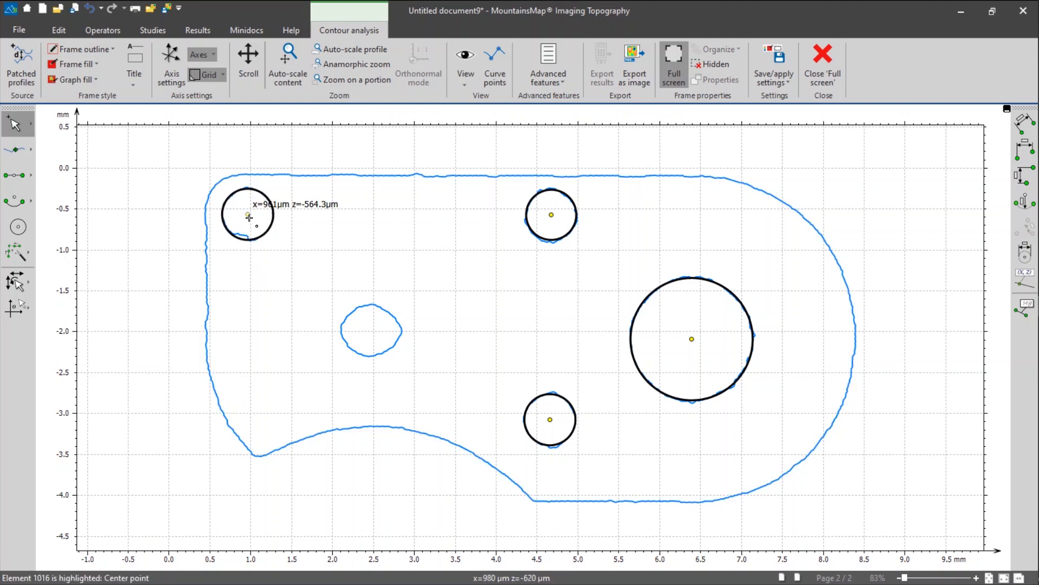
mouse_move(714, 156)
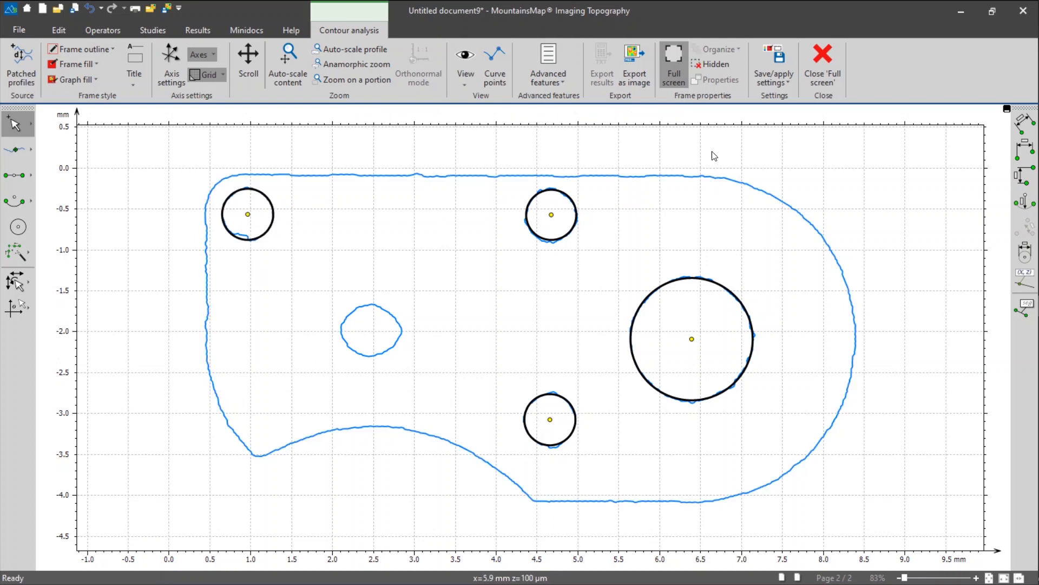
mouse_move(851, 191)
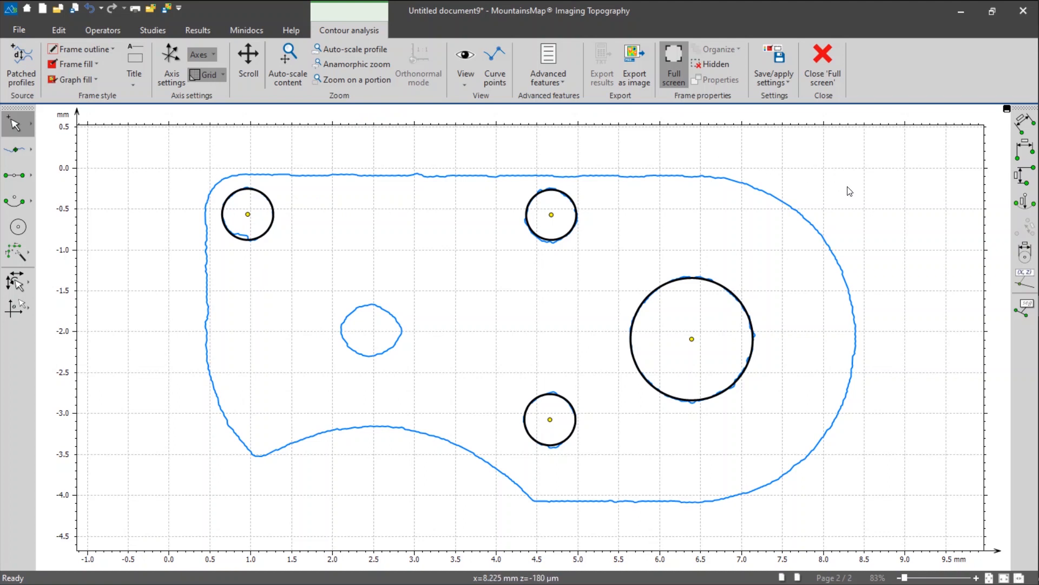
mouse_move(580, 240)
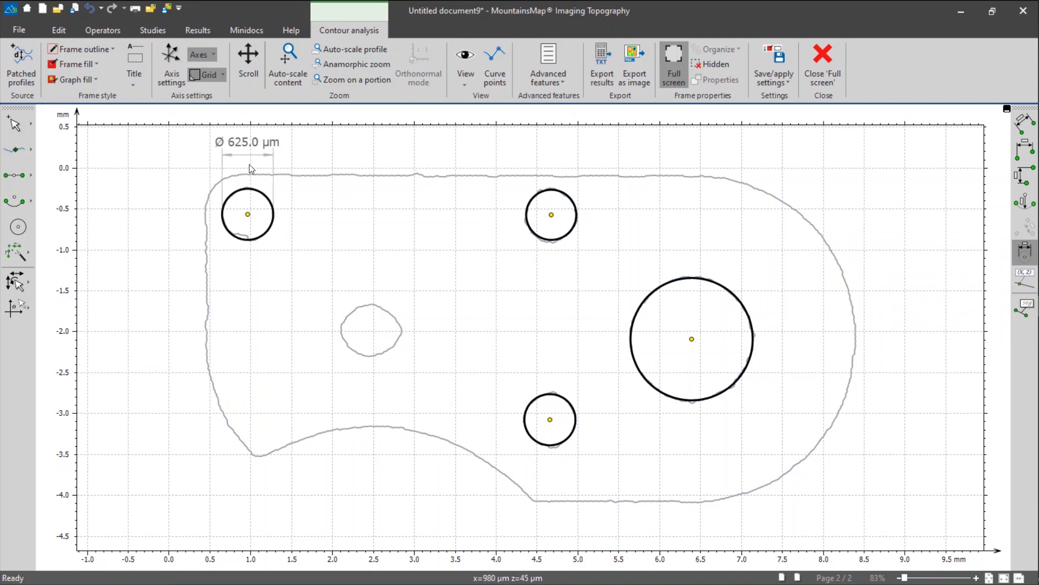
Label the fitted circles with diameters 625.0 µm, 612.9 µm, 624.9 µm and 1.494 mm.
click(550, 214)
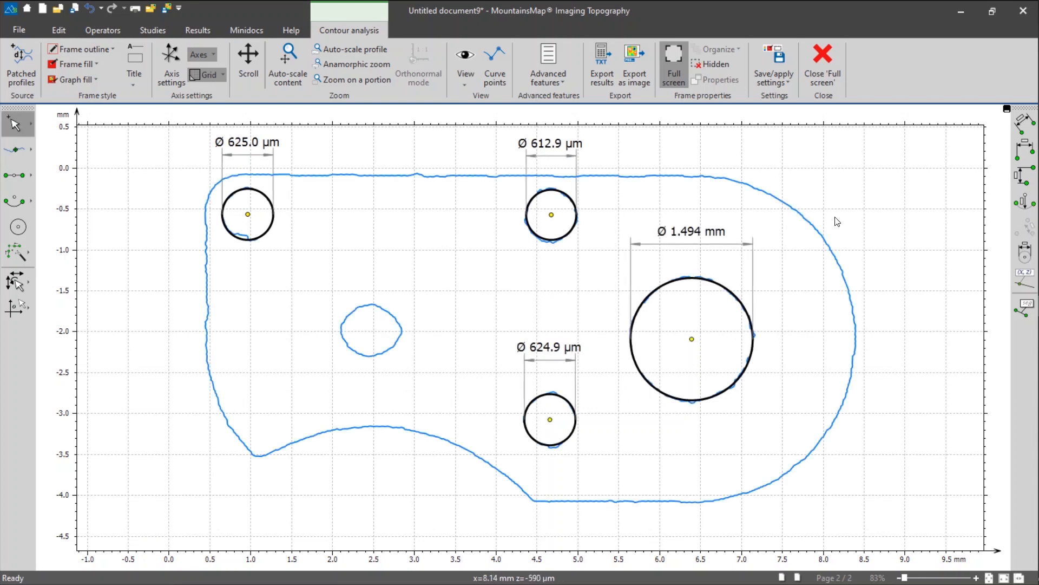
mouse_move(722, 350)
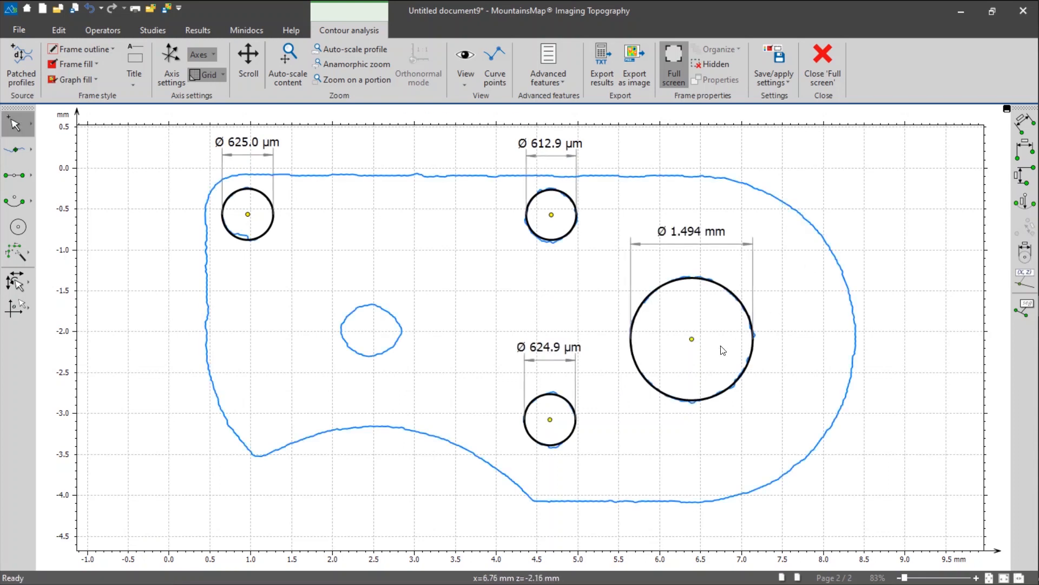
click(551, 216)
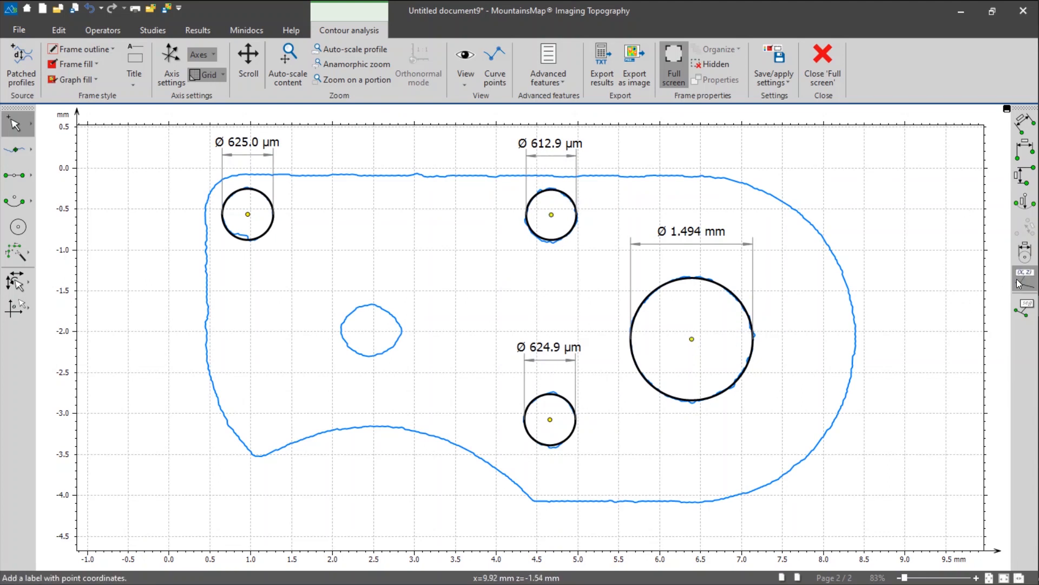
mouse_move(1025, 272)
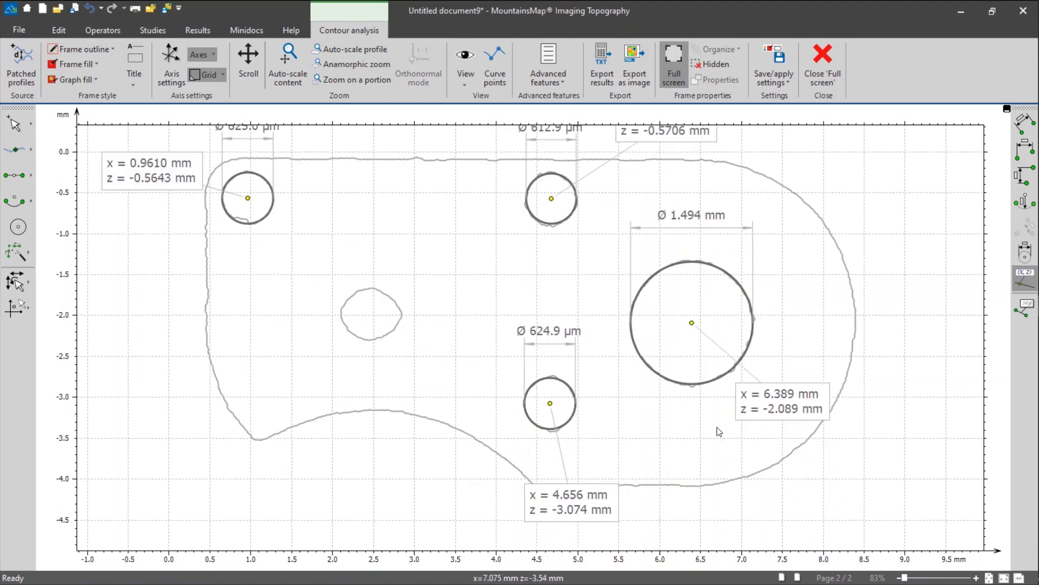
Place x/z coordinate labels beside each circle centre, e.g. x = 0.9610 mm, z = -0.5643 mm.
click(287, 63)
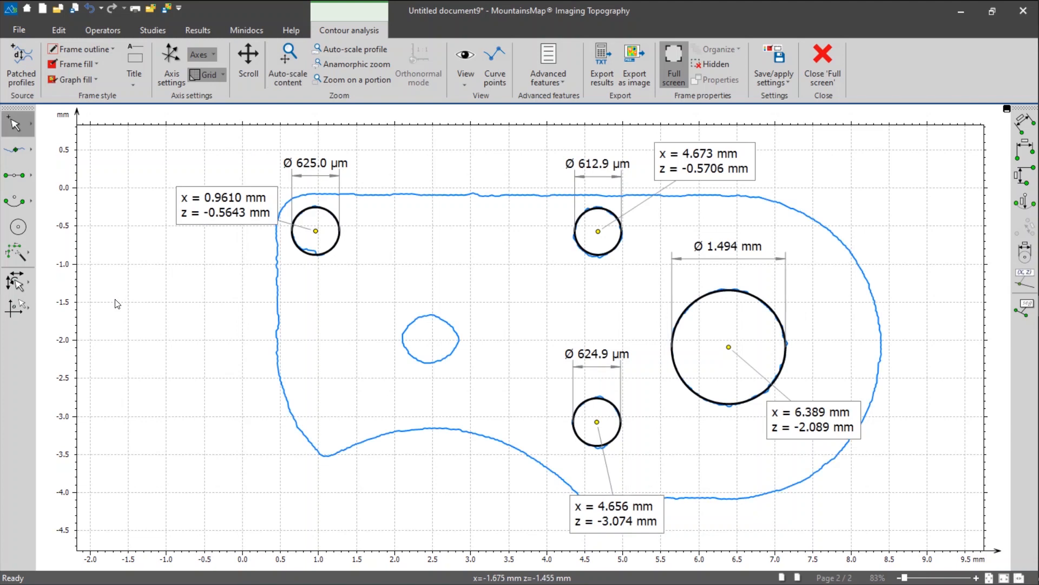
mouse_move(103, 266)
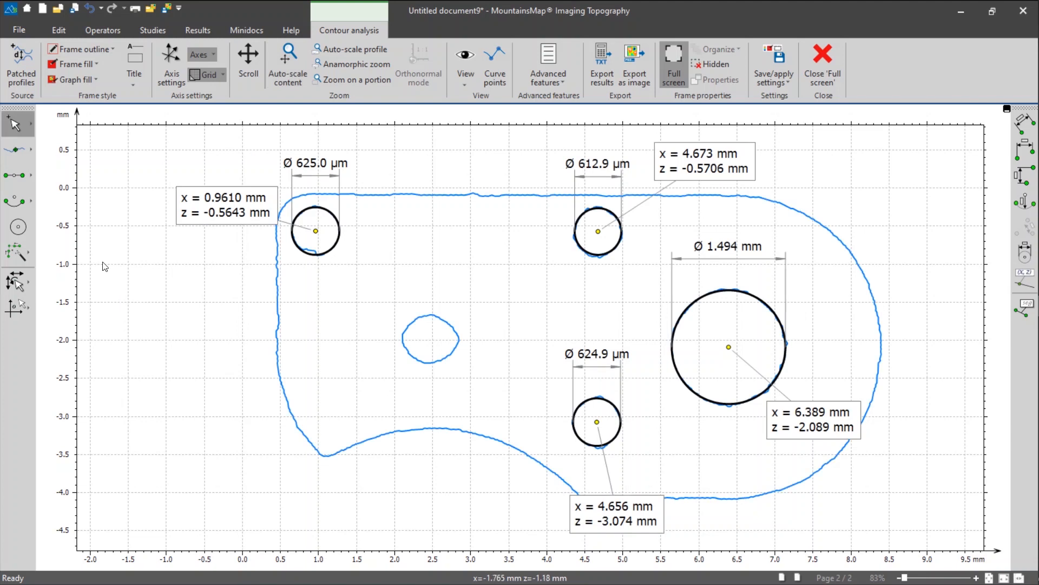
mouse_move(52, 516)
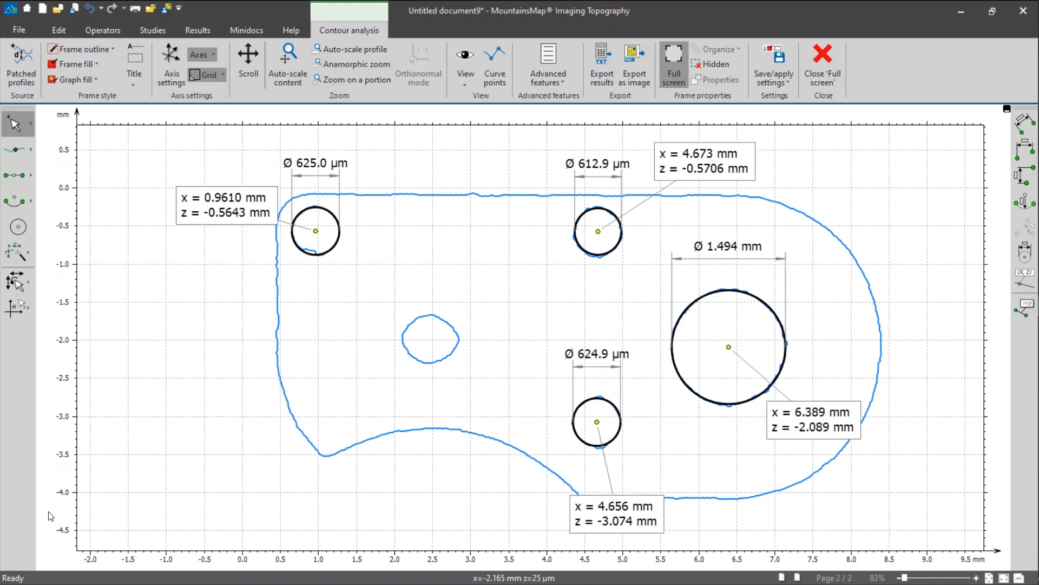
mouse_move(228, 529)
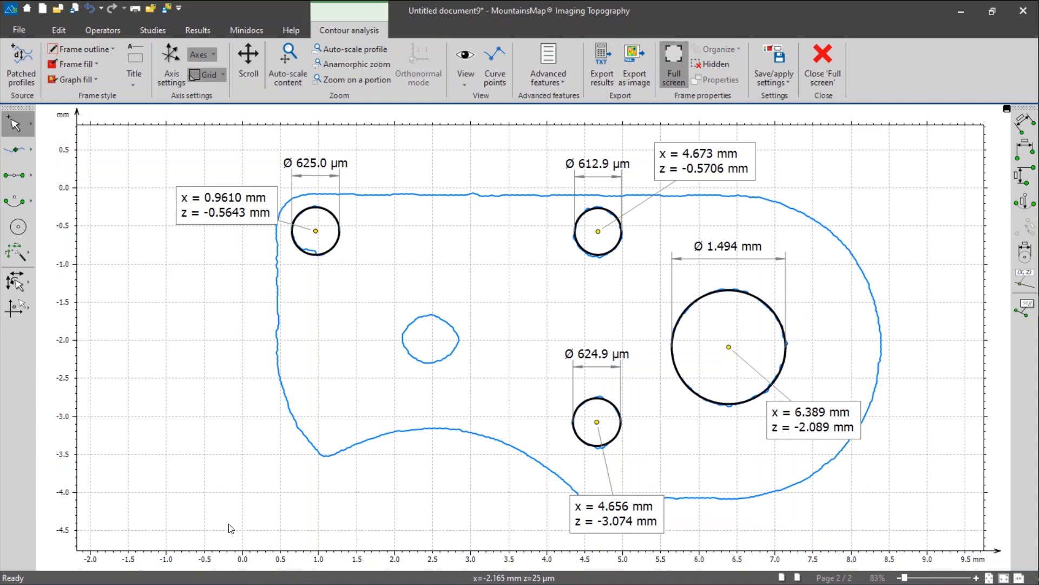
mouse_move(354, 572)
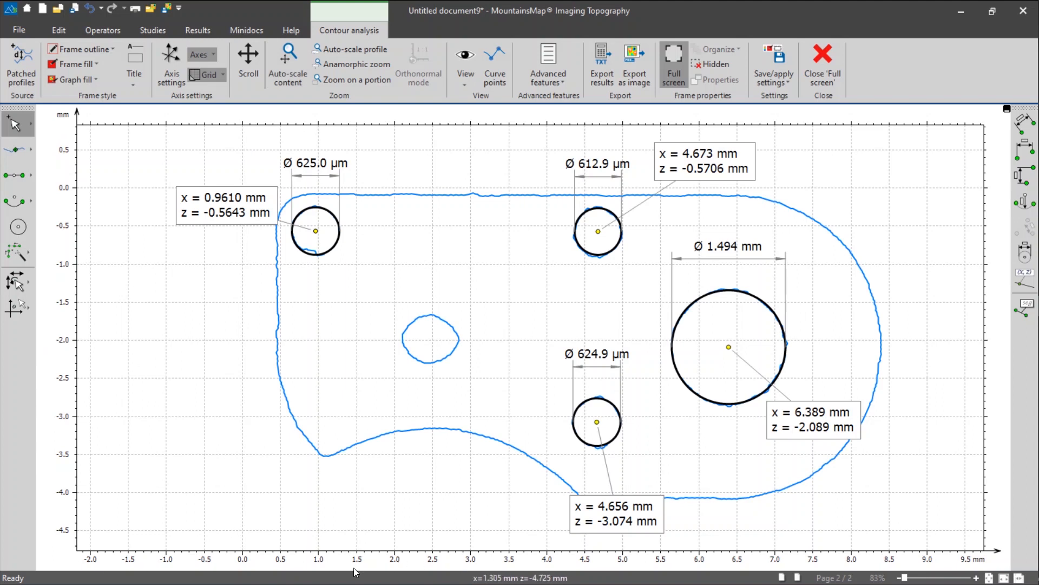
mouse_move(148, 360)
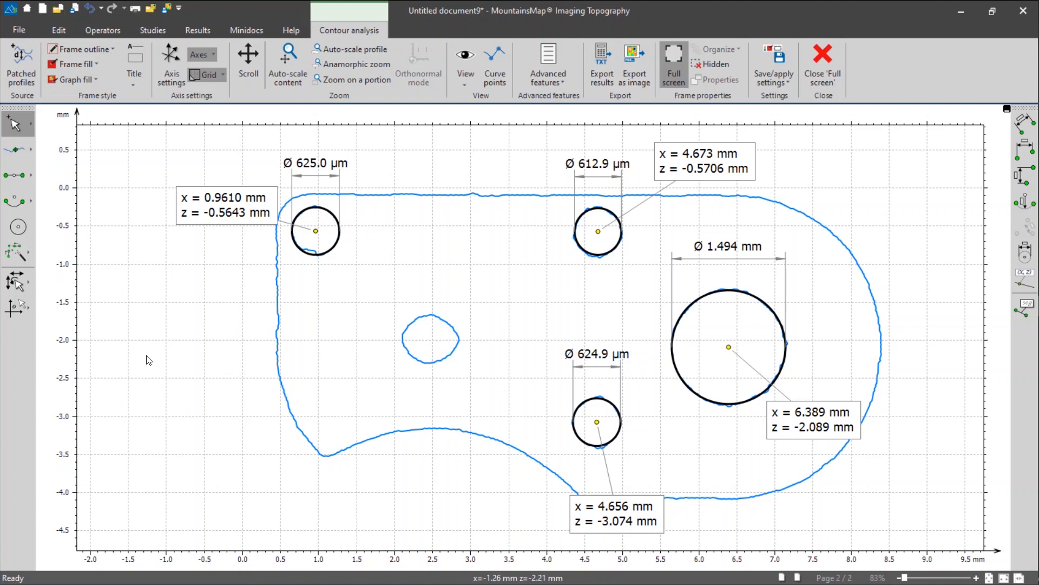
mouse_move(141, 346)
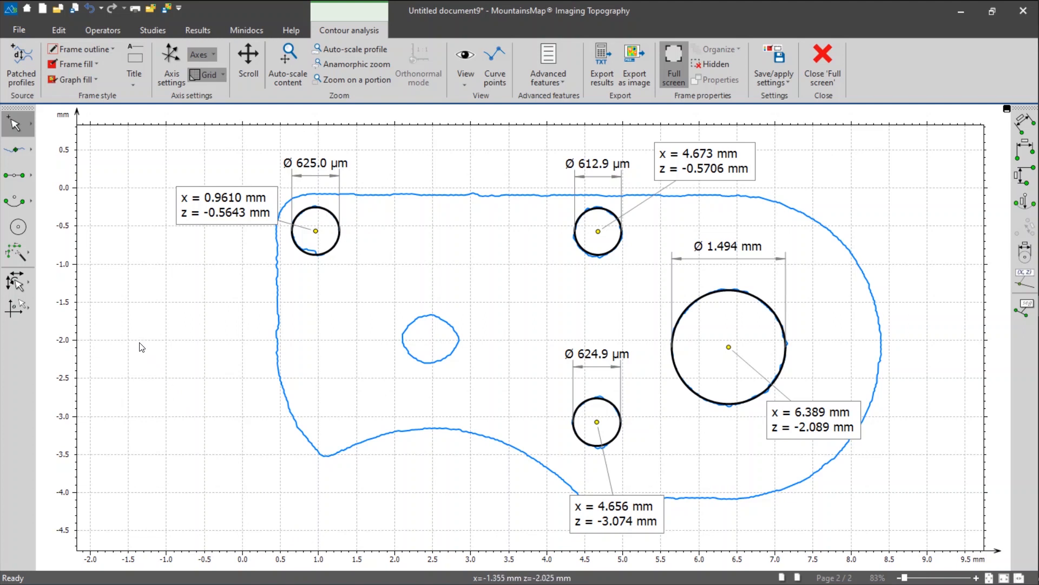
mouse_move(190, 337)
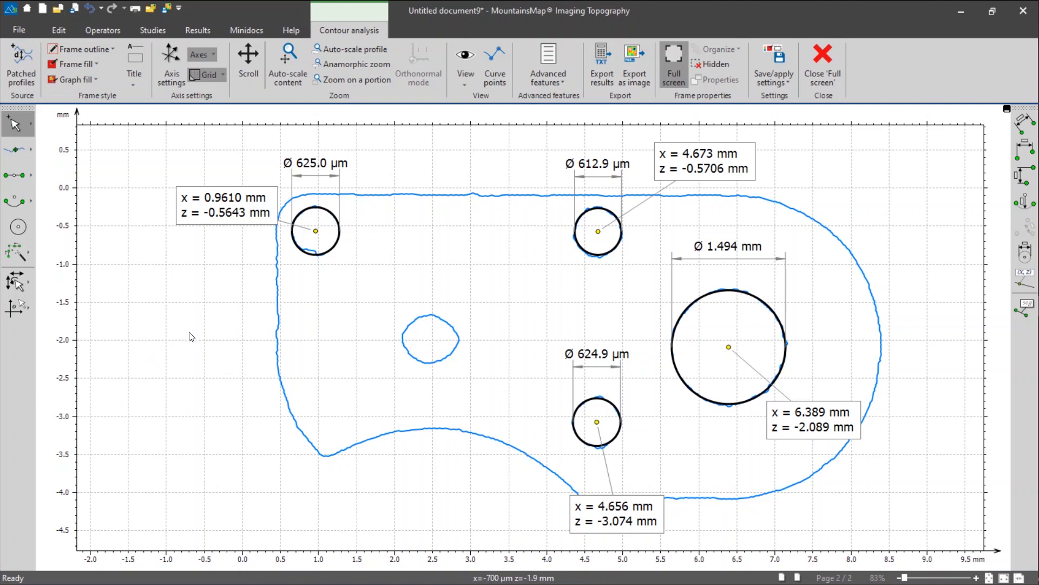
mouse_move(189, 320)
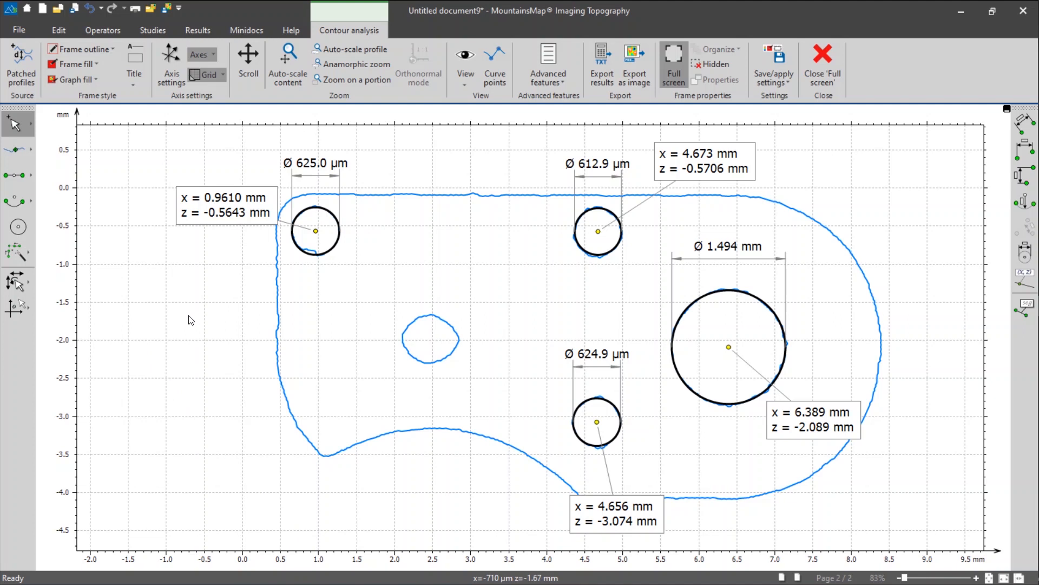
mouse_move(201, 308)
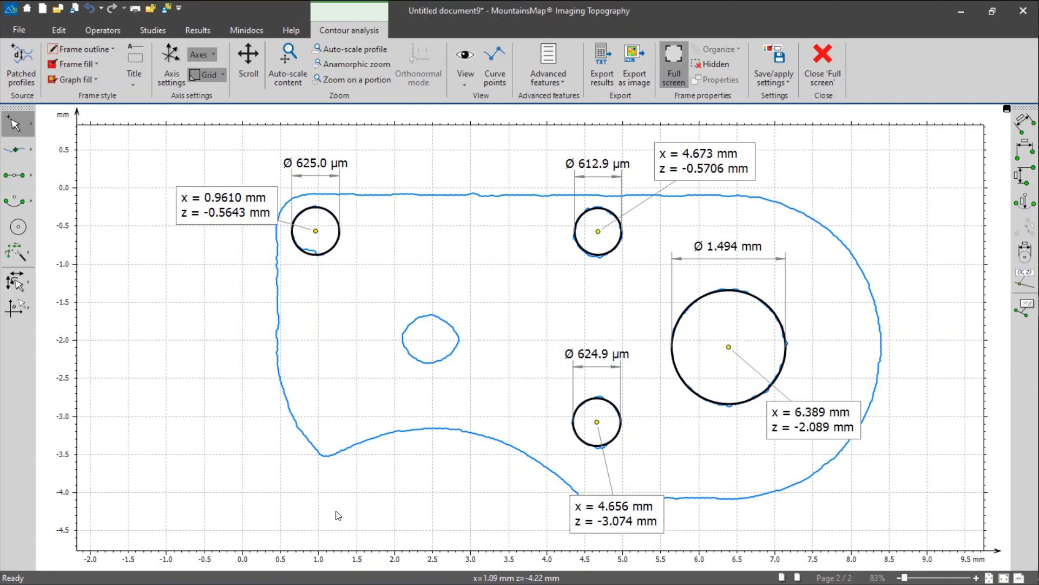
mouse_move(325, 286)
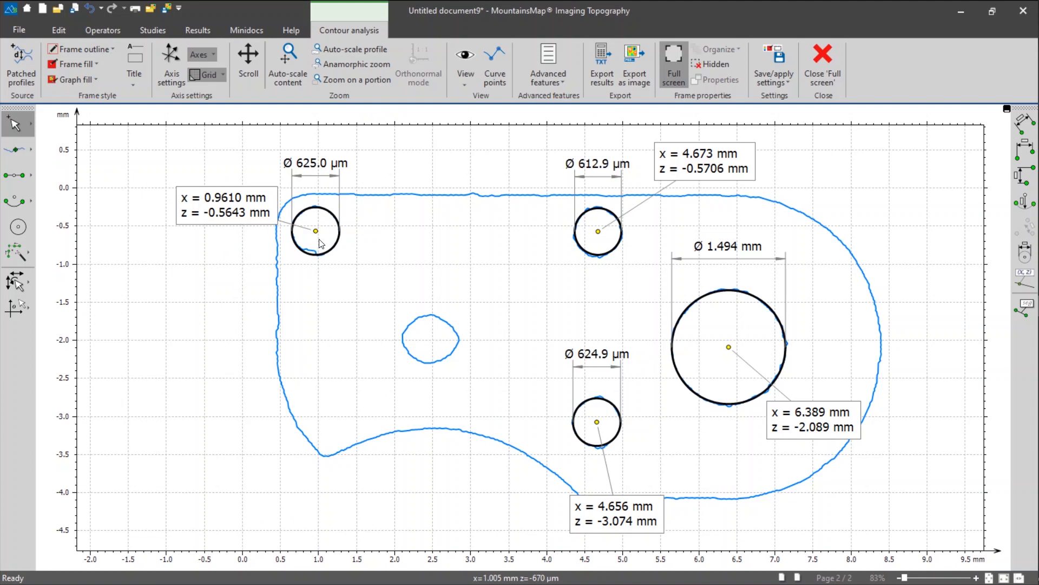
mouse_move(315, 231)
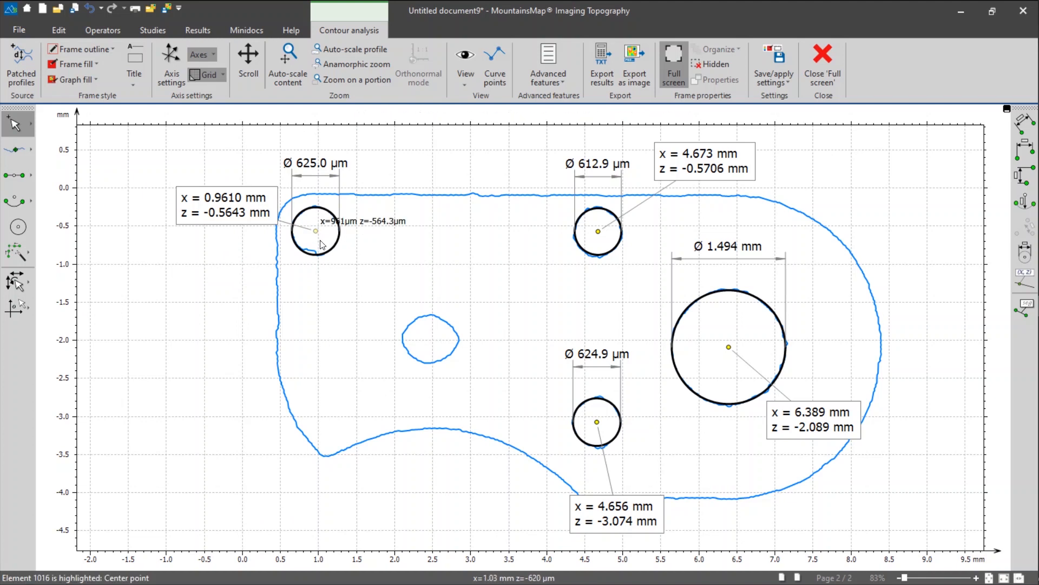
mouse_move(320, 244)
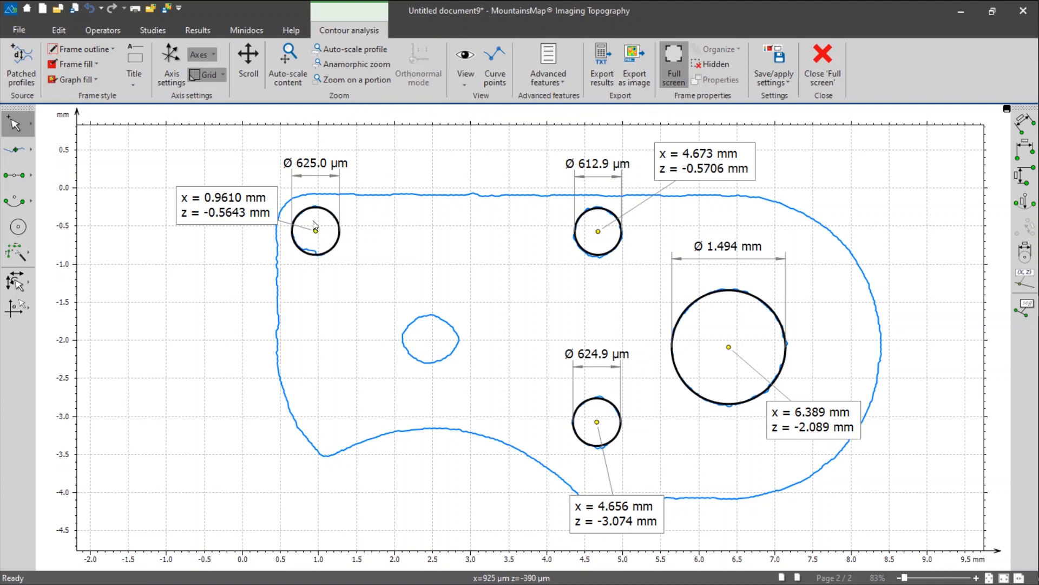
mouse_move(599, 237)
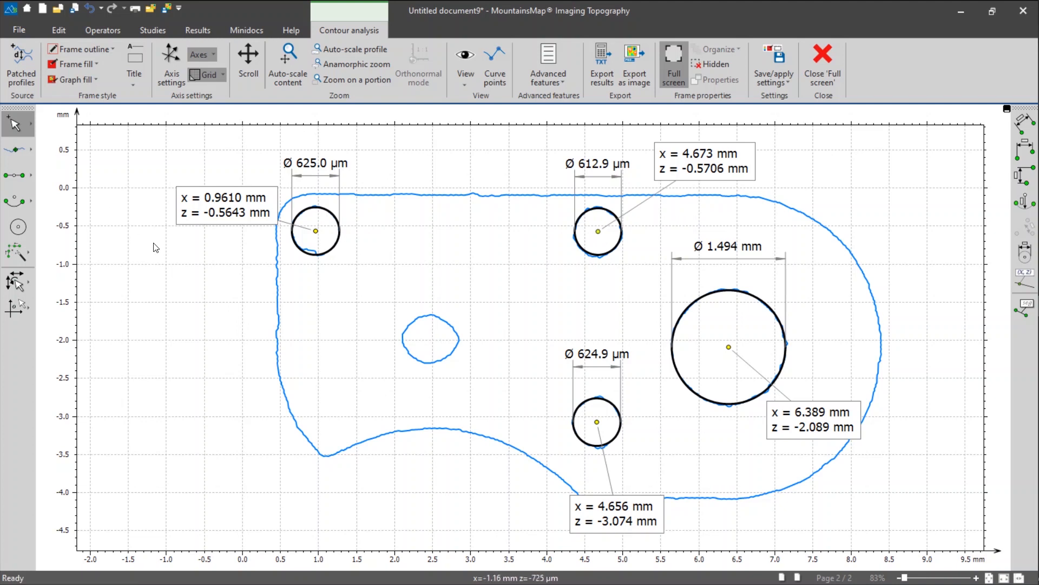
mouse_move(317, 232)
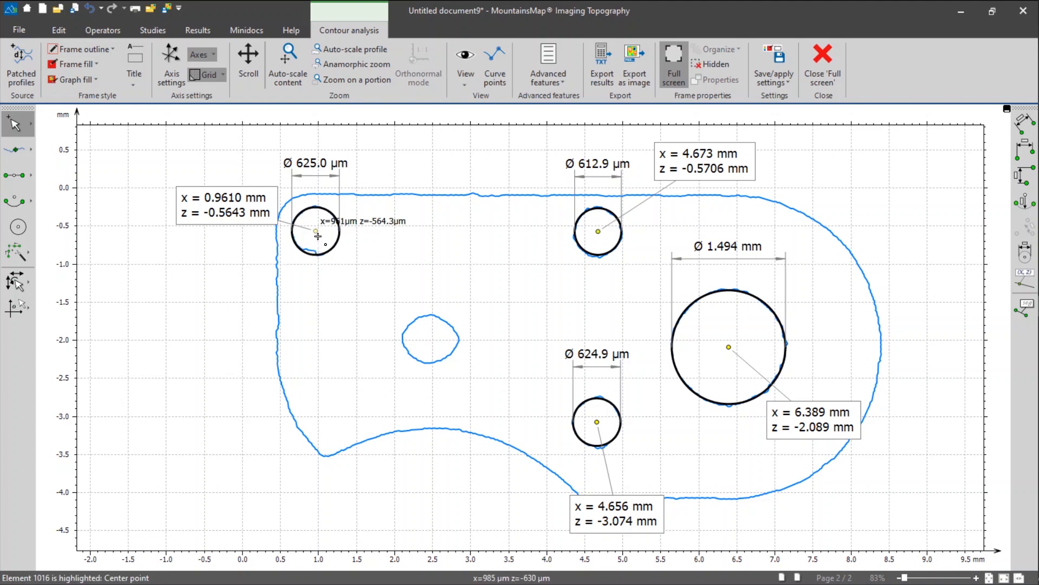
mouse_move(315, 232)
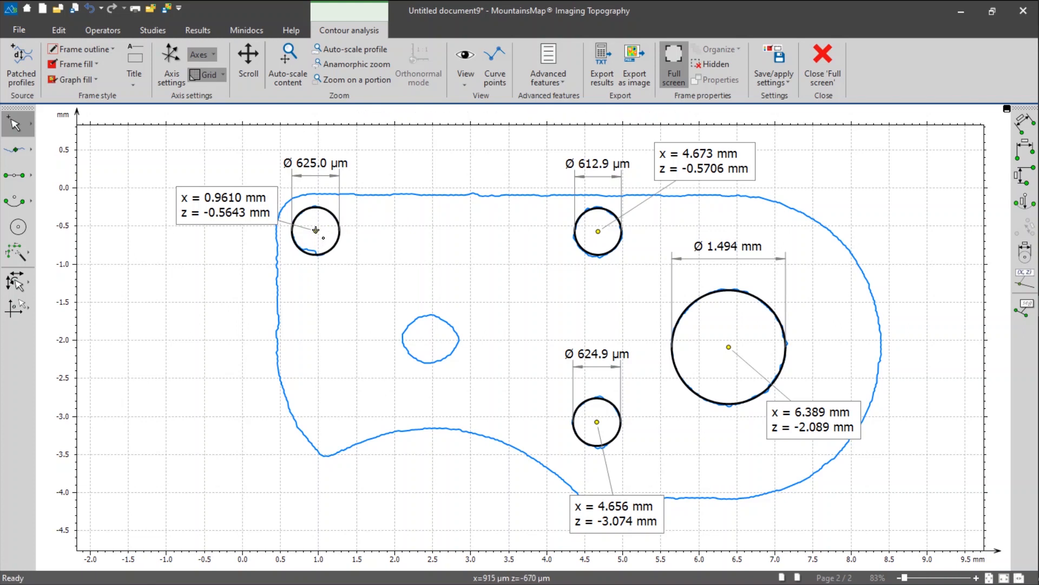
mouse_move(59, 302)
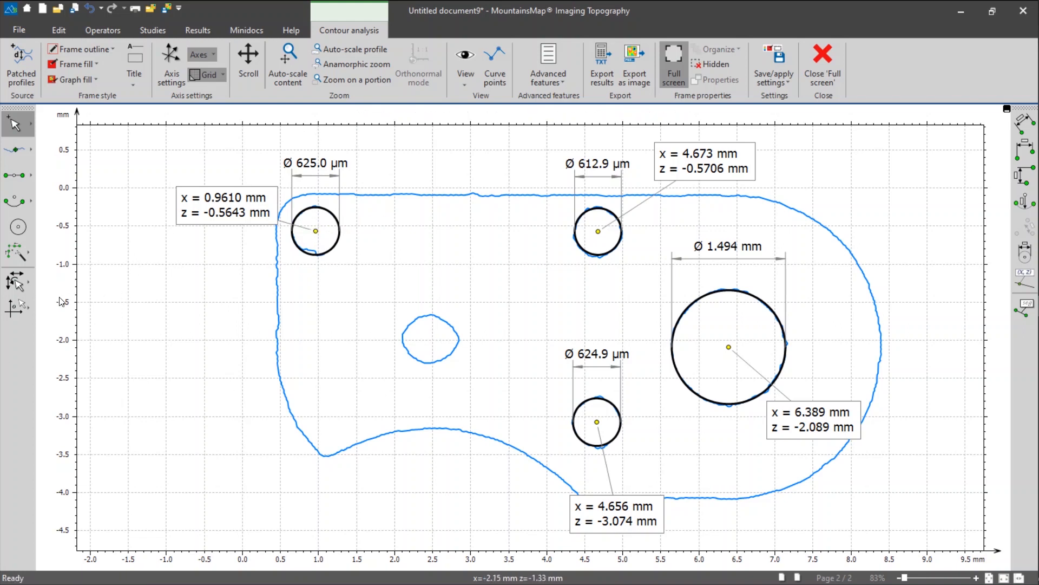
Choose Set X/Z-origin to a point from the origin tool flyout.
click(15, 308)
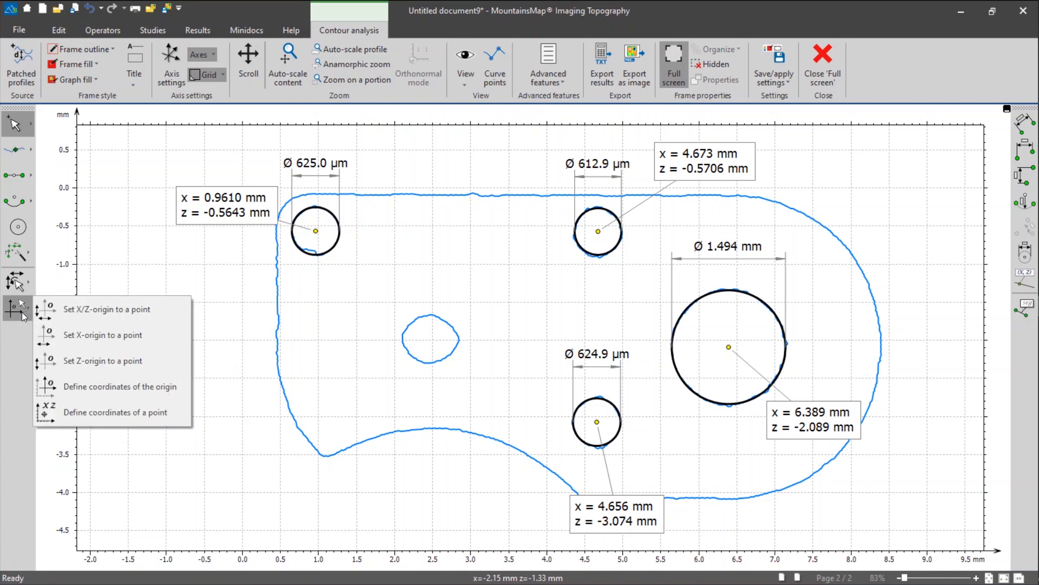
click(106, 309)
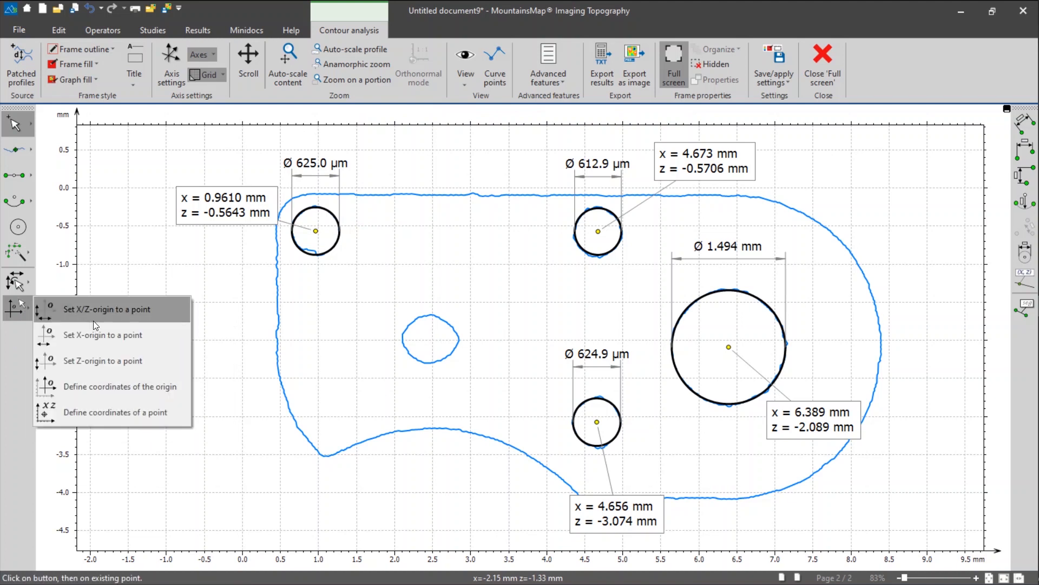
mouse_move(164, 312)
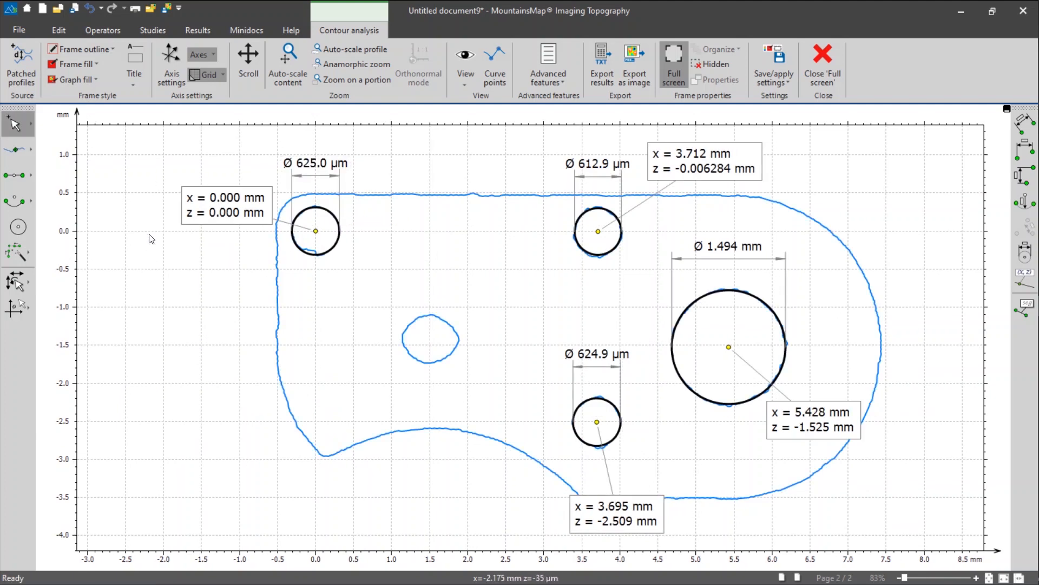
mouse_move(159, 204)
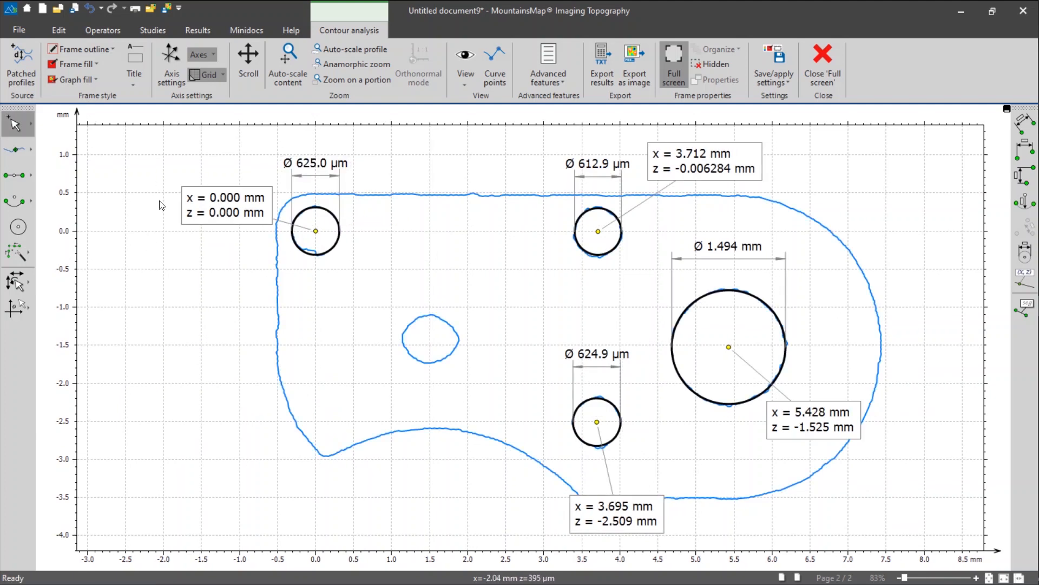
mouse_move(785, 397)
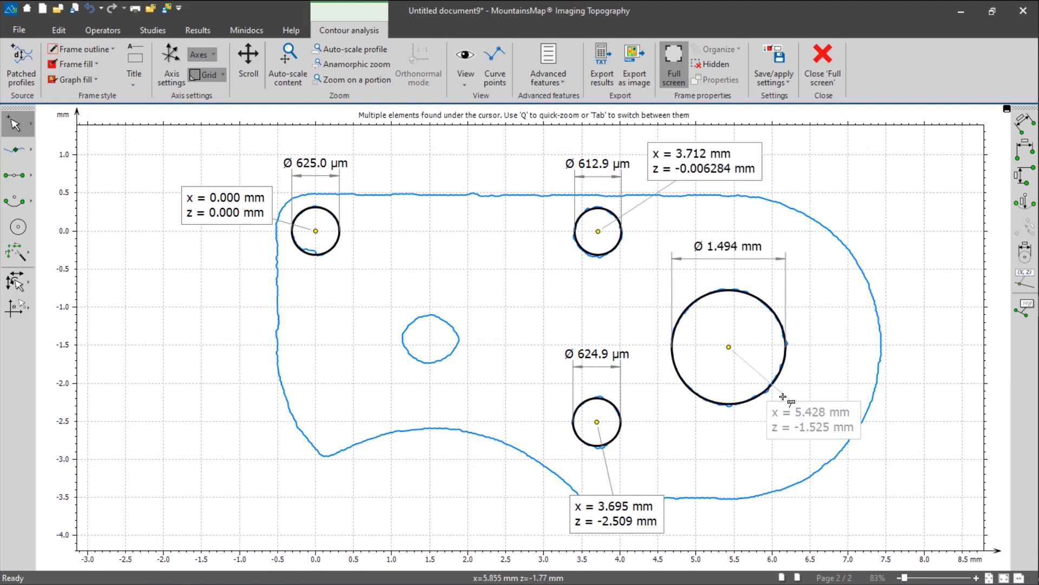
mouse_move(707, 188)
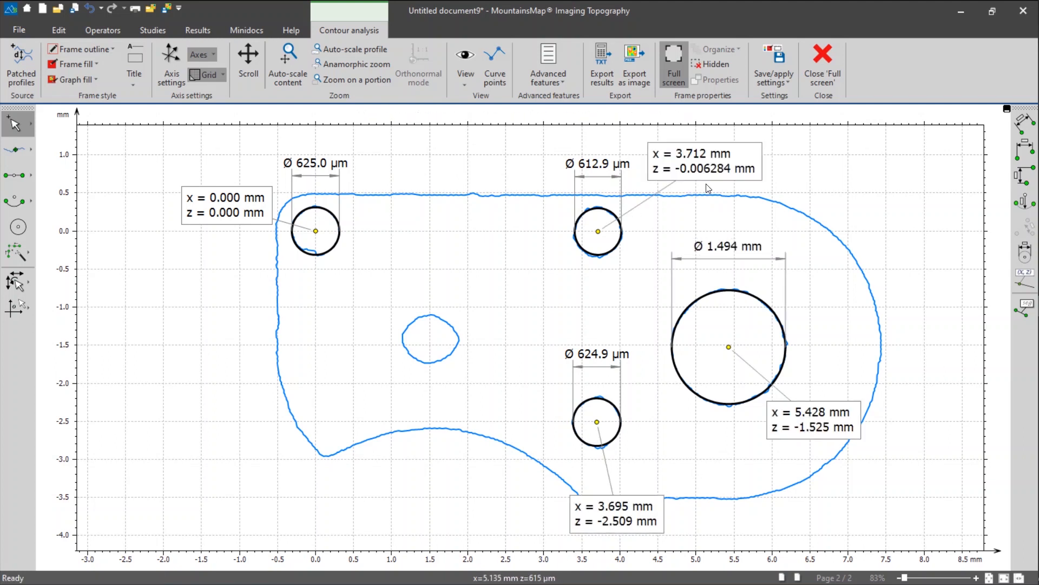
mouse_move(873, 196)
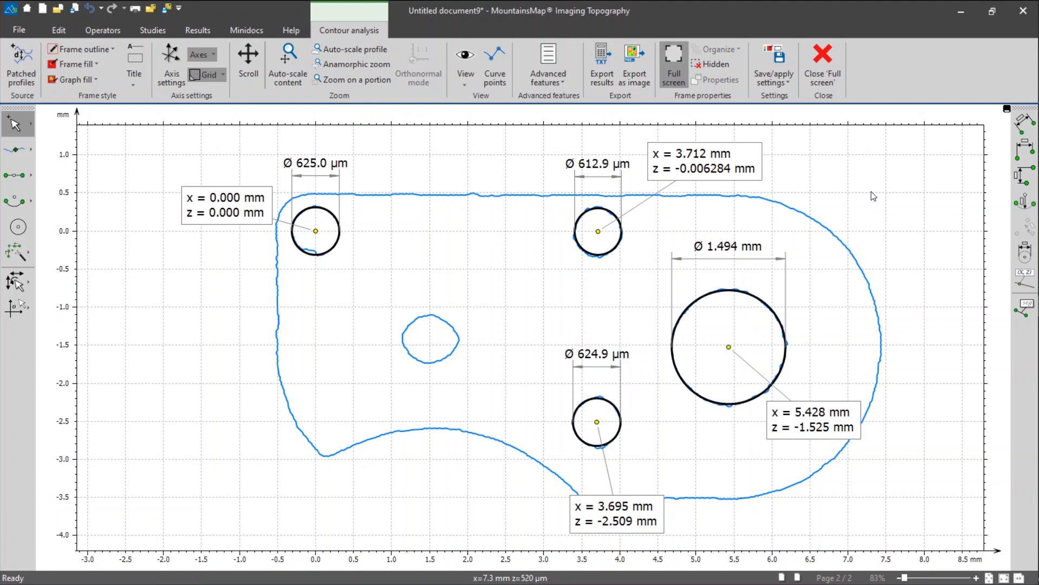
mouse_move(267, 410)
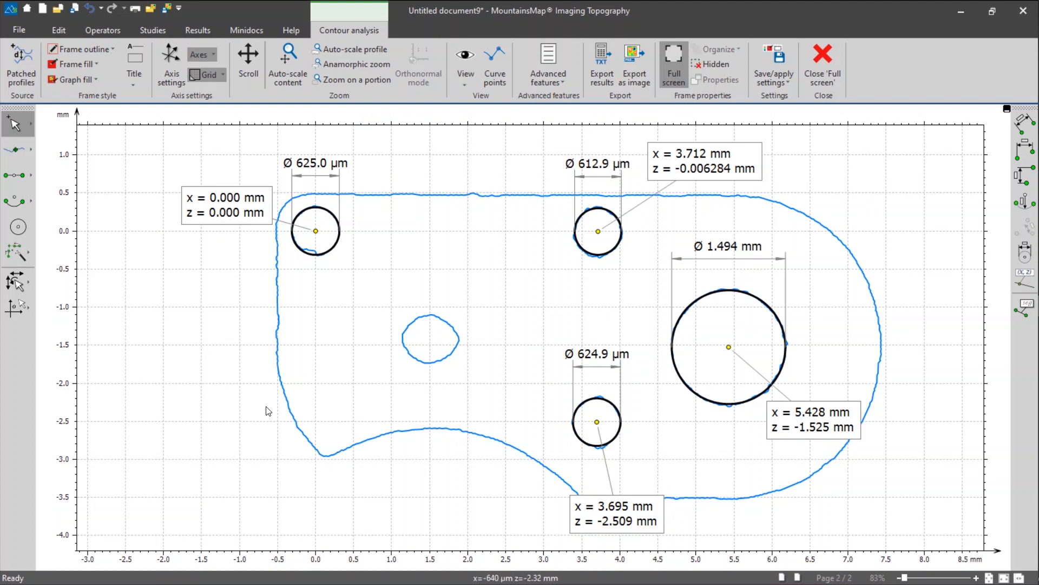
mouse_move(213, 368)
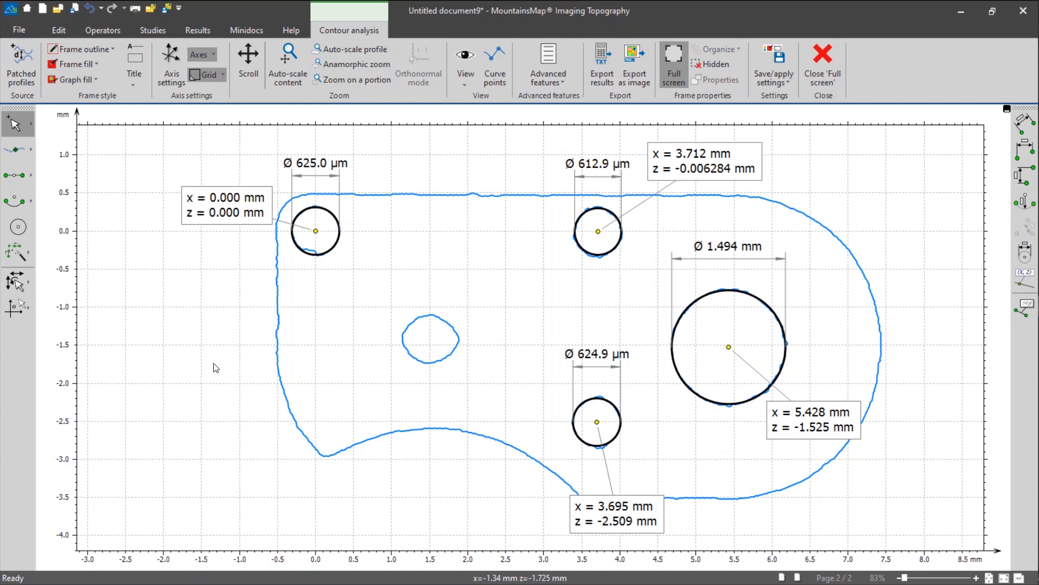
mouse_move(209, 299)
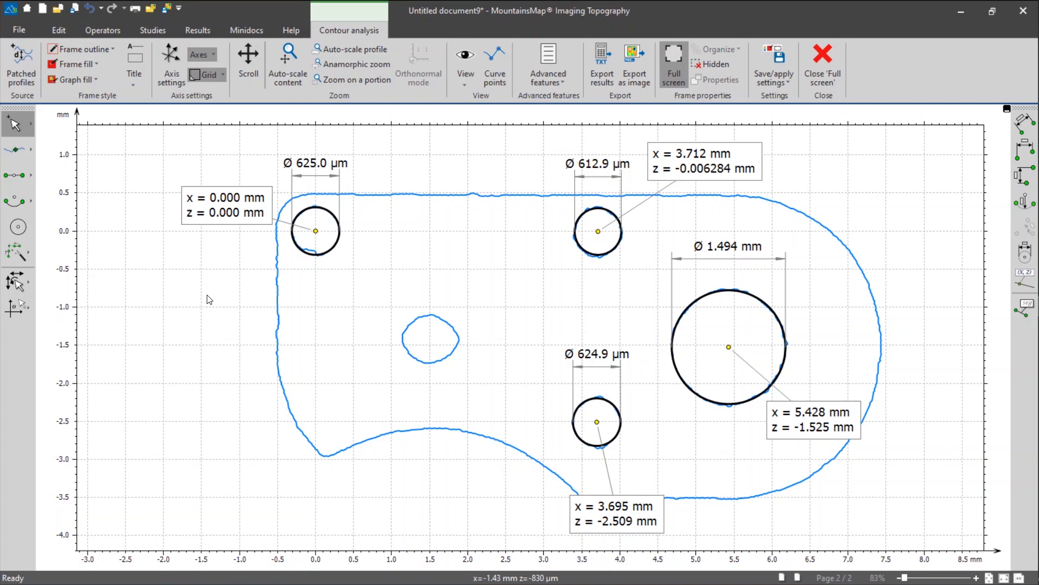
mouse_move(389, 229)
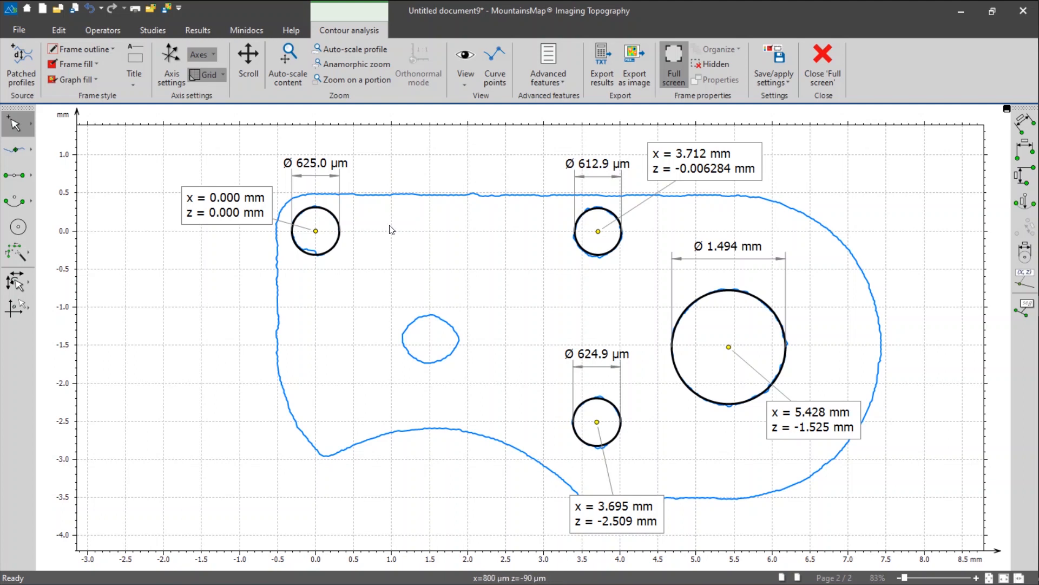
mouse_move(221, 286)
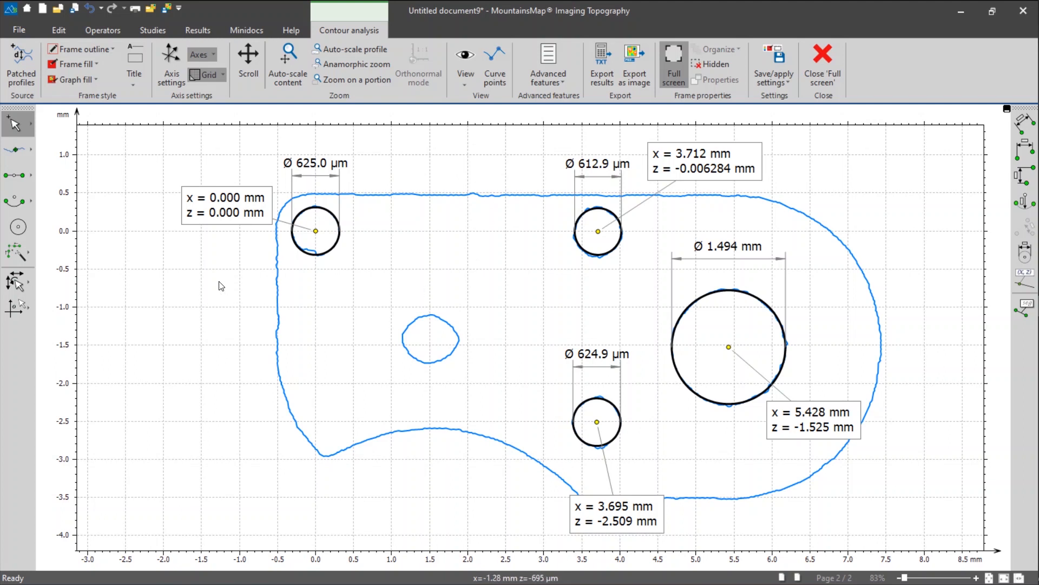
mouse_move(245, 290)
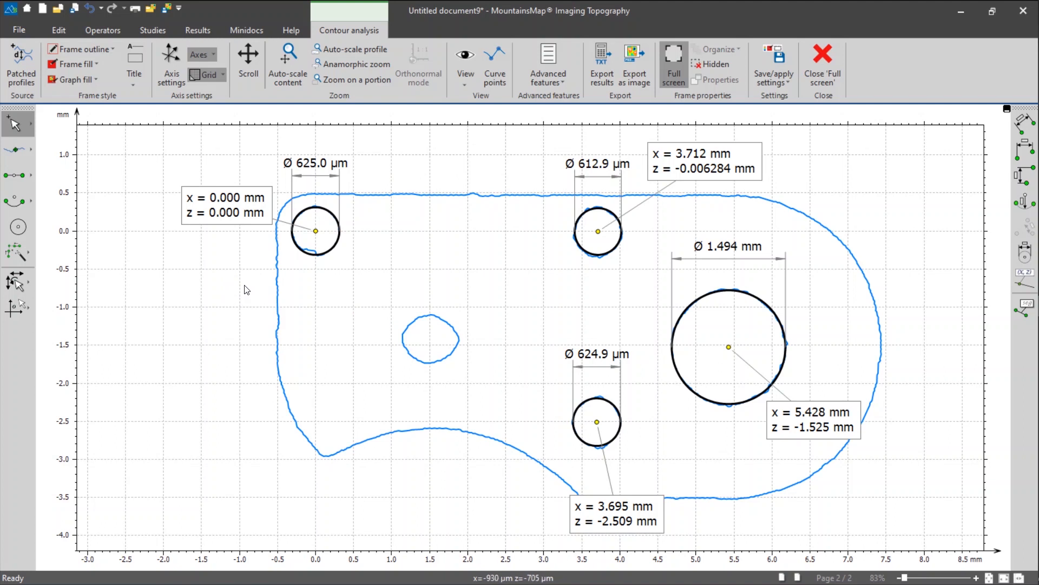
mouse_move(250, 286)
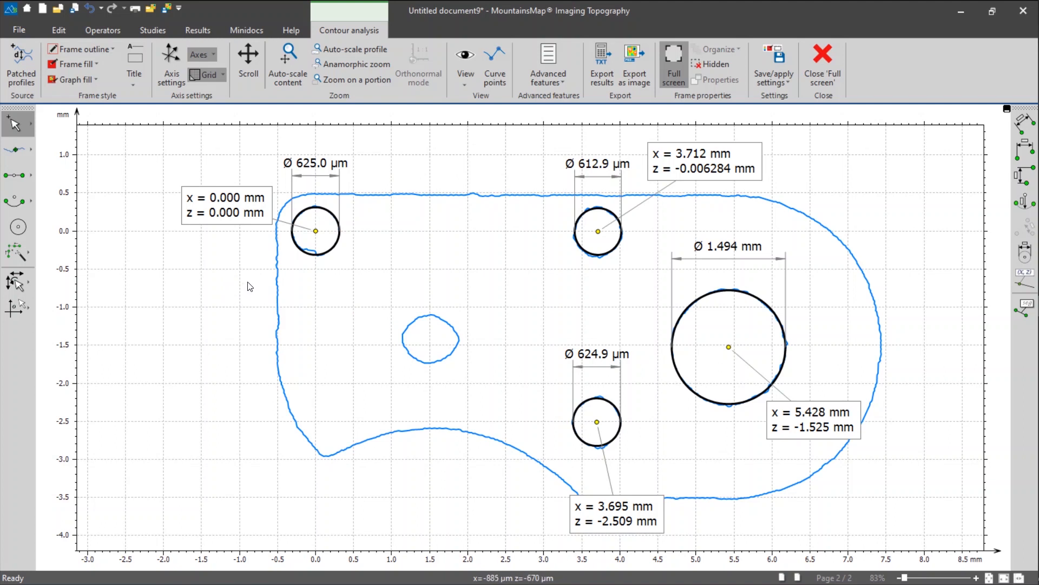
mouse_move(444, 179)
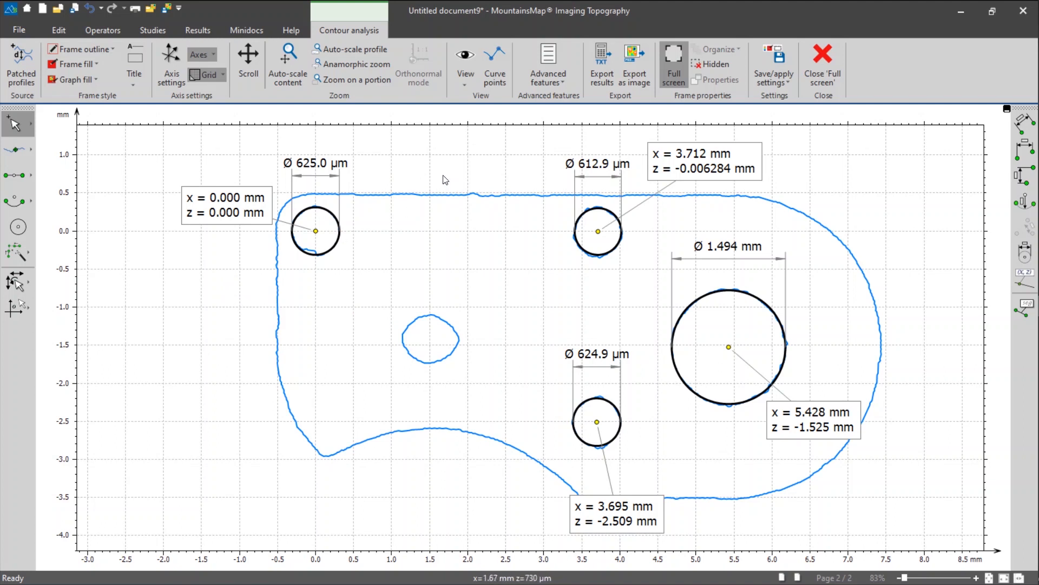
mouse_move(394, 168)
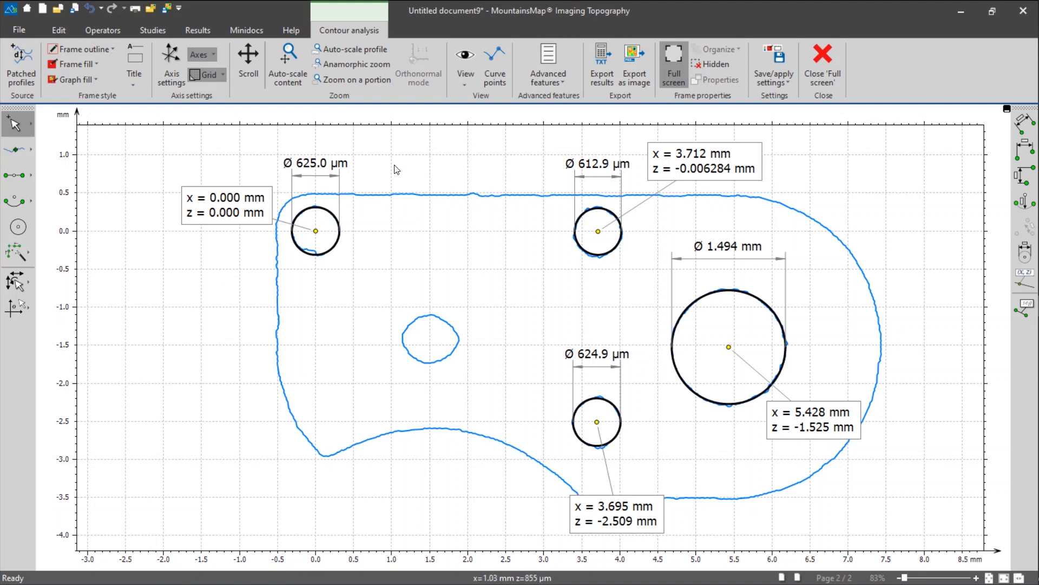
Select the Ø 625.0 µm diameter label of the top-left circle.
click(321, 171)
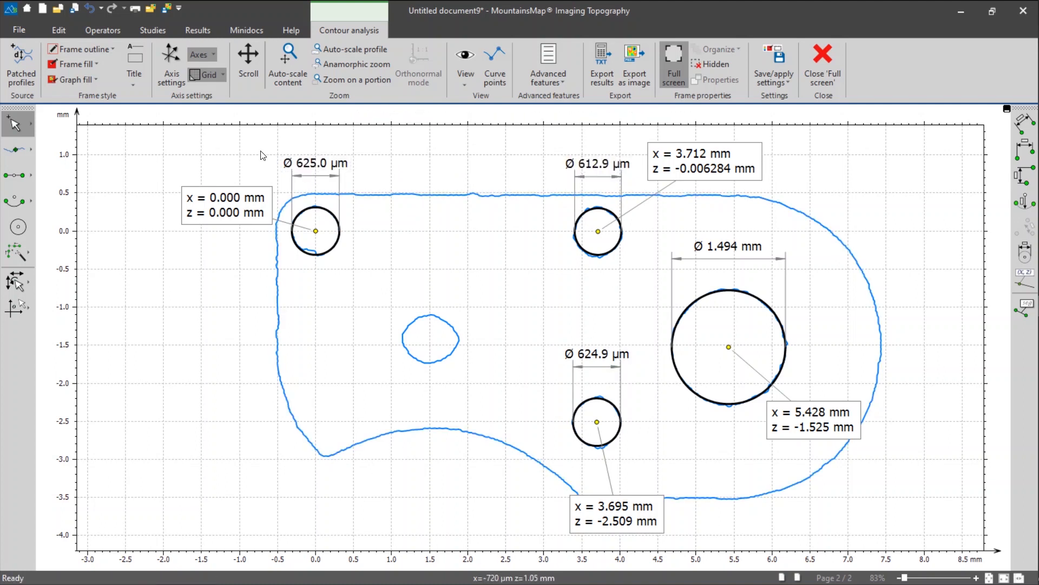
mouse_move(369, 185)
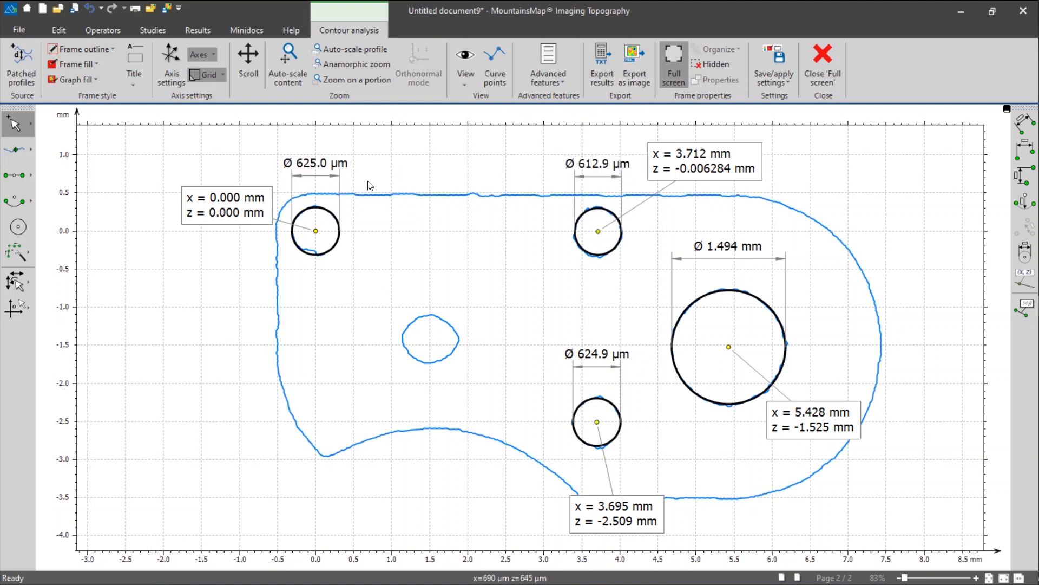
mouse_move(407, 175)
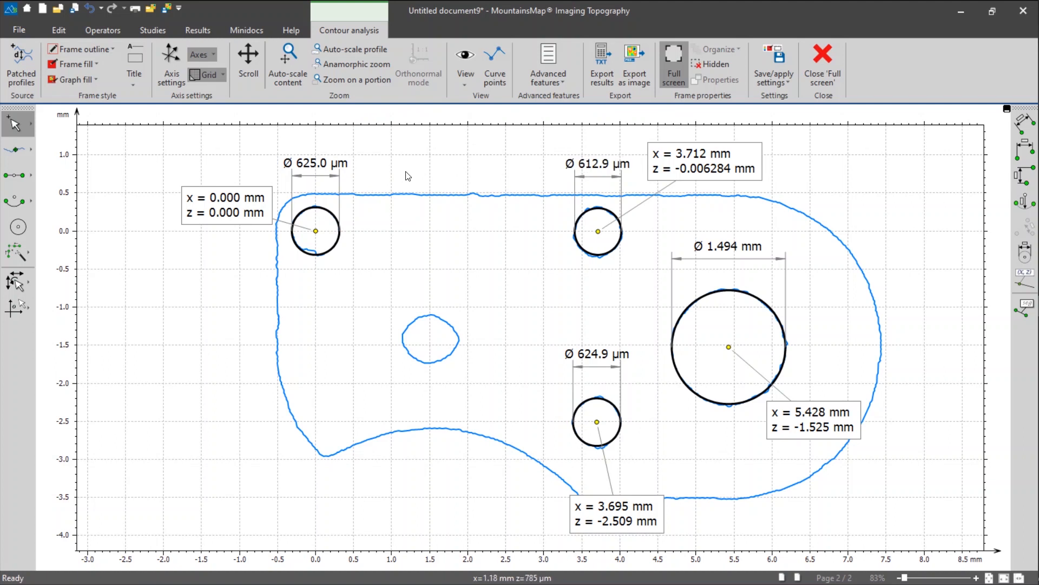
mouse_move(443, 181)
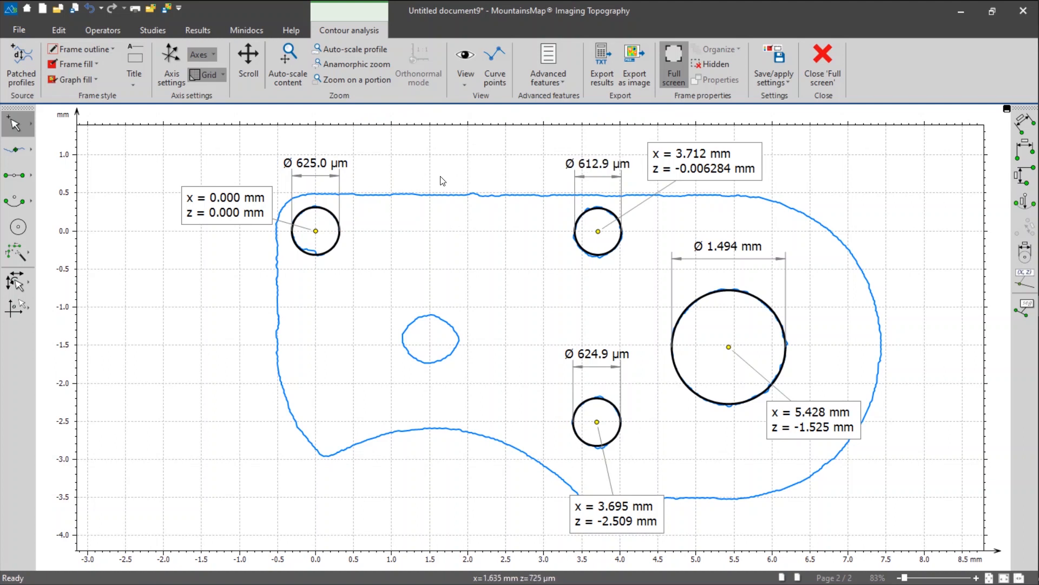
click(316, 163)
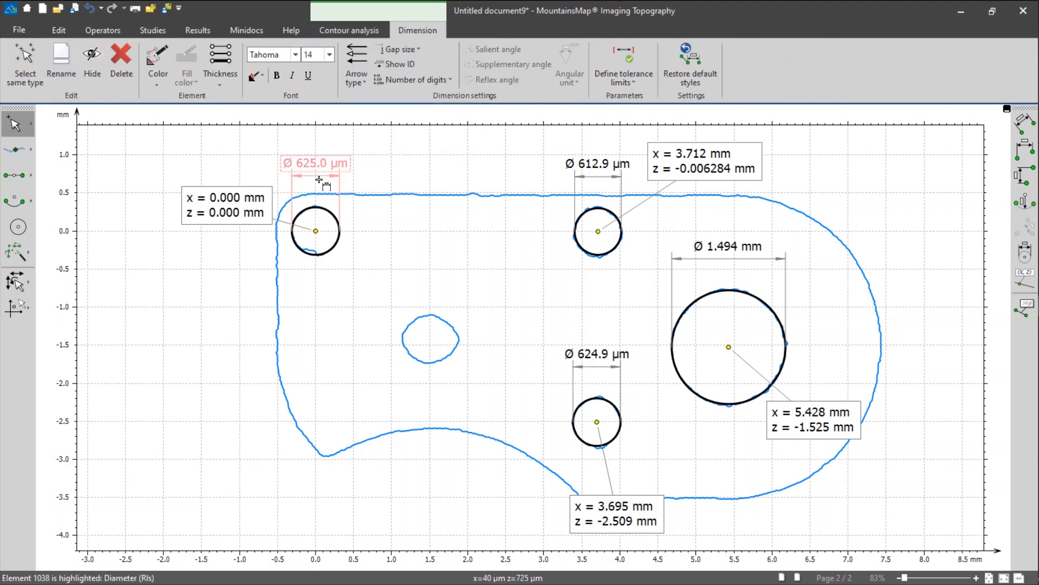
mouse_move(310, 173)
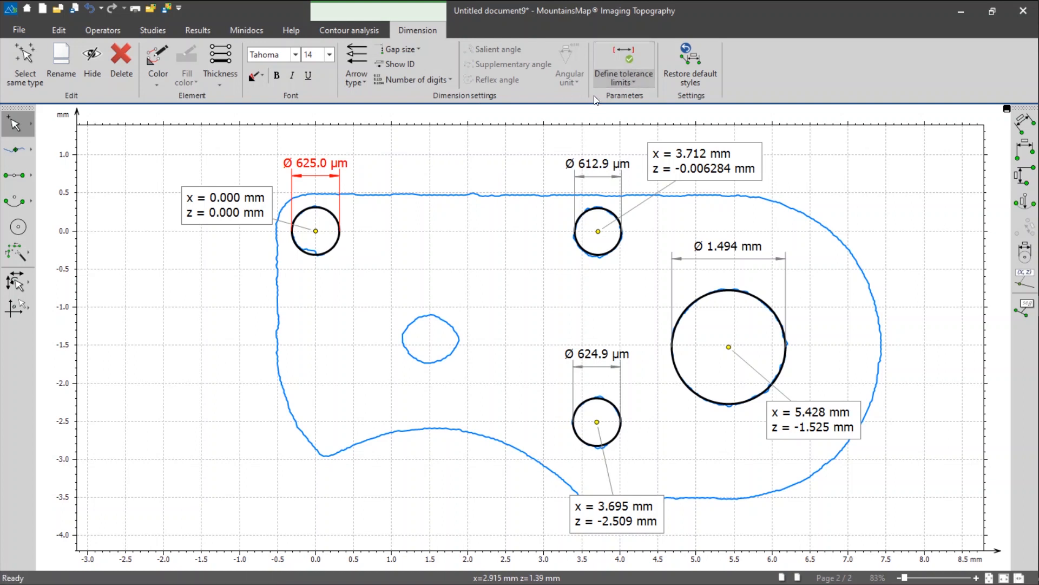
mouse_move(623, 63)
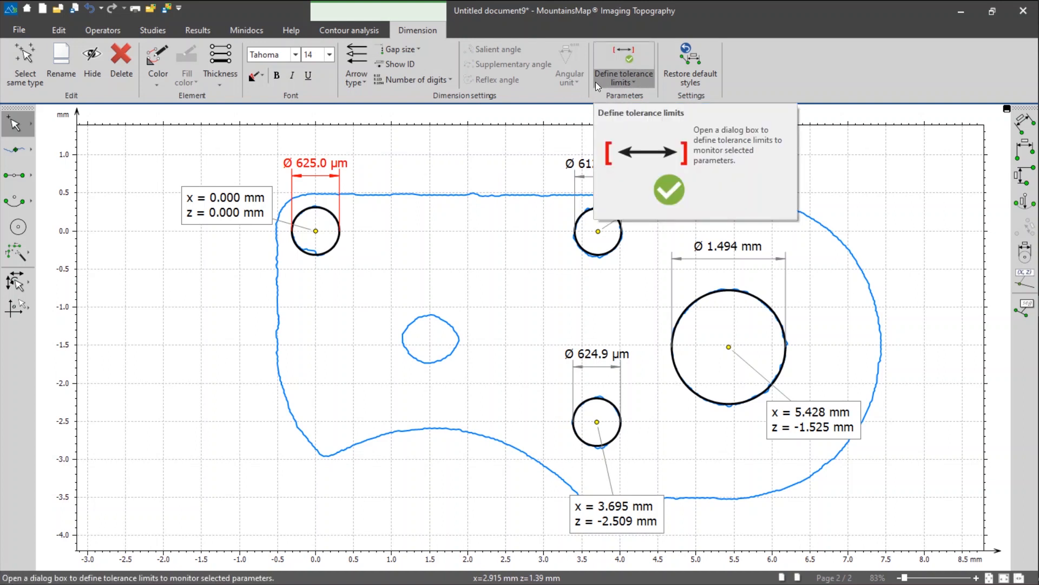
click(623, 60)
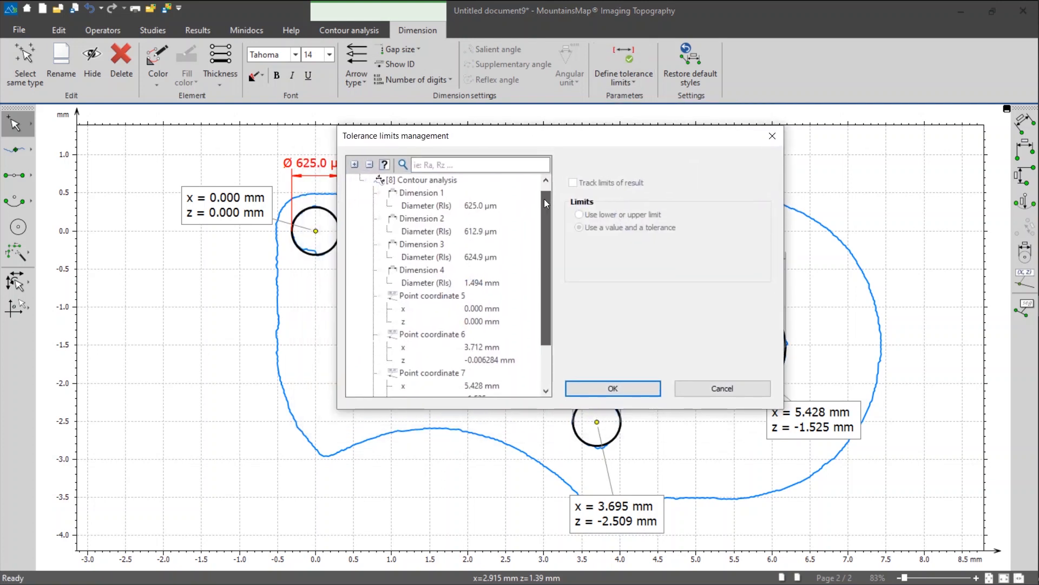
scroll(up, 3)
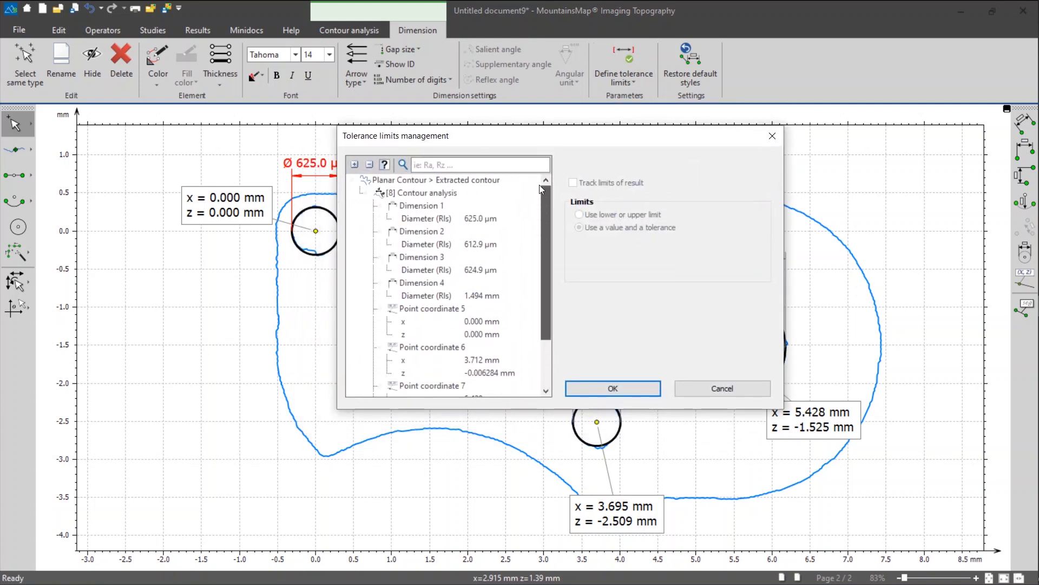
scroll(down, 3)
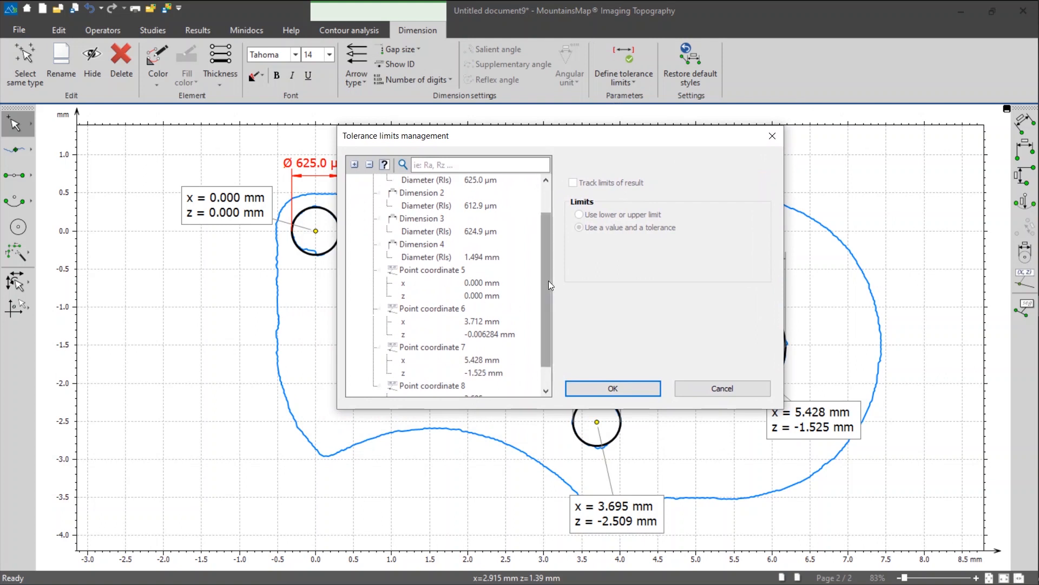
scroll(up, 3)
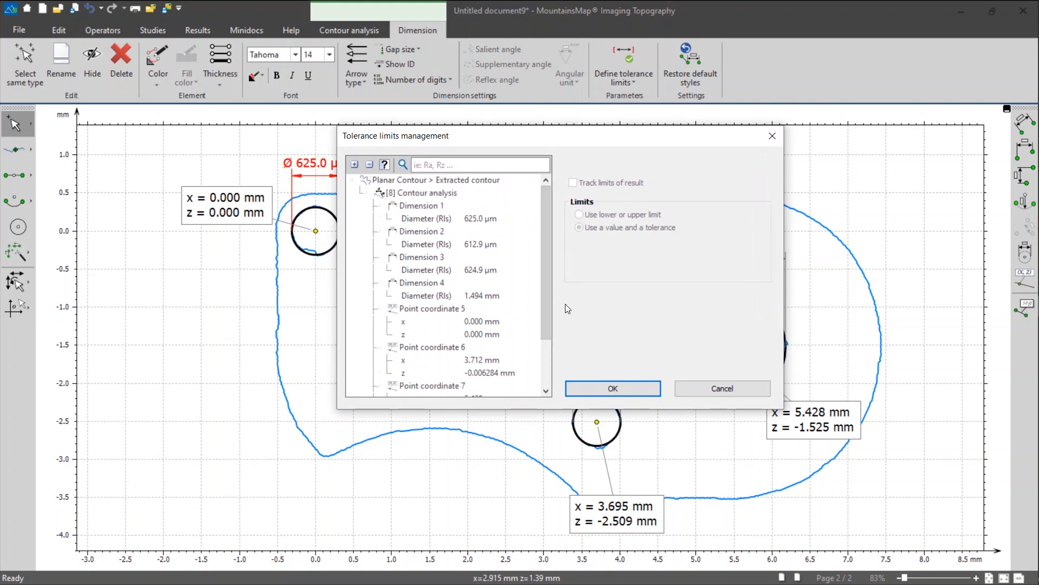
mouse_move(474, 281)
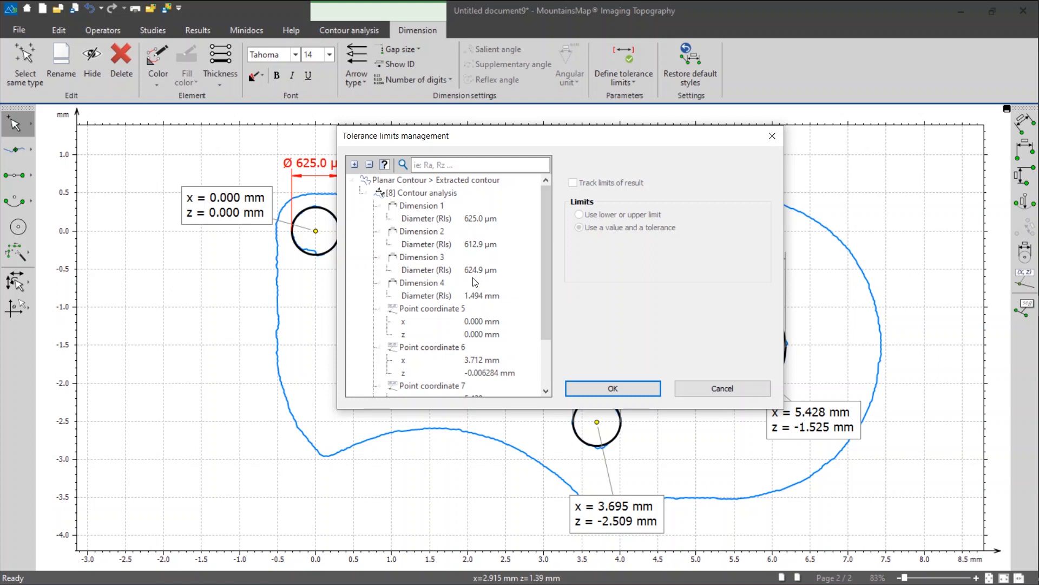
mouse_move(427, 222)
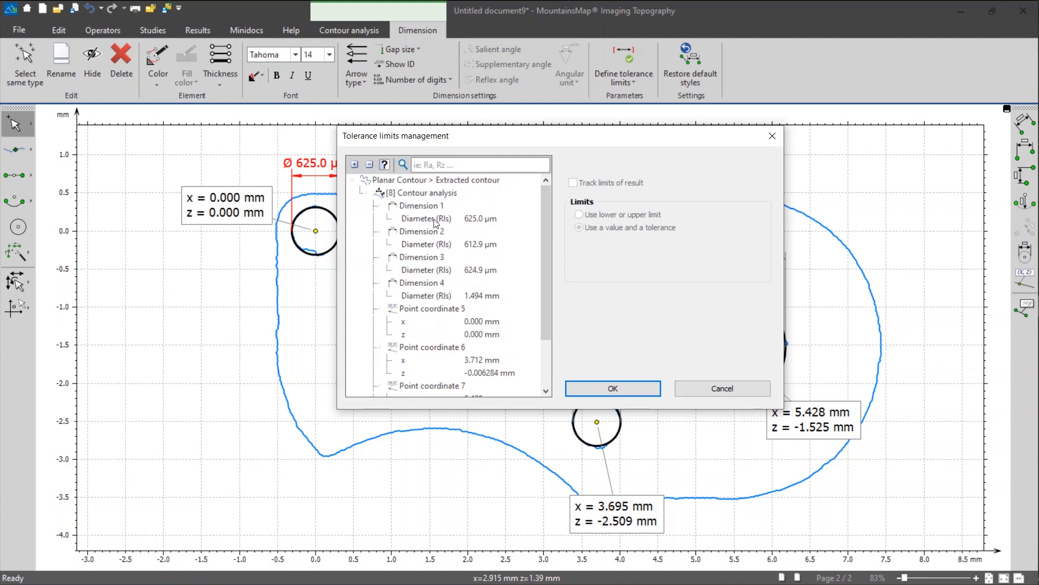
Track 620–630 µm limits on the Dimension 1, 2 and 3 diameters.
click(438, 219)
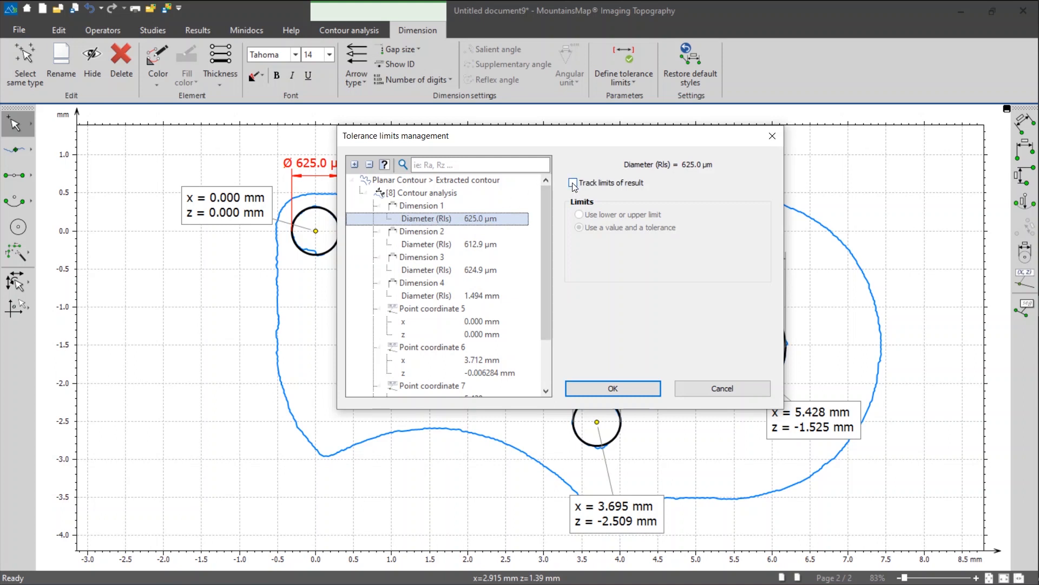
click(573, 183)
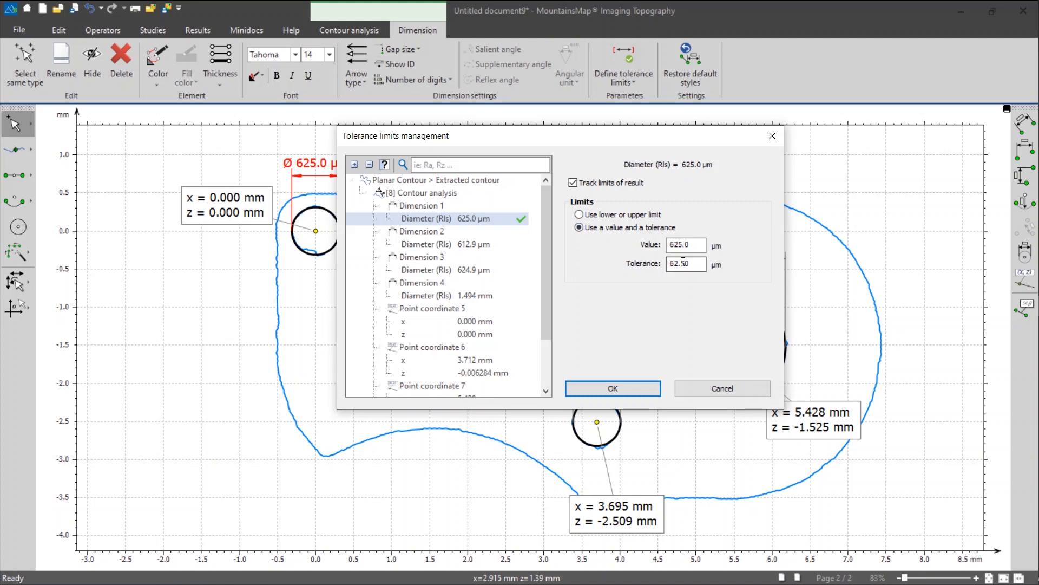
click(579, 215)
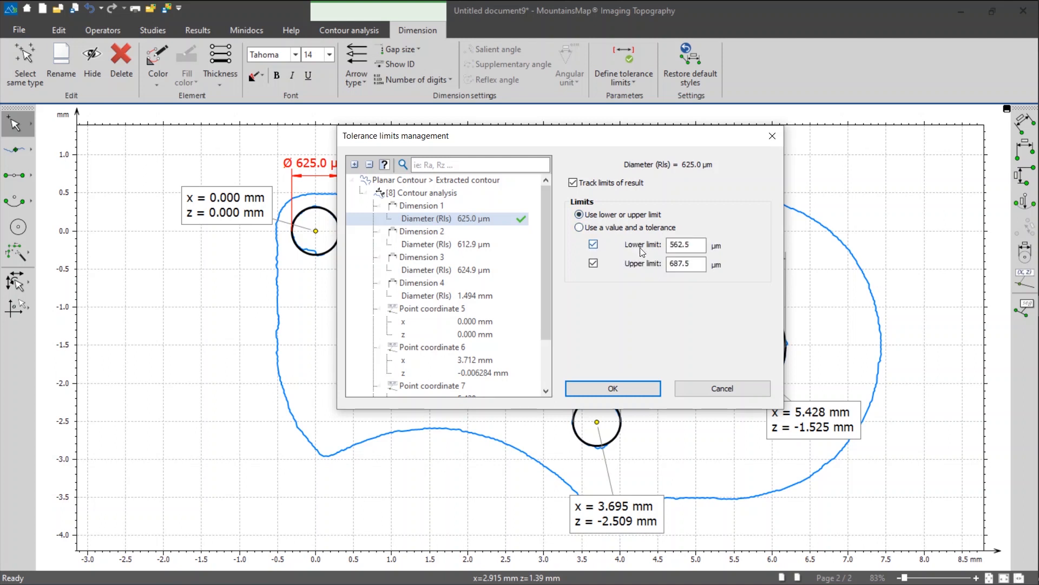
mouse_move(654, 224)
text(620)
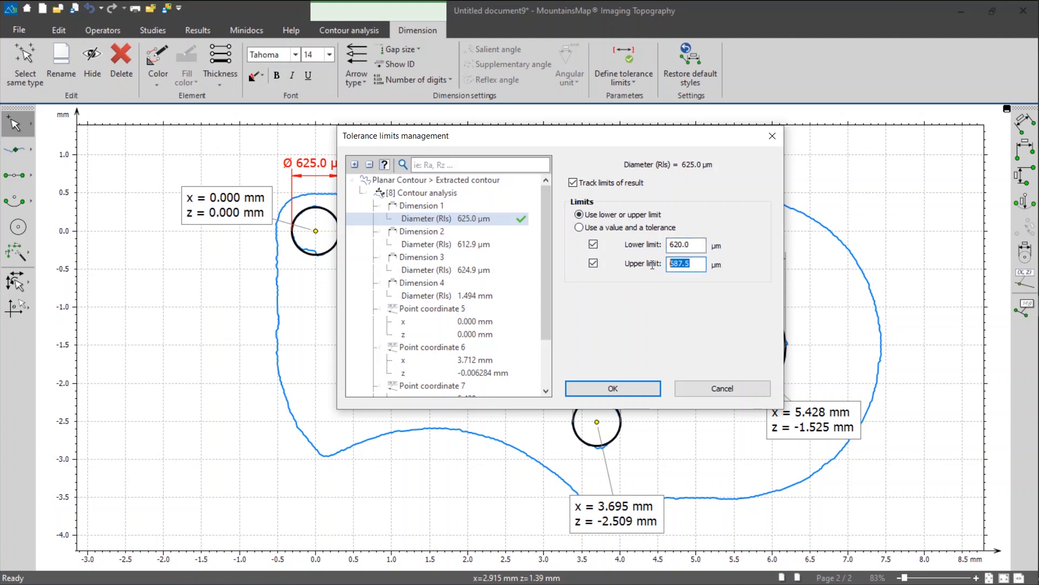
text(630)
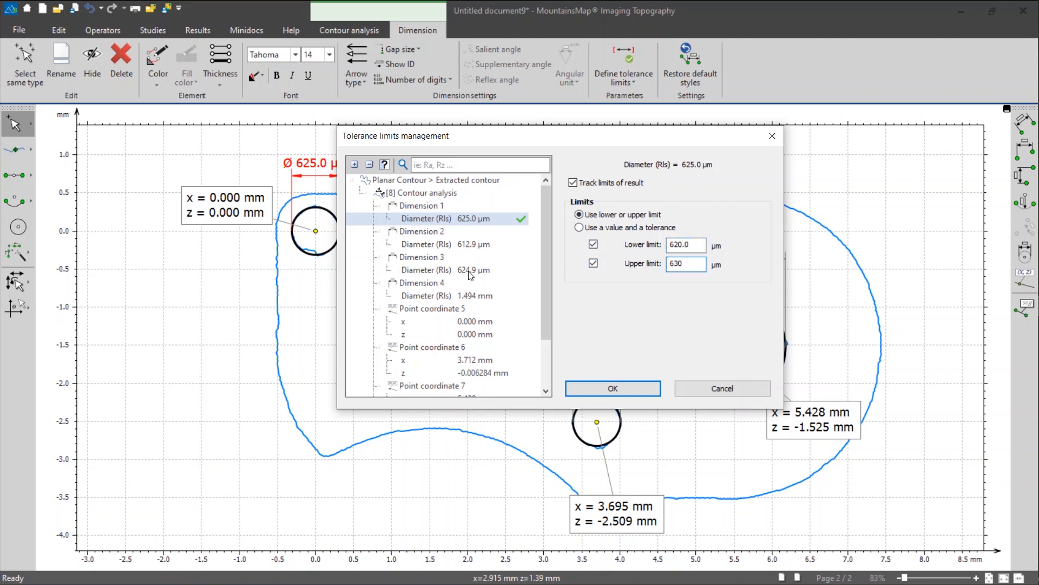
click(444, 244)
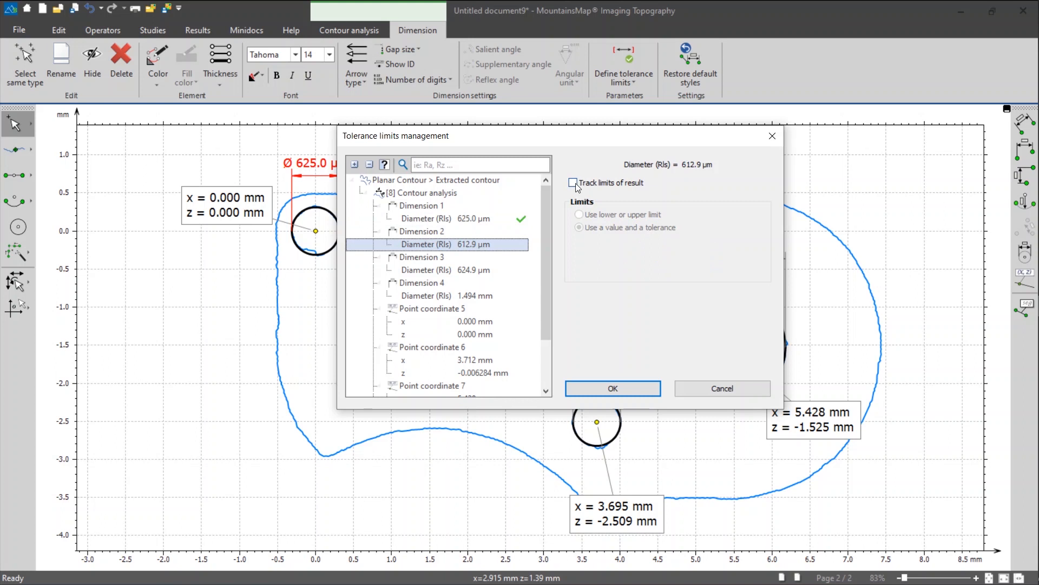
click(573, 182)
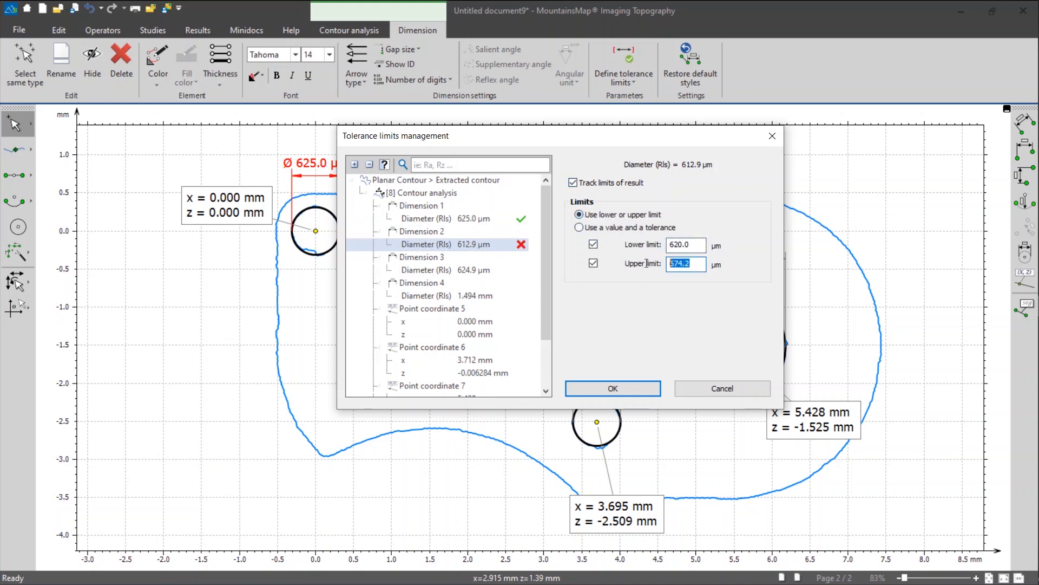
click(454, 270)
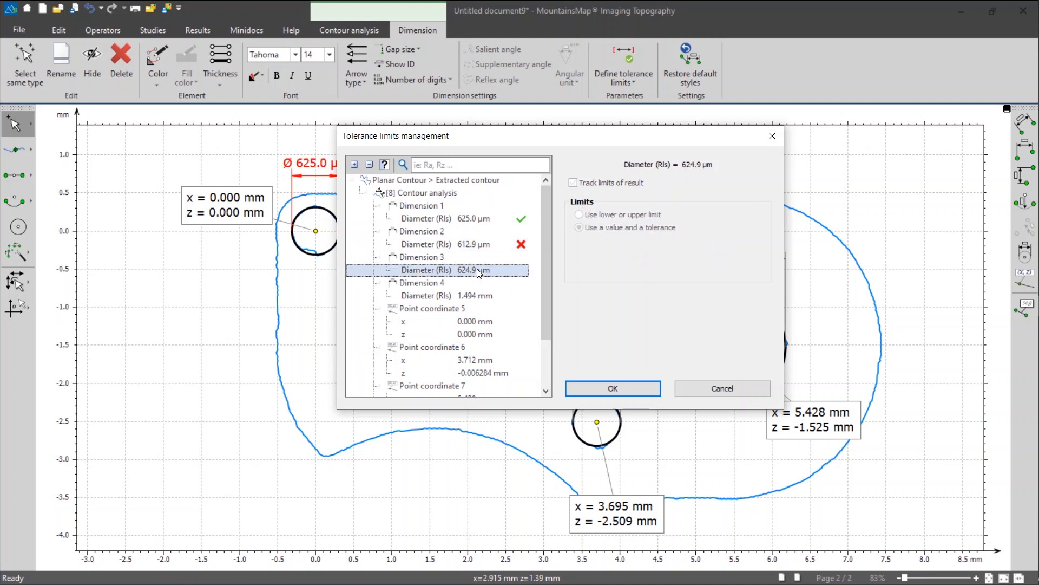
click(573, 182)
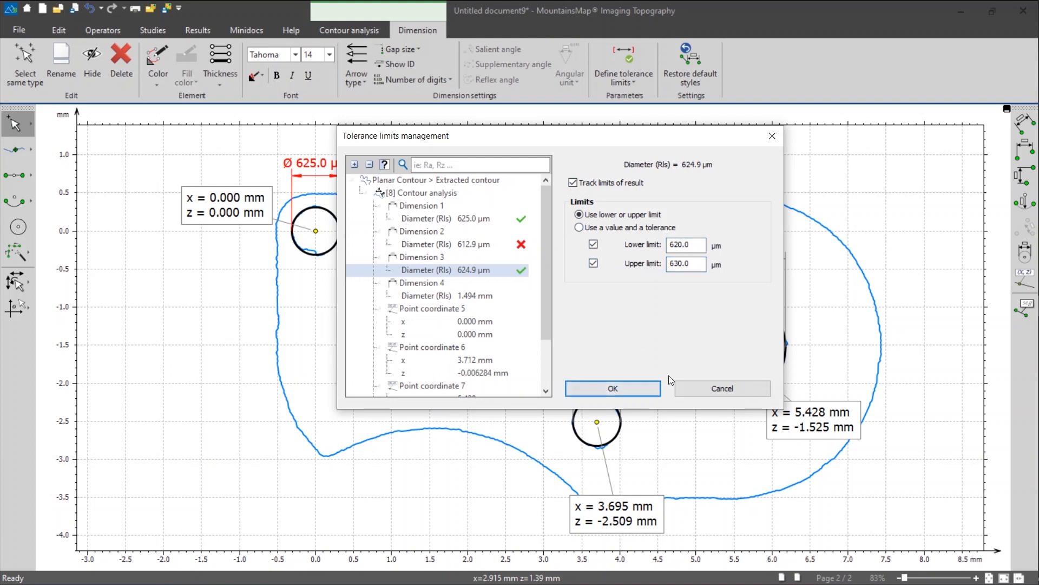
click(612, 388)
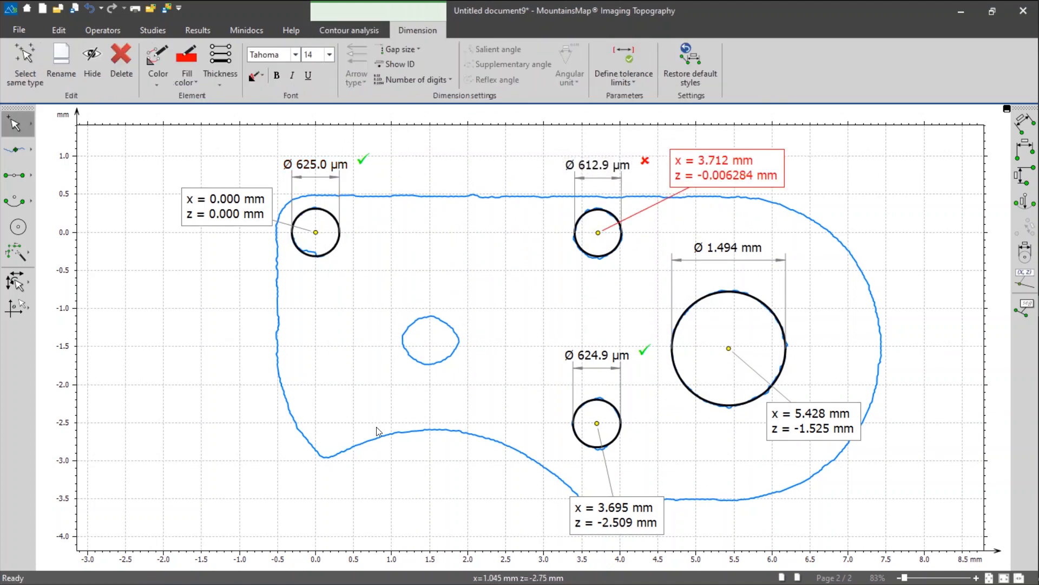
mouse_move(363, 162)
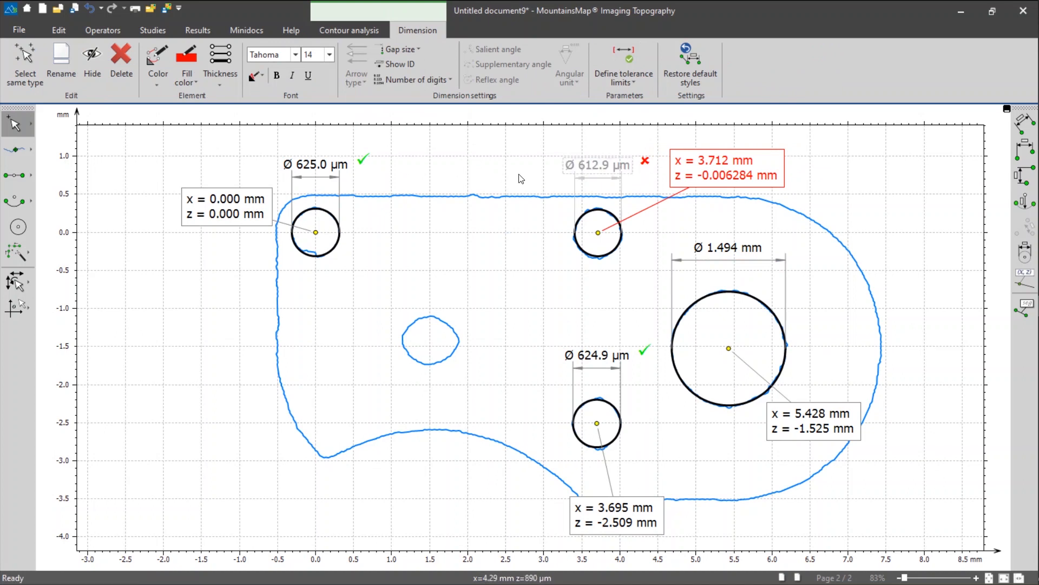
click(316, 164)
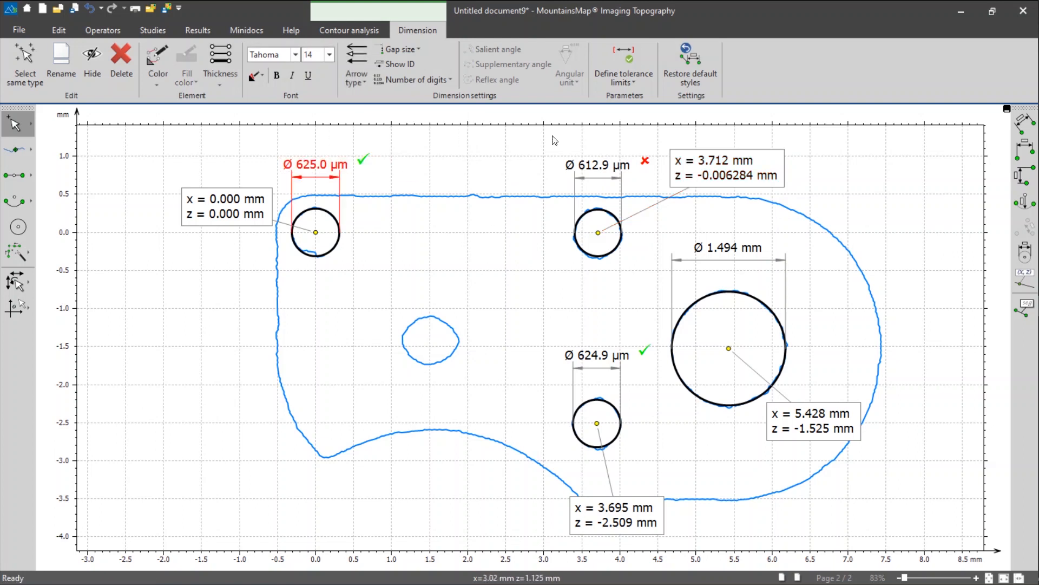
click(623, 63)
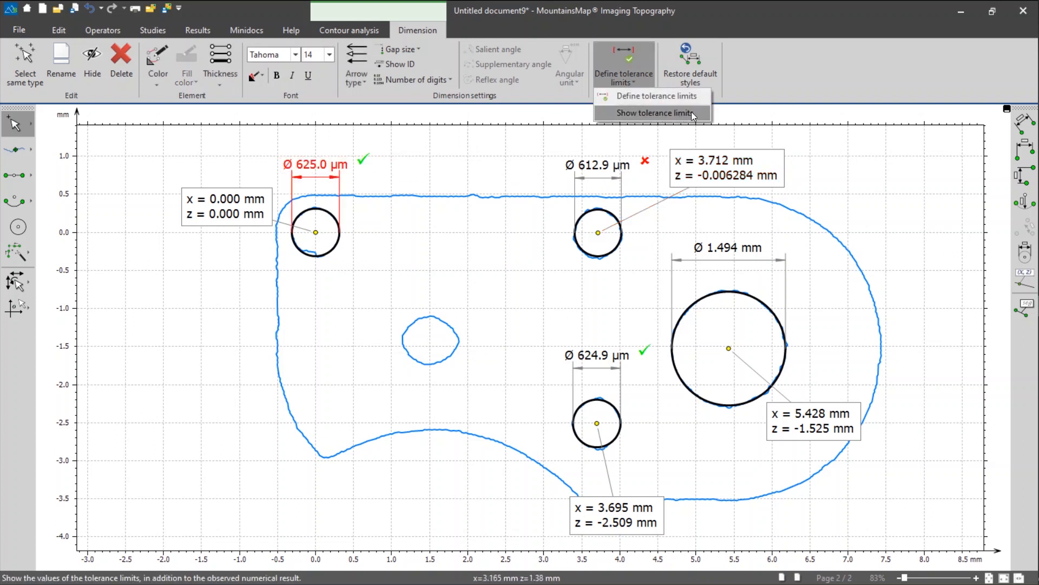
mouse_move(697, 115)
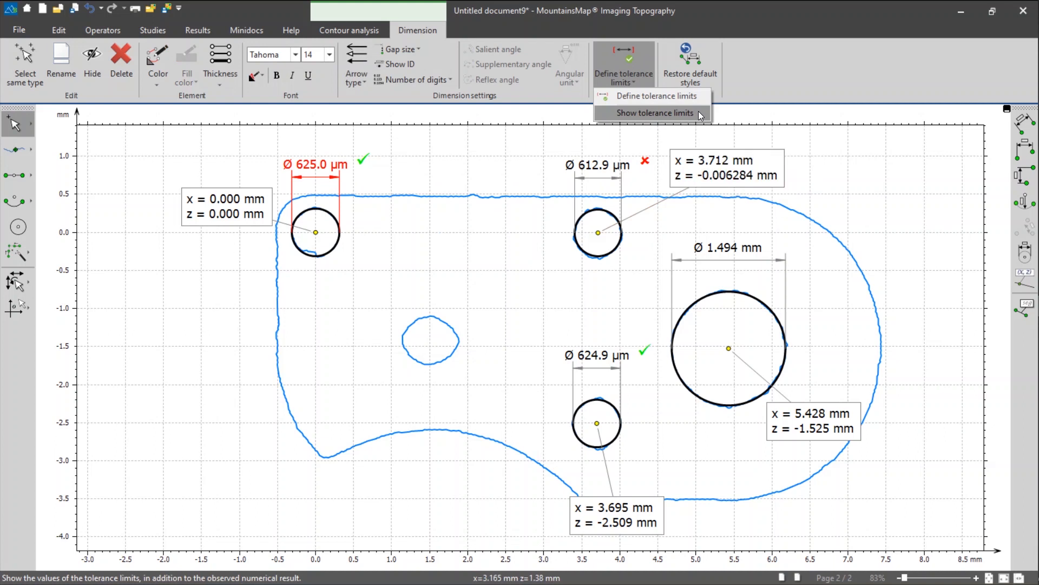
click(652, 113)
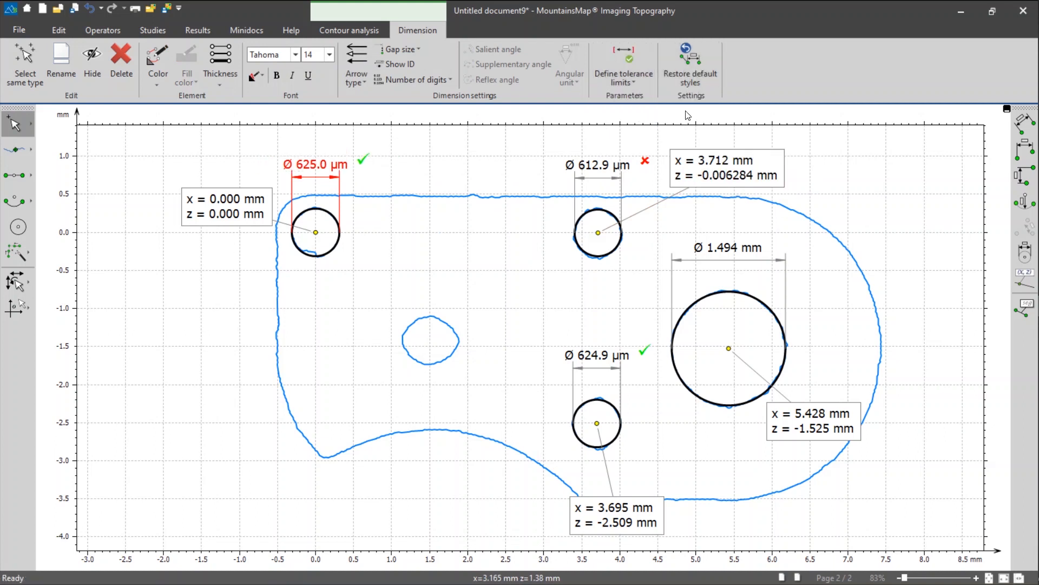
click(349, 30)
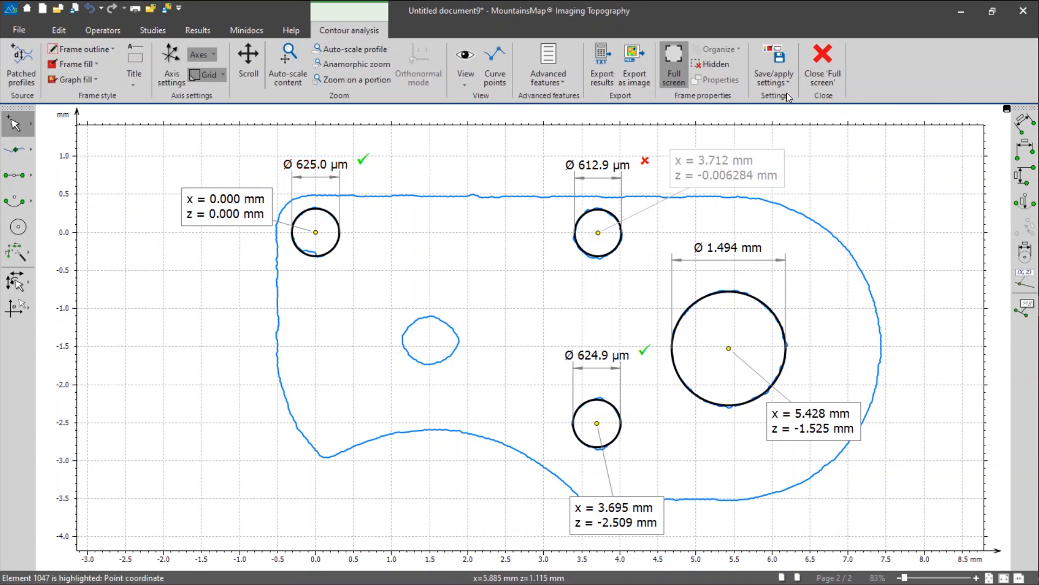
Place and enlarge the contour graph on page 1, then delete the 3D view.
click(822, 60)
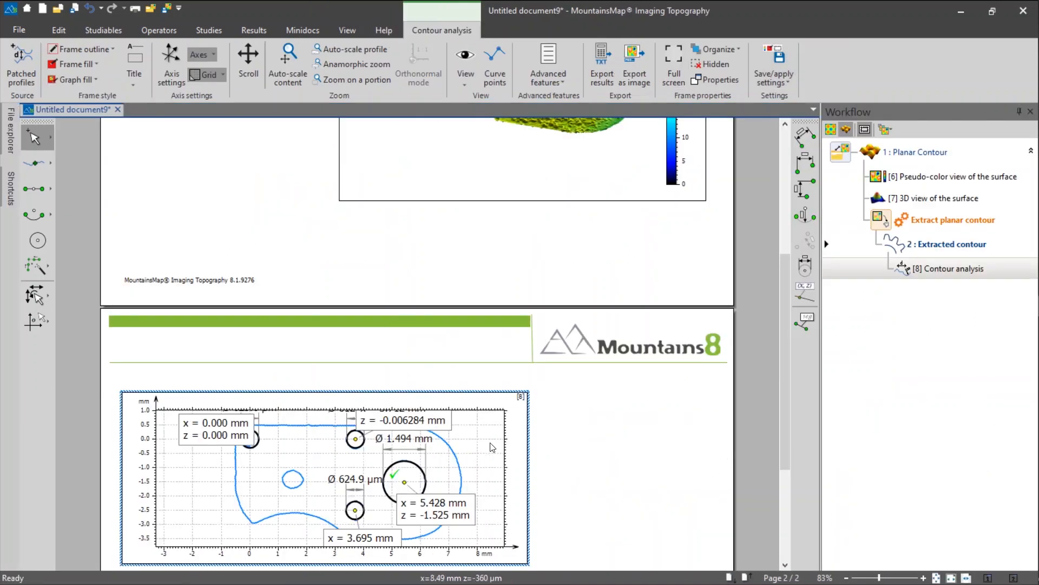
mouse_move(481, 364)
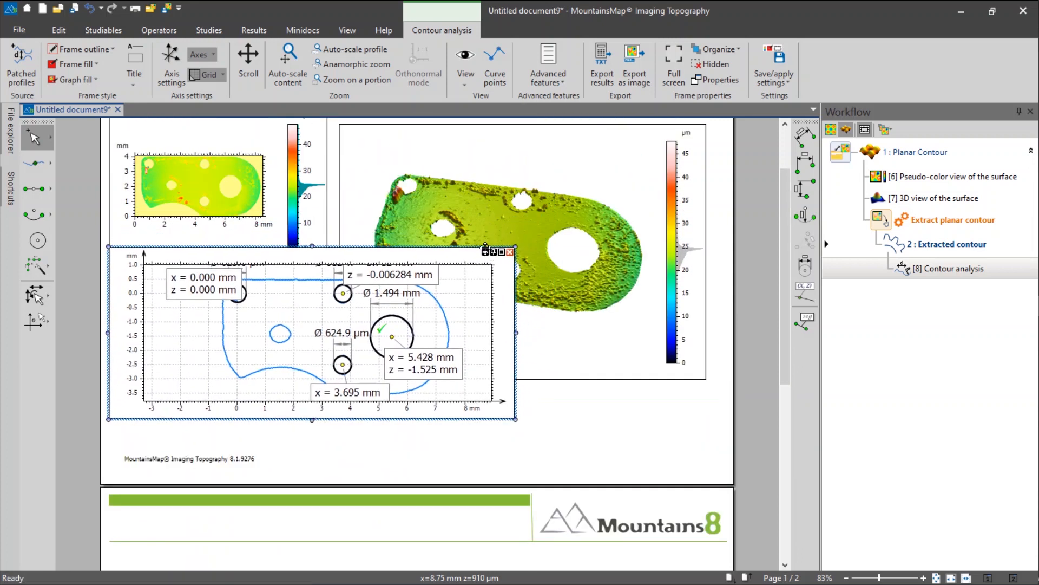
click(58, 30)
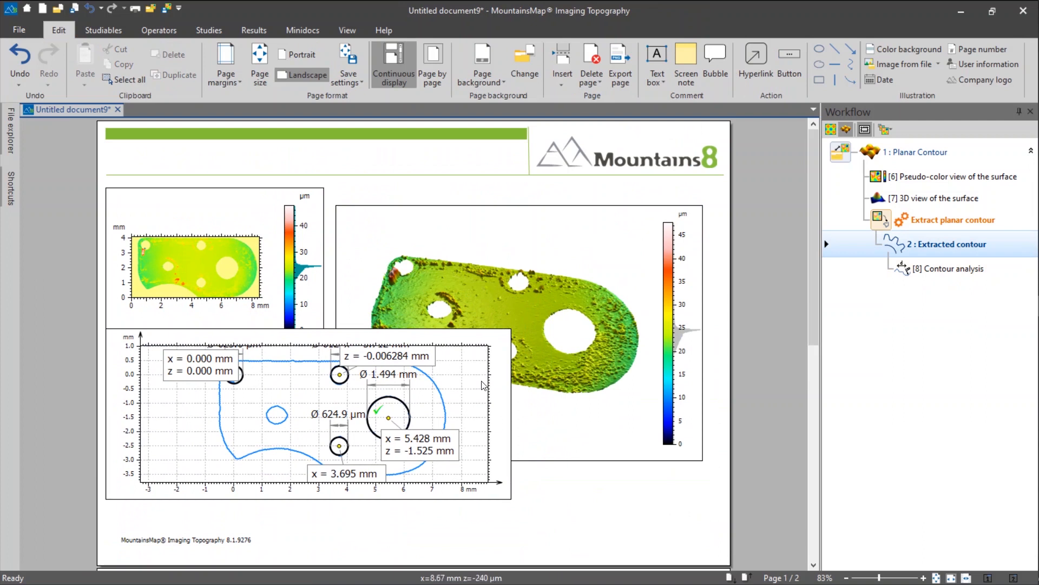
click(308, 414)
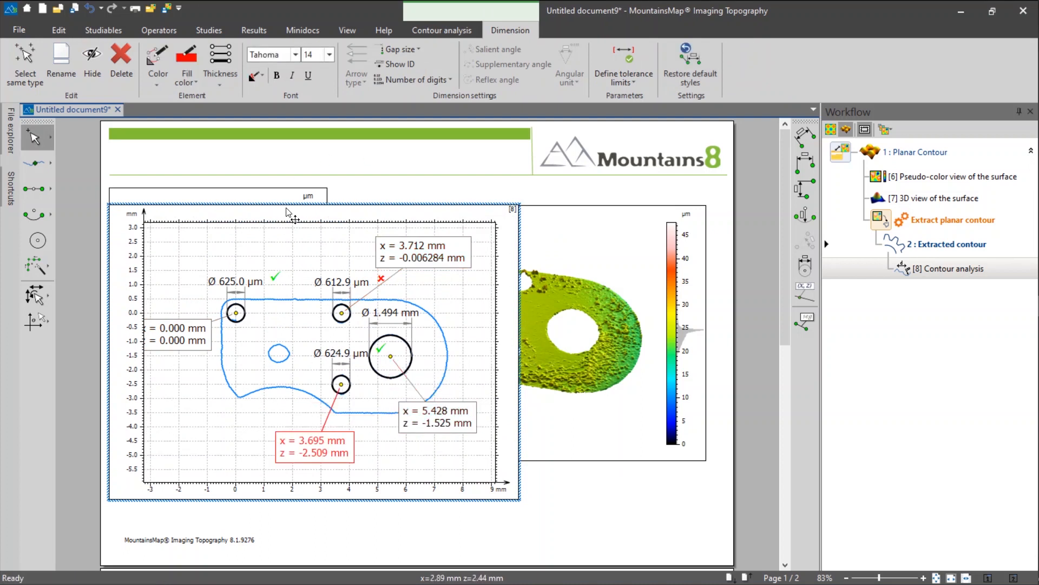
click(442, 30)
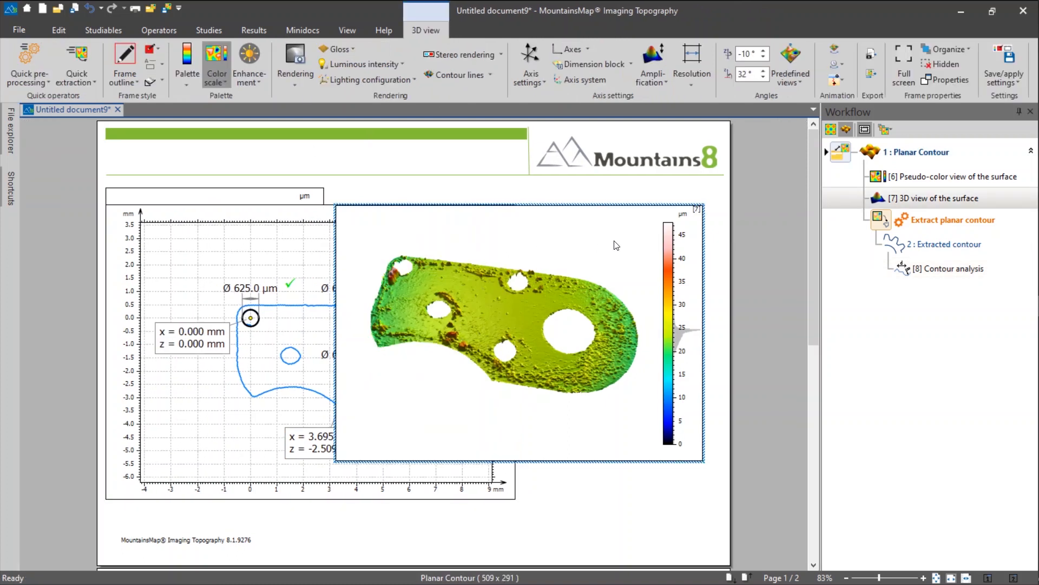
click(59, 29)
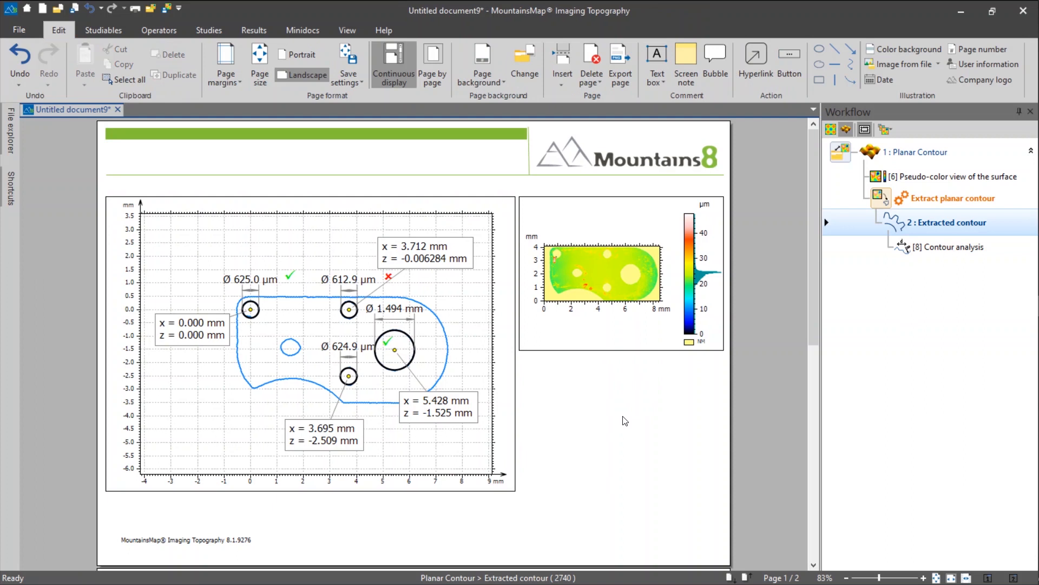
mouse_move(225, 63)
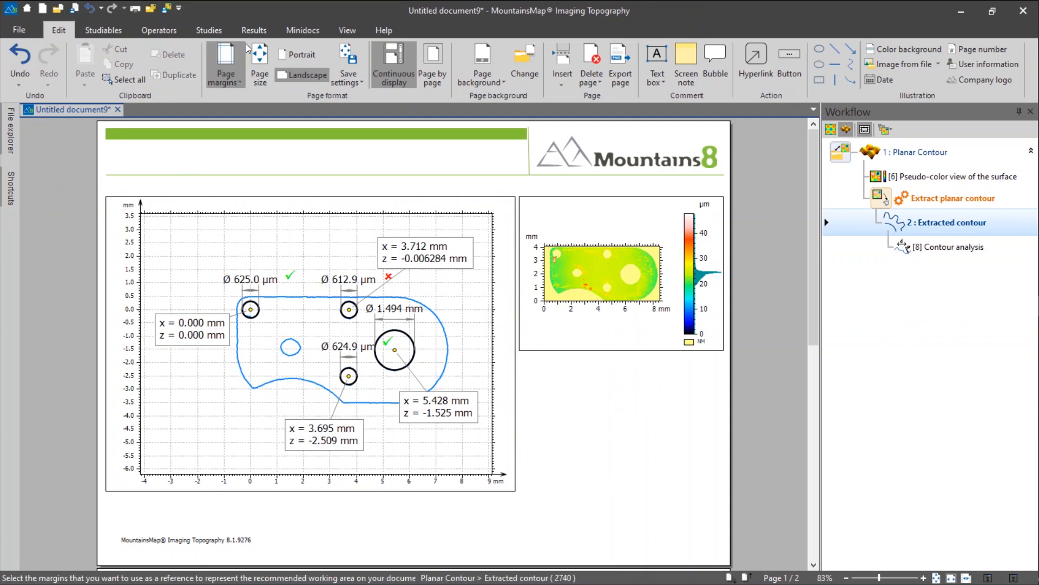
Insert a table of results for the whole Contour analysis study.
click(253, 30)
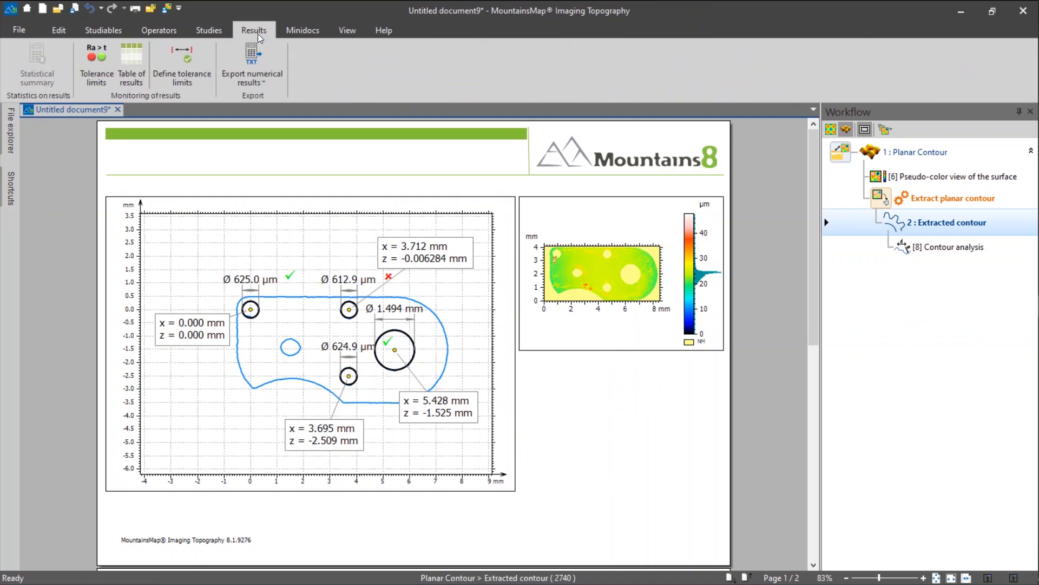
mouse_move(130, 63)
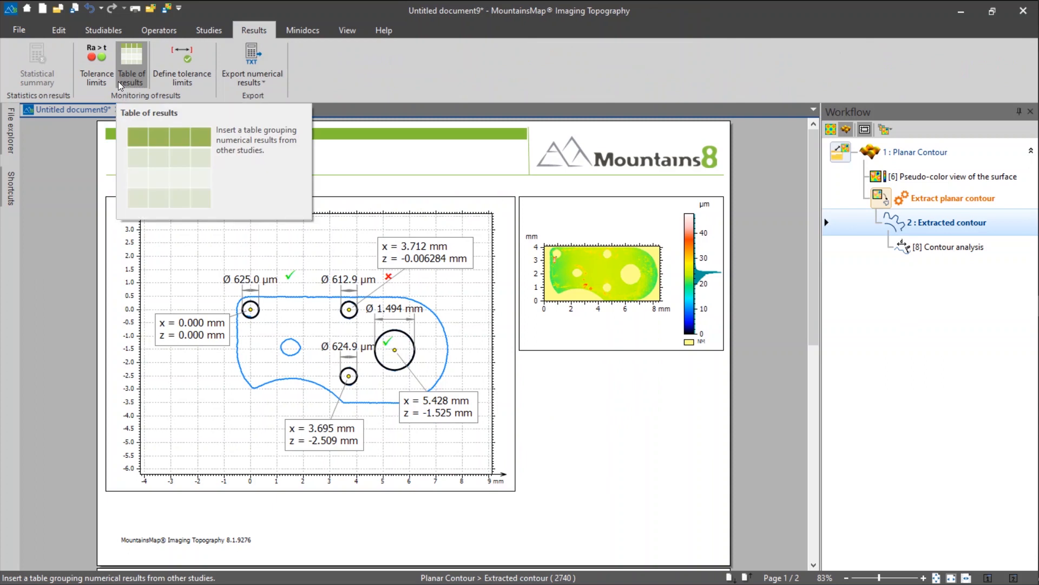
mouse_move(253, 30)
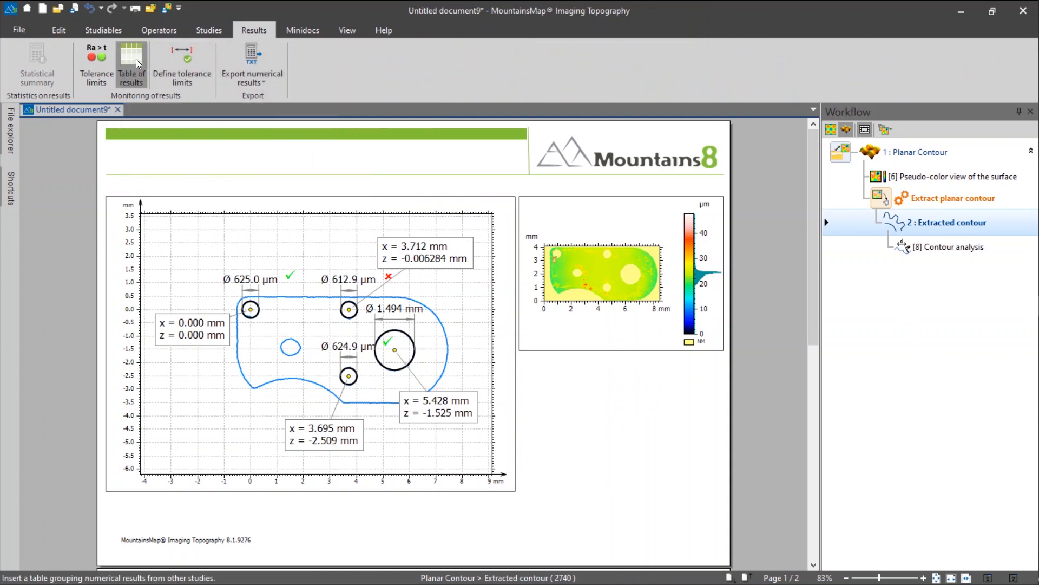
click(130, 64)
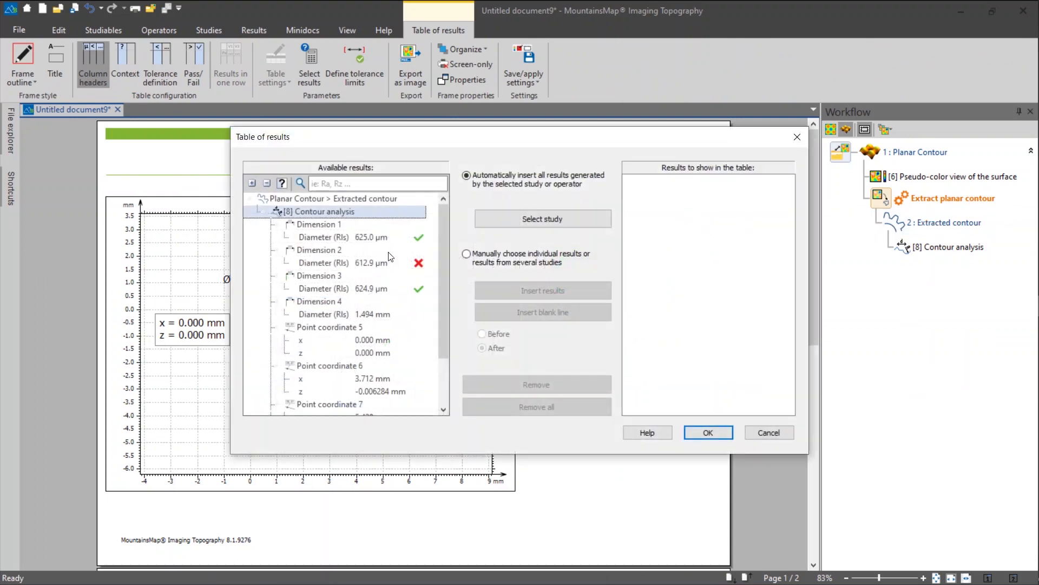
mouse_move(374, 246)
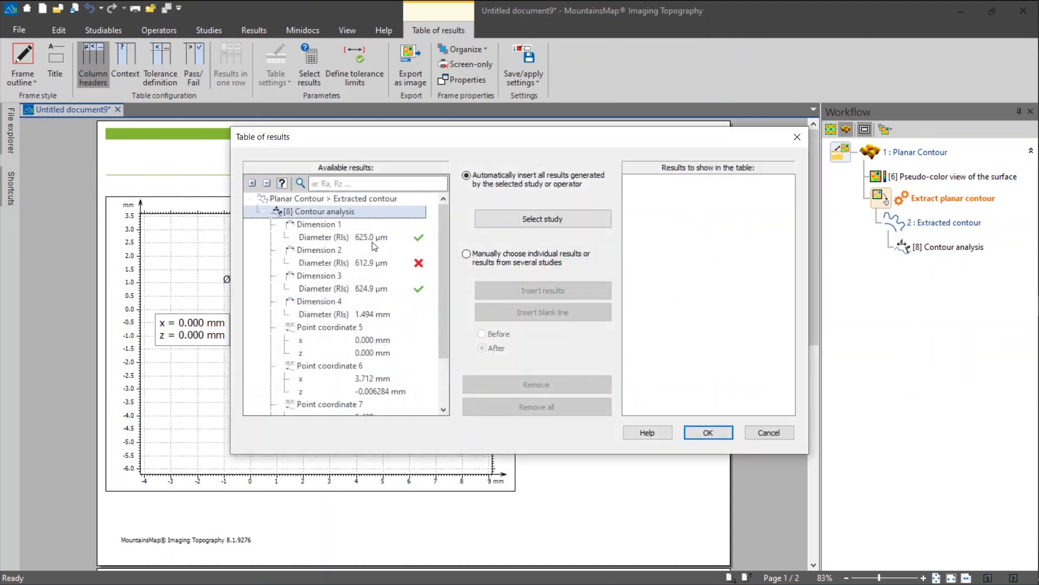
click(342, 262)
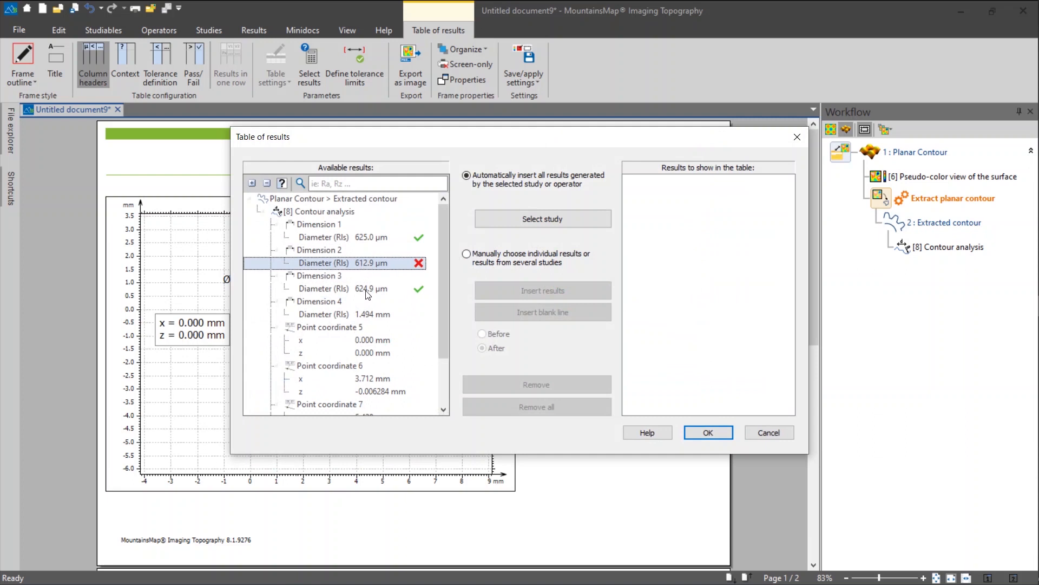
click(334, 288)
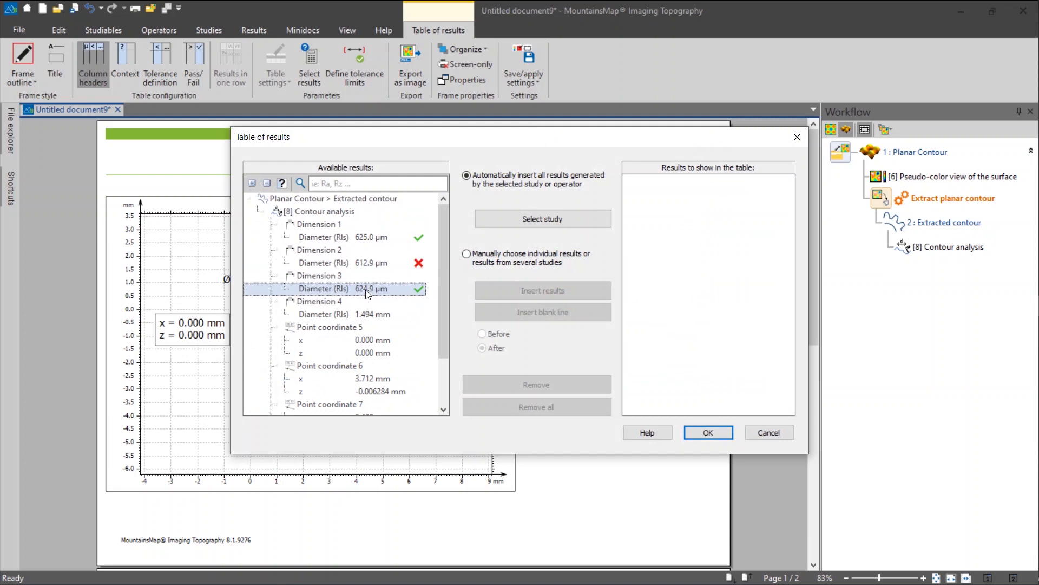
click(322, 210)
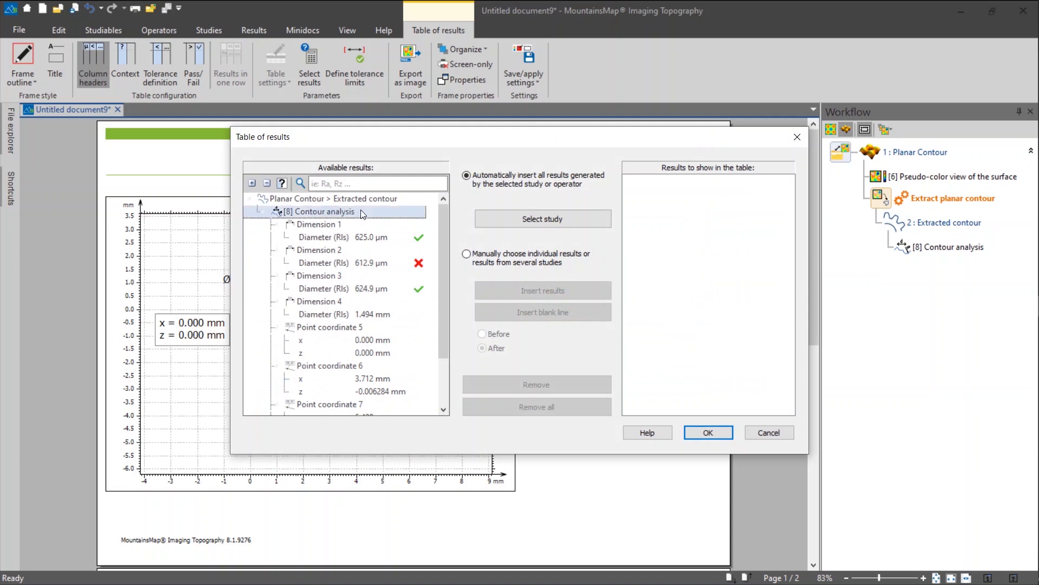
mouse_move(364, 217)
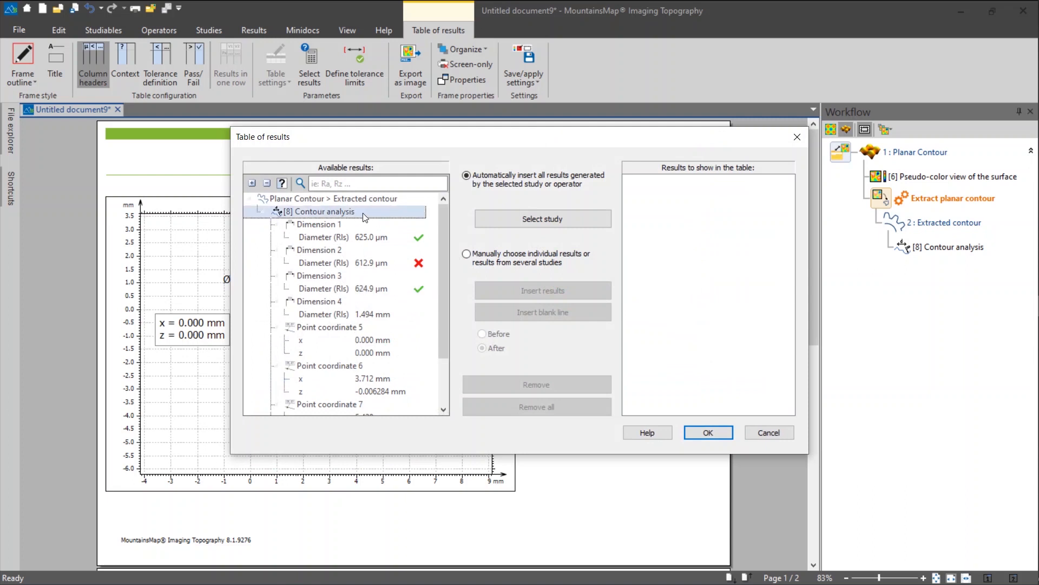
mouse_move(320, 212)
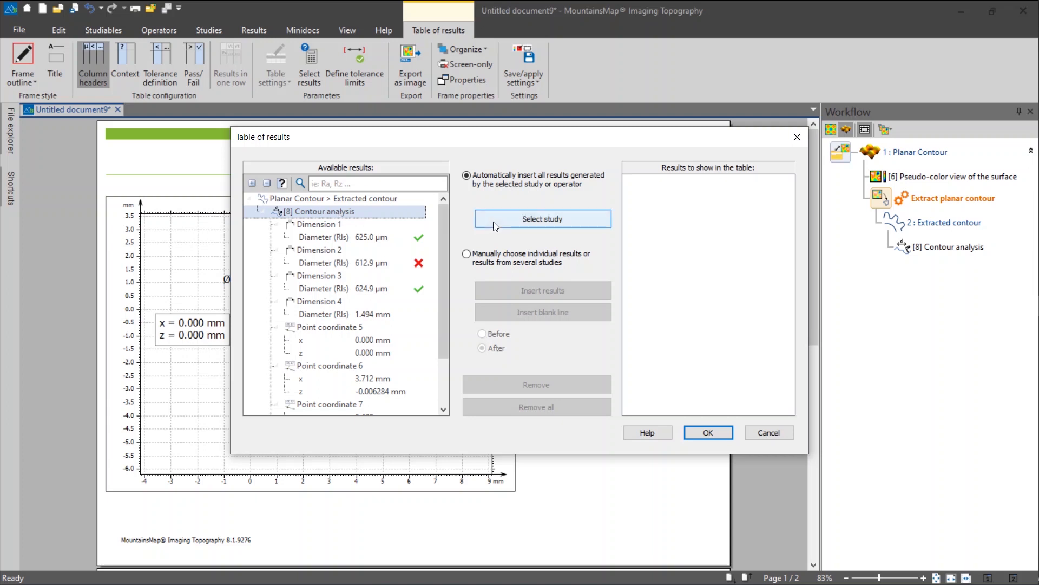
click(541, 218)
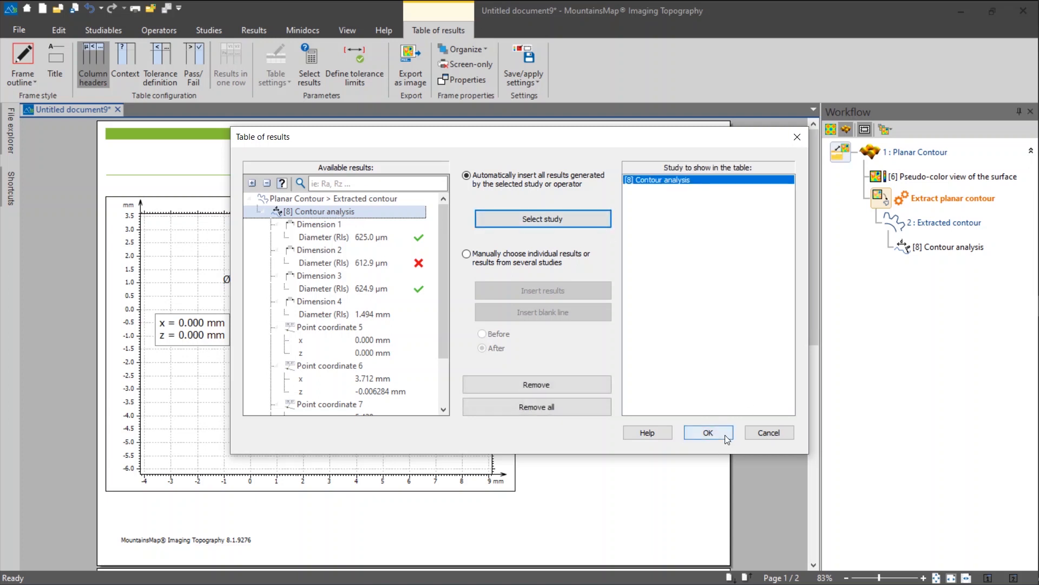
click(708, 432)
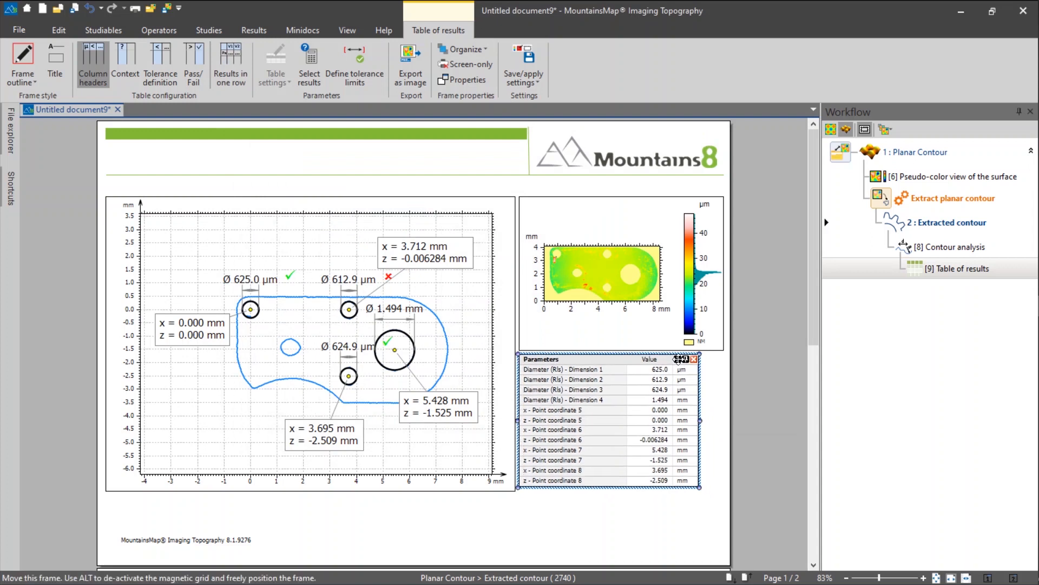
mouse_move(160, 65)
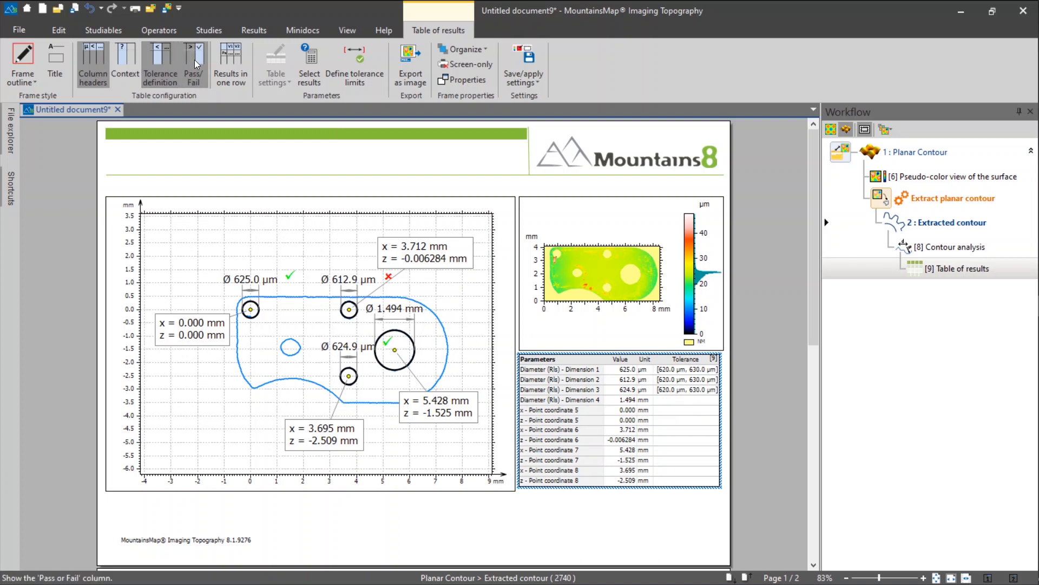
Add pass/fail marks to the results table and enlarge its font size.
click(192, 63)
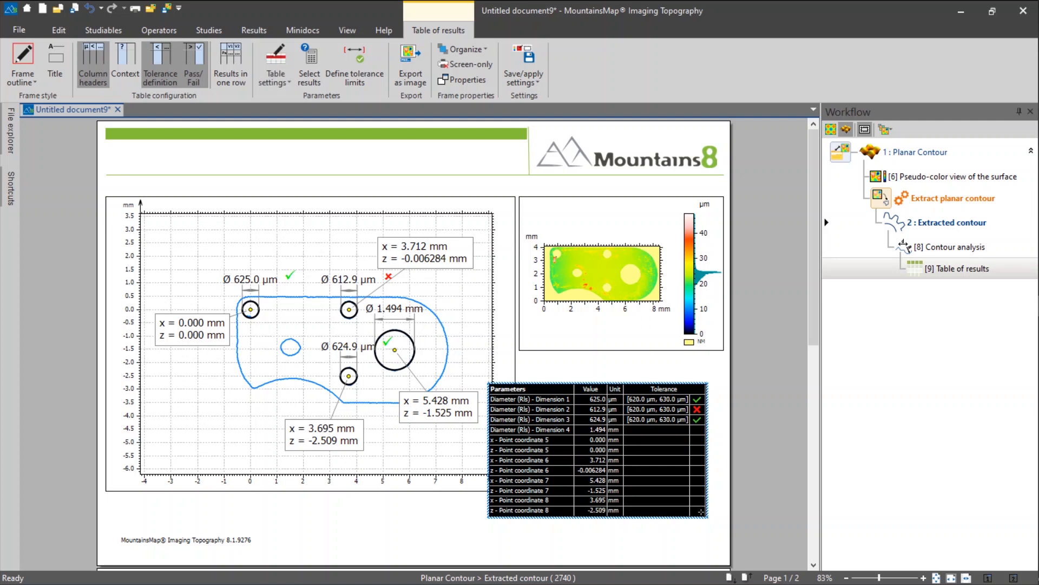
click(794, 478)
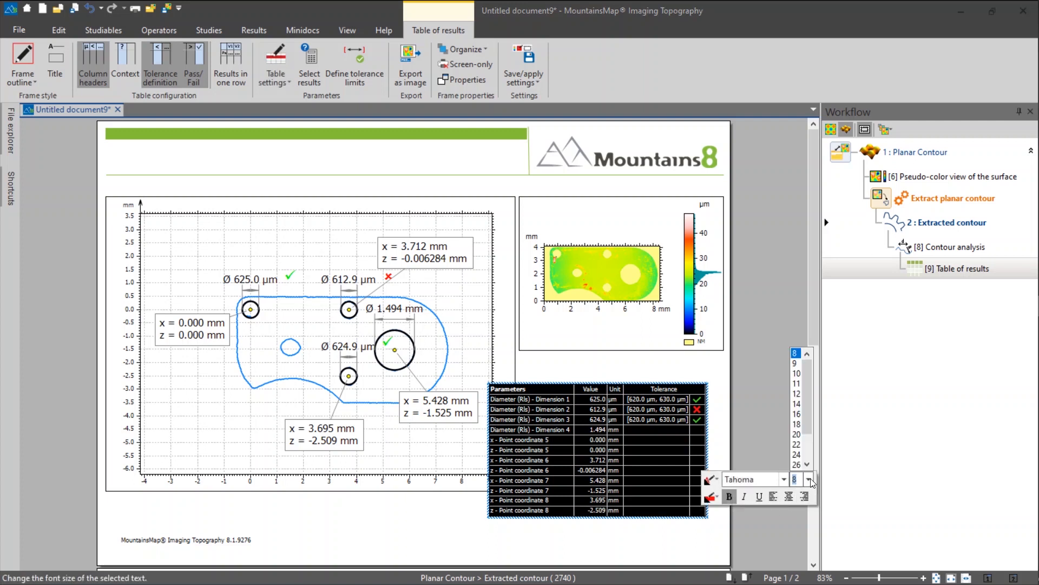
click(796, 373)
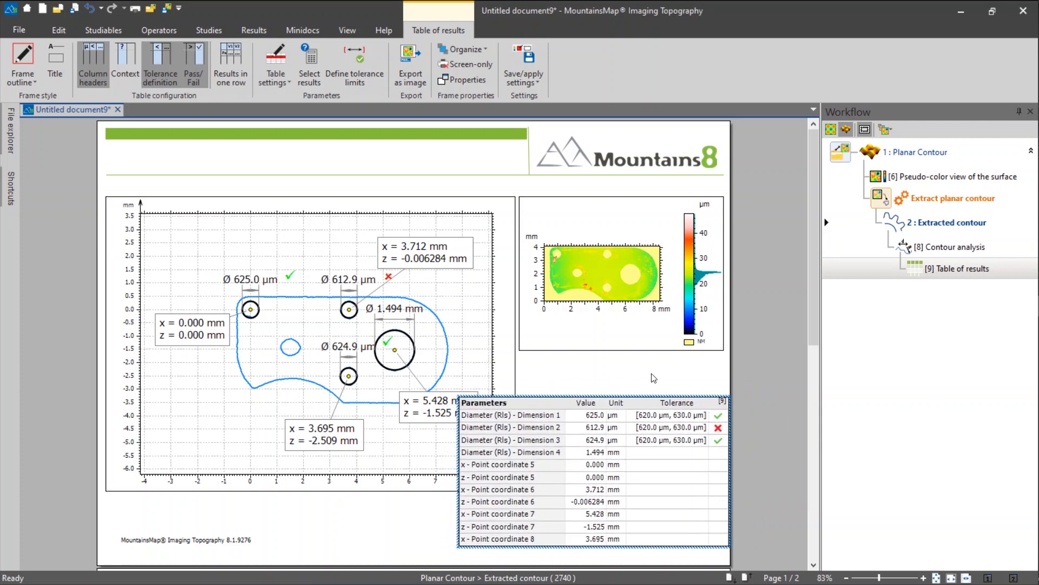
Deselect the table and select a coordinate label on the contour graph.
click(253, 30)
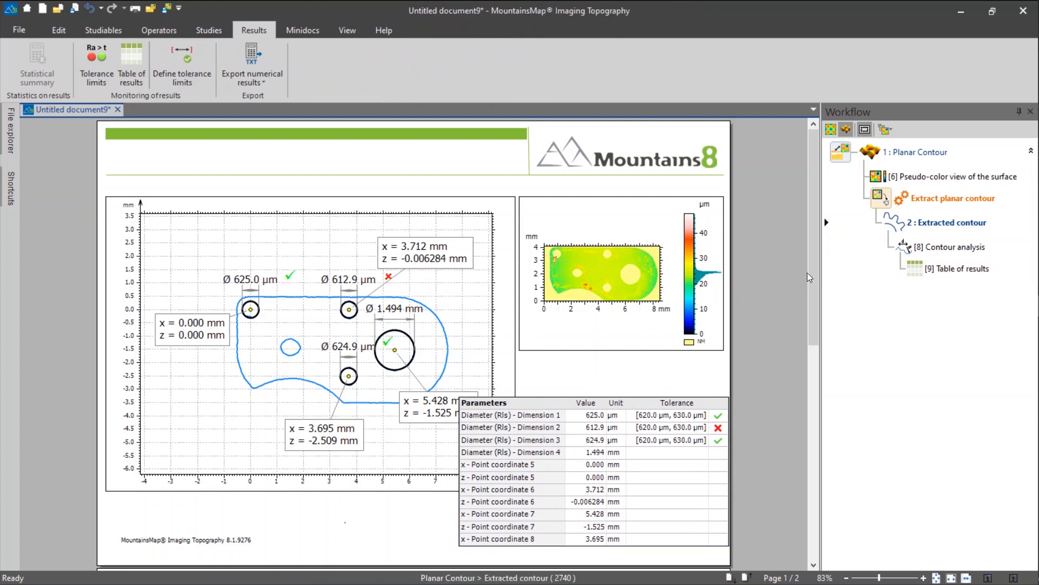
scroll(down, 3)
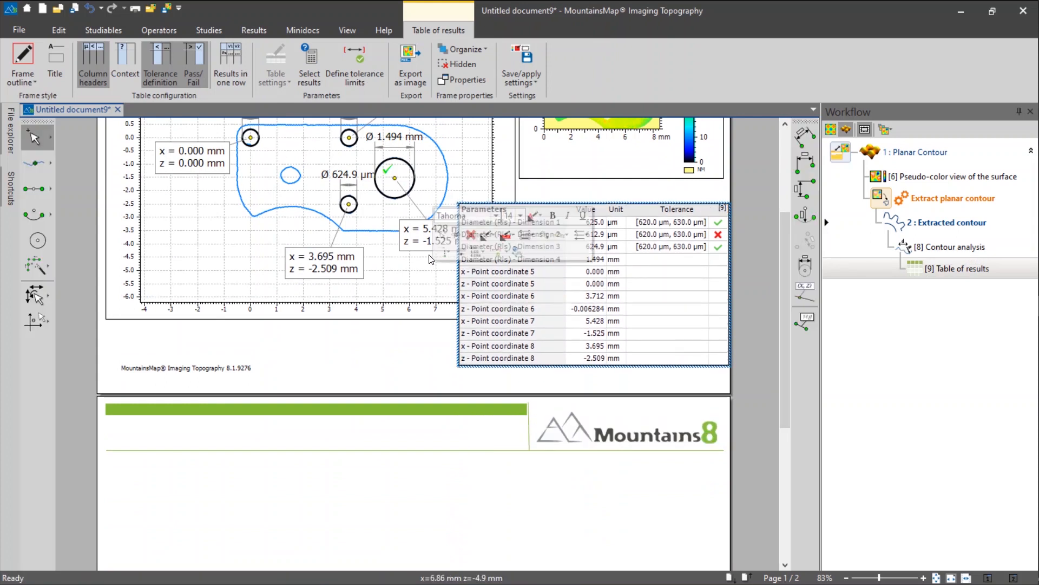
click(413, 263)
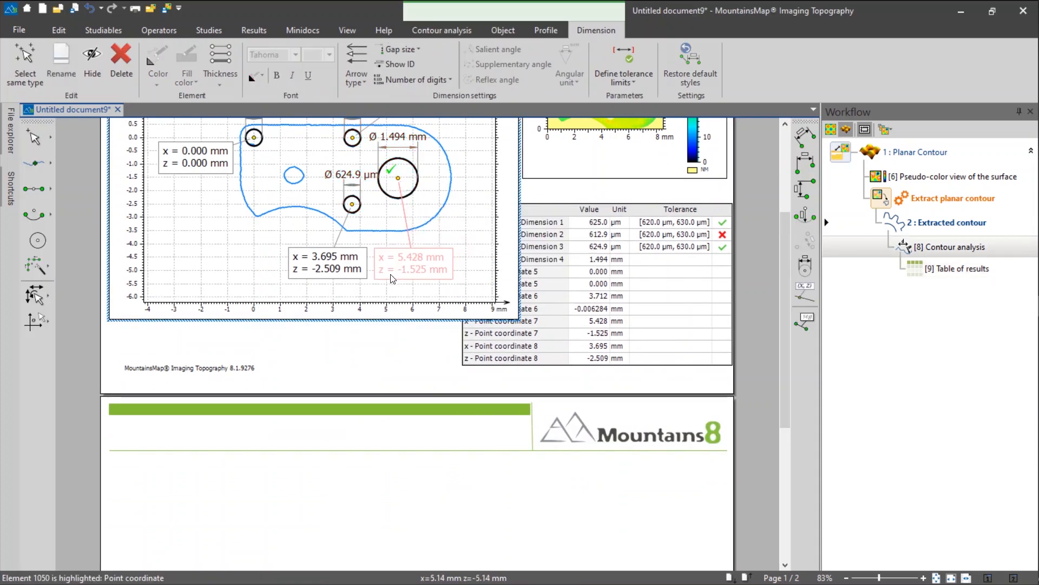
click(253, 29)
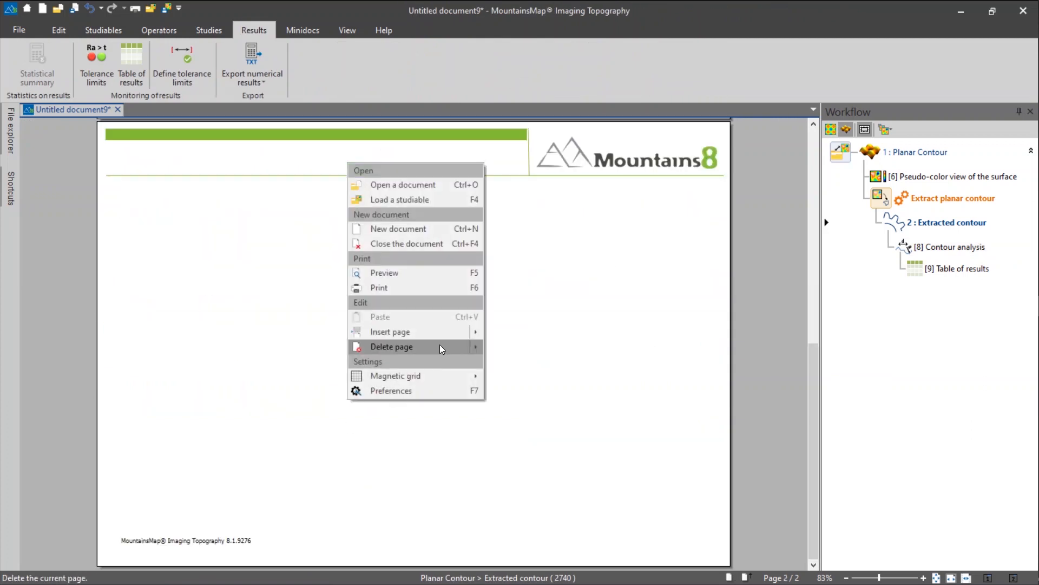
Delete the empty second page and type the header title 'Contour Analysis'.
click(391, 346)
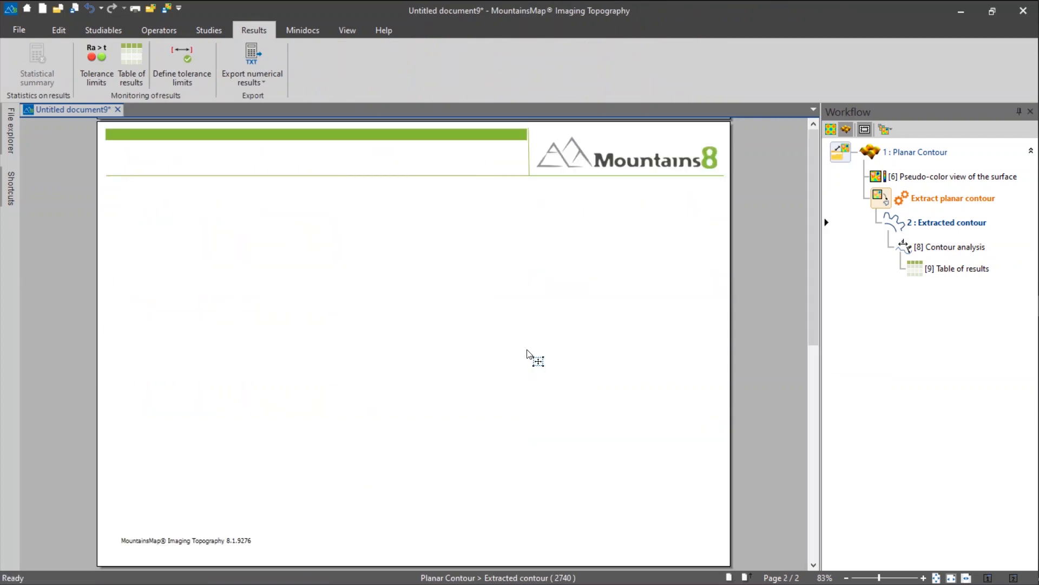
click(59, 30)
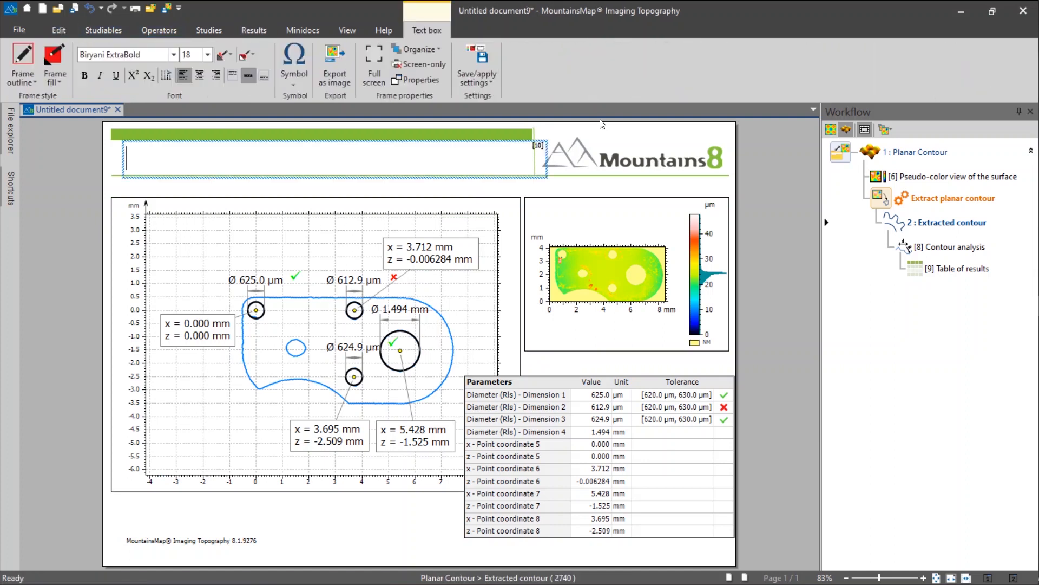
click(325, 154)
text(C)
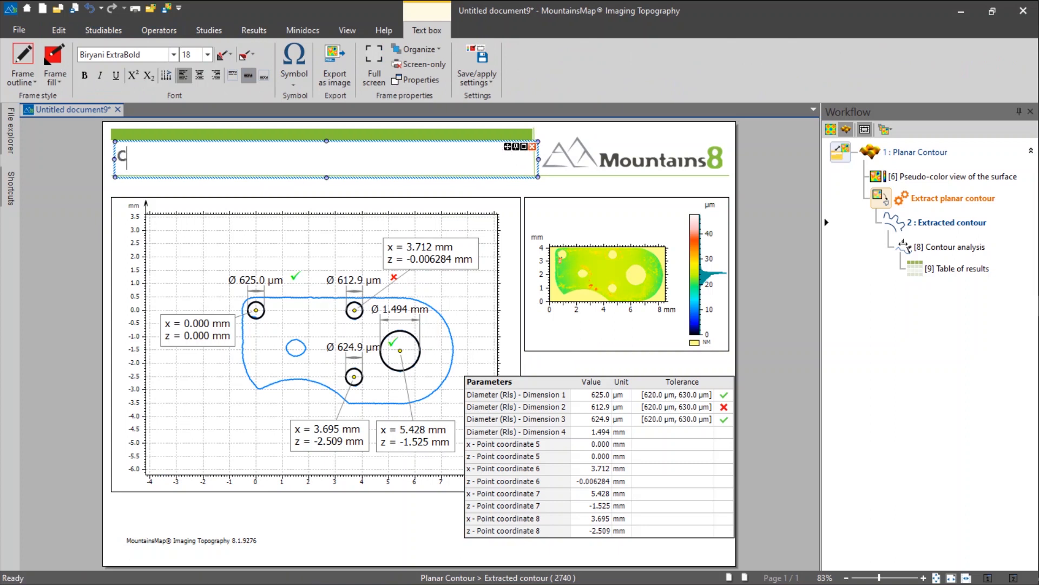
text(ontour)
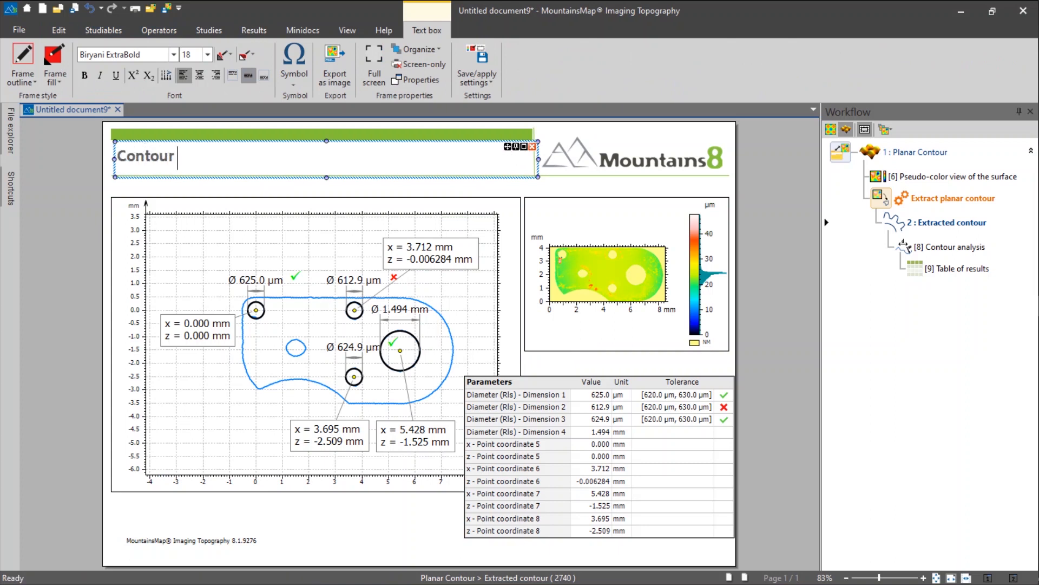
text(A)
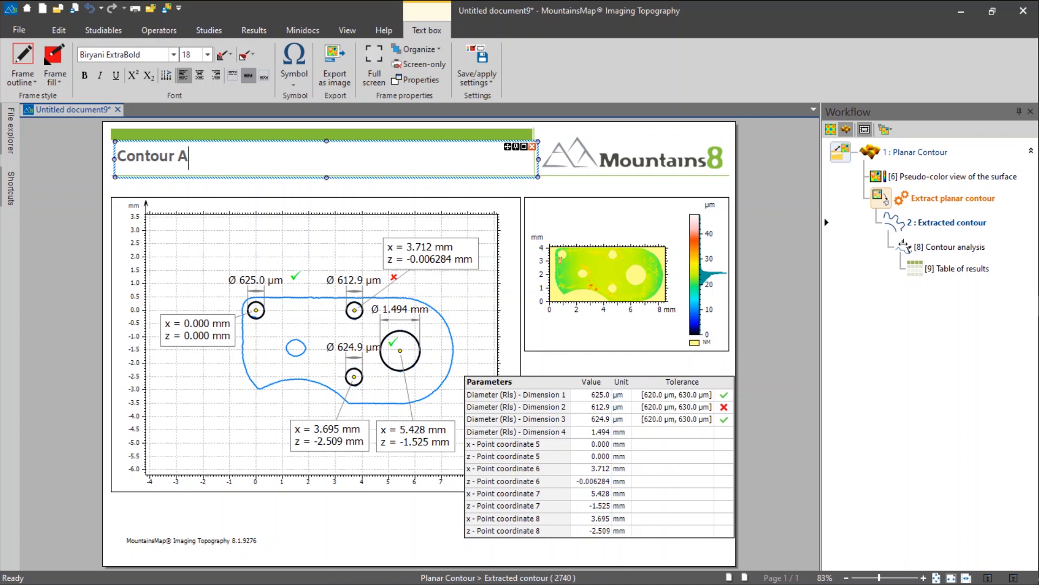
text(nalysis)
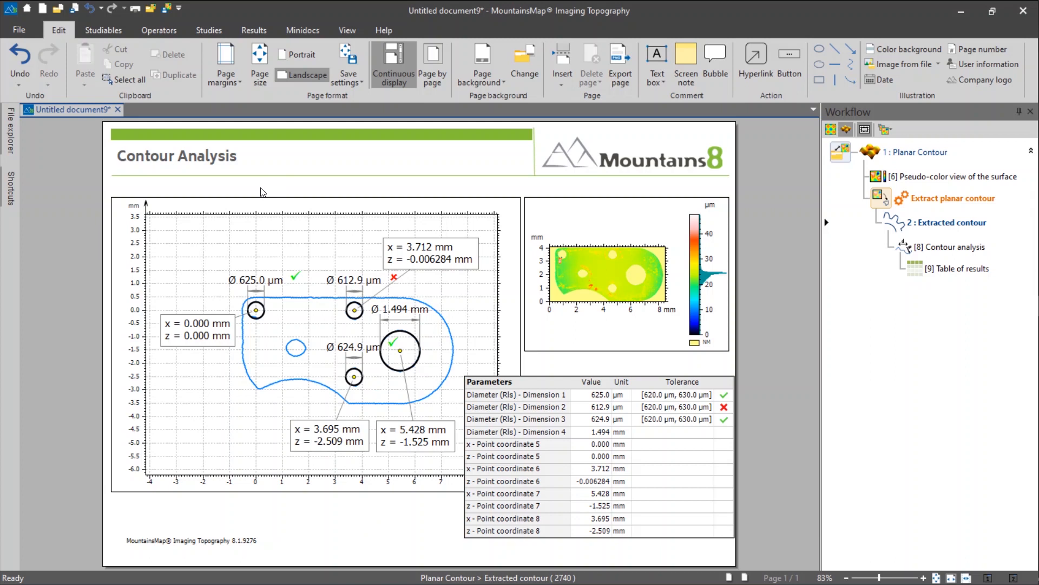
Export the report page to a PDF file named 'Report'.
click(18, 30)
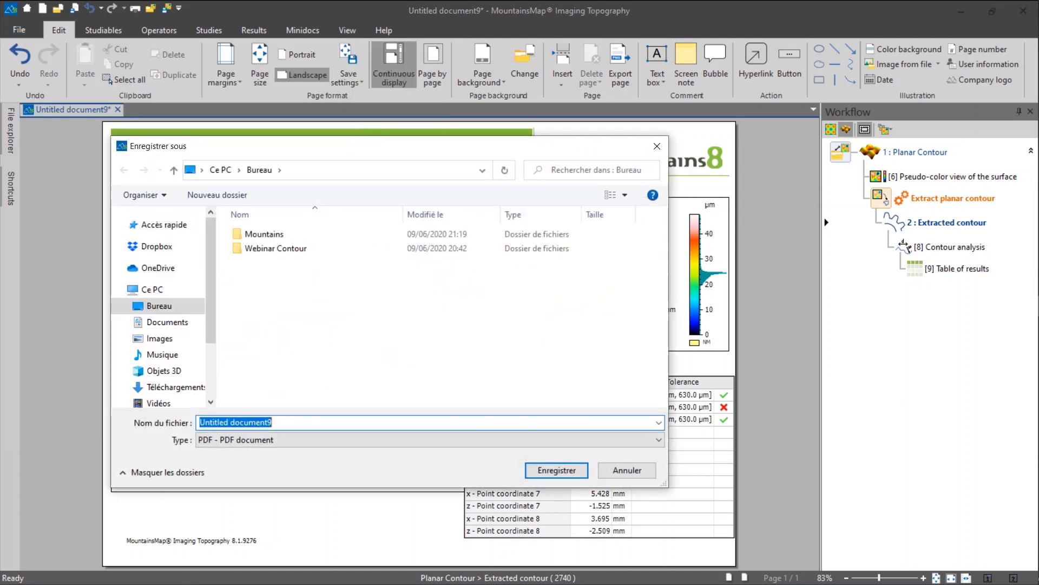
text(Report)
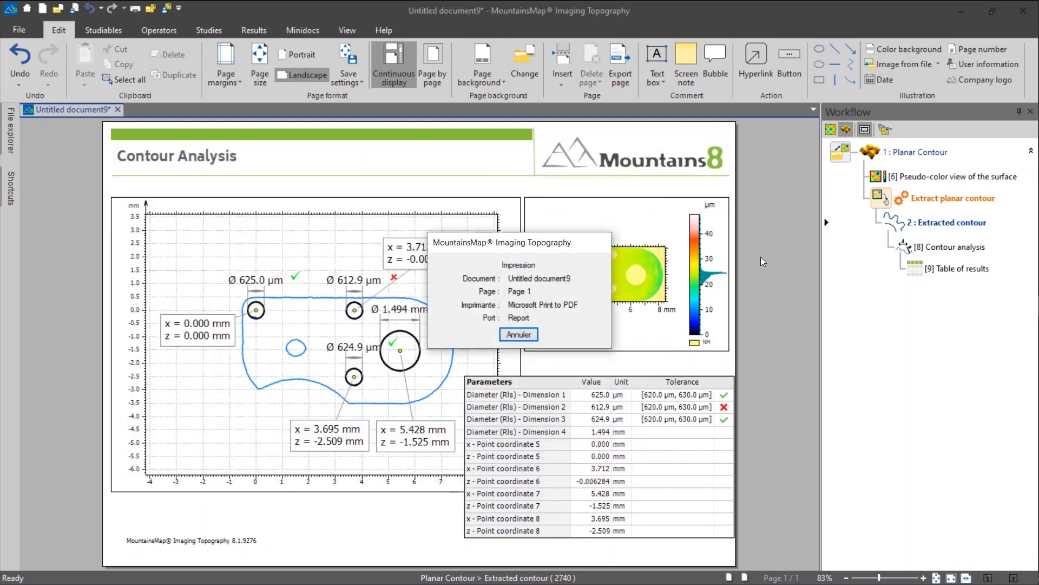
click(519, 334)
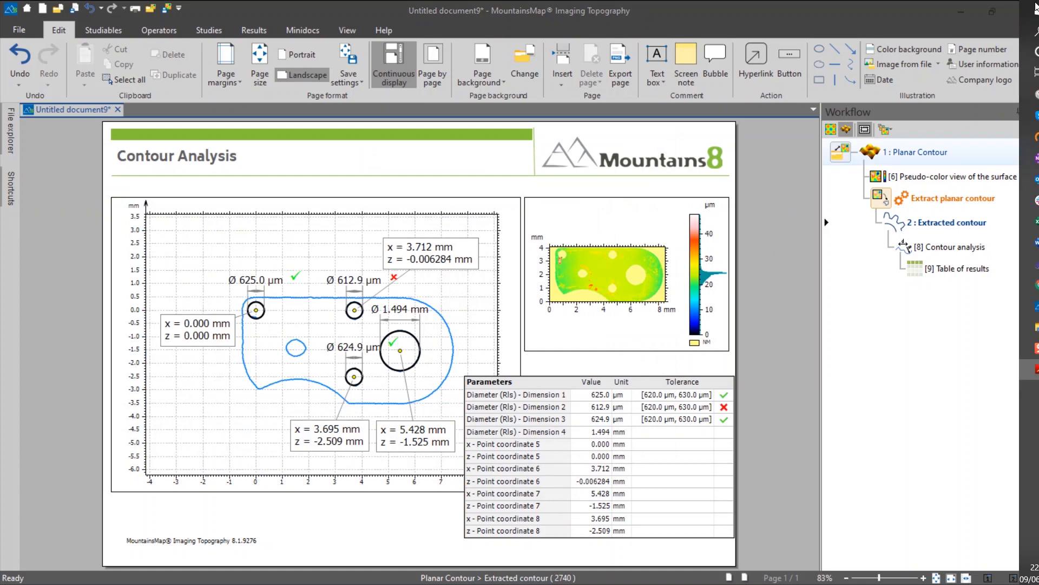